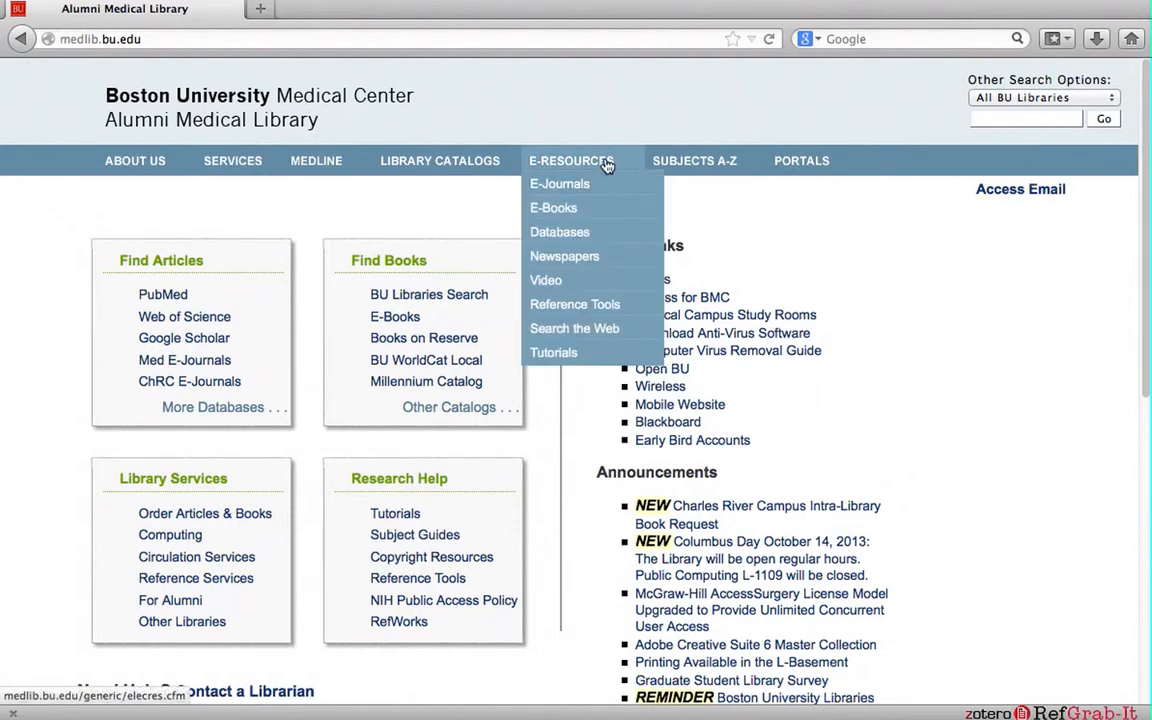
Reach the library's Databases list at letter O and choose OECD.Stat.
left_click(560, 232)
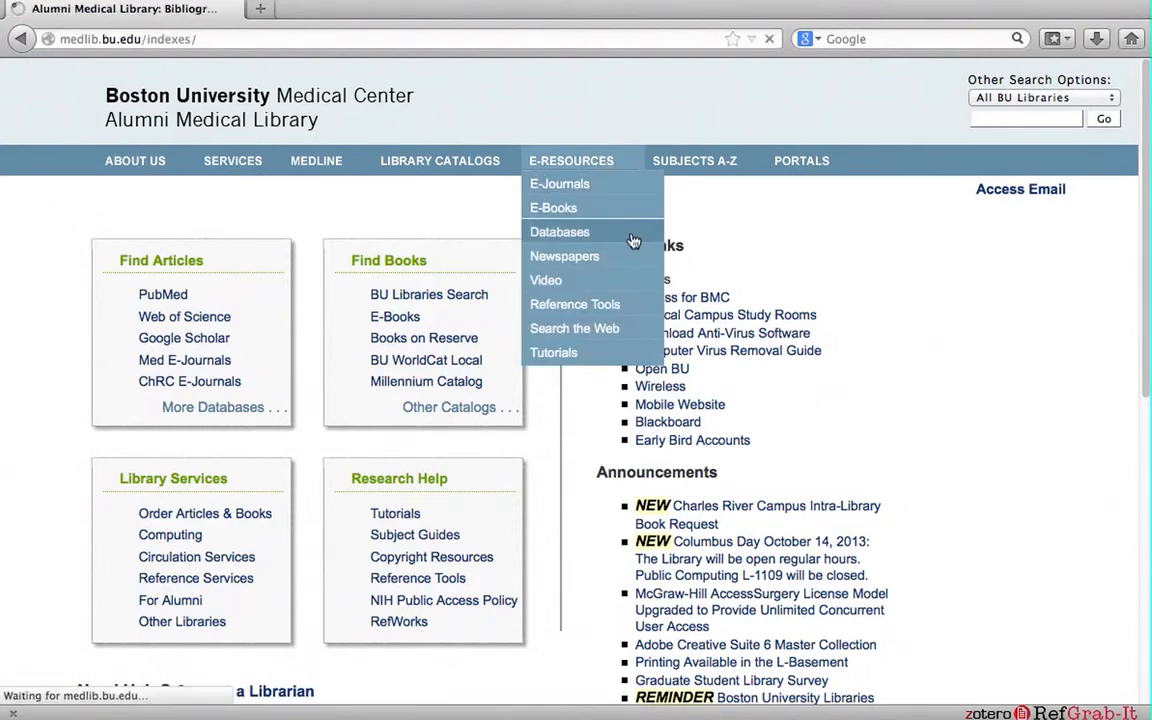
left_click(560, 232)
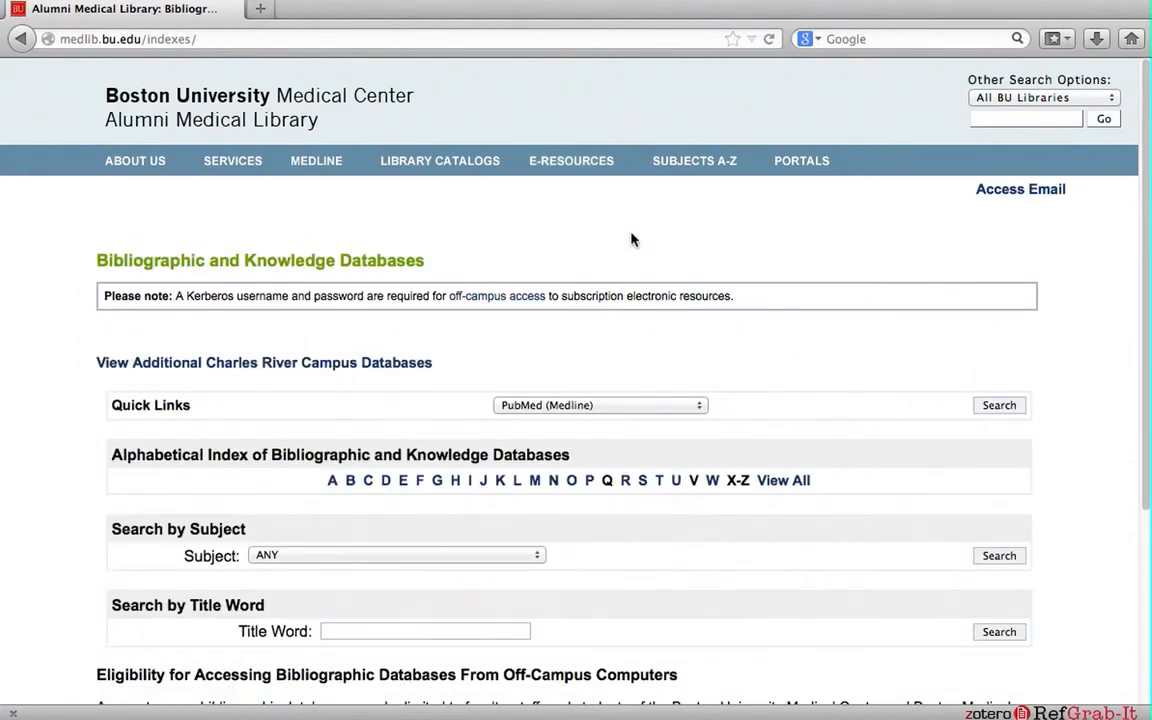
mouse_move(572, 480)
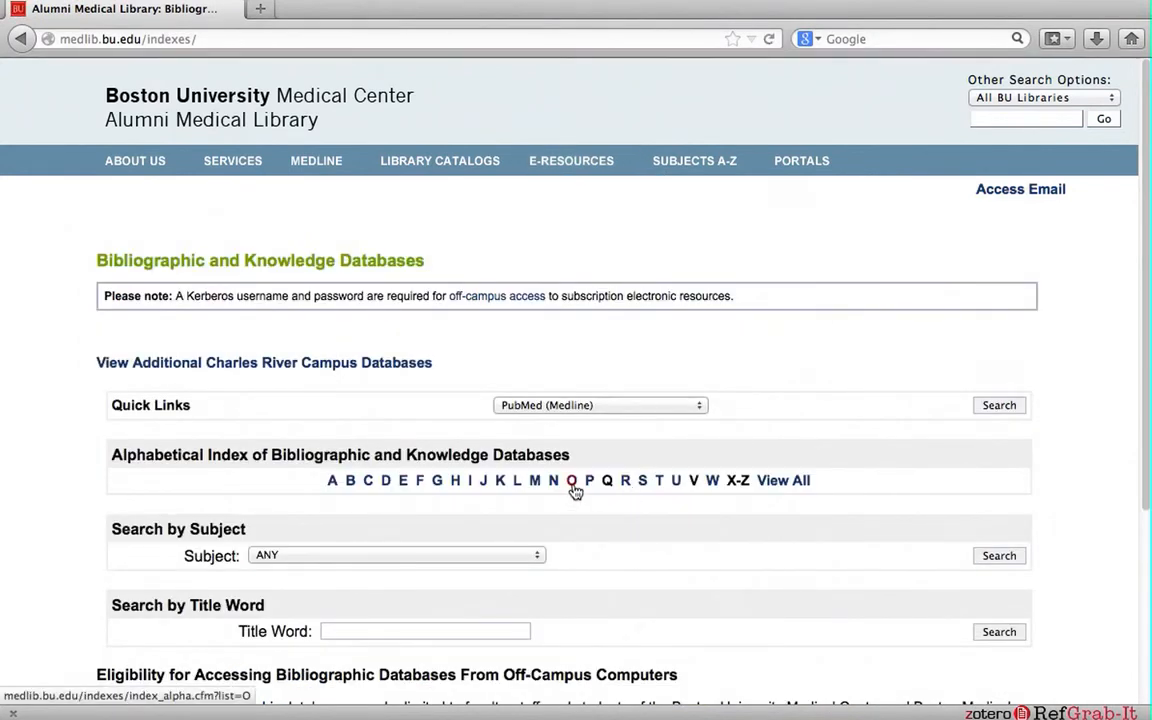
left_click(572, 480)
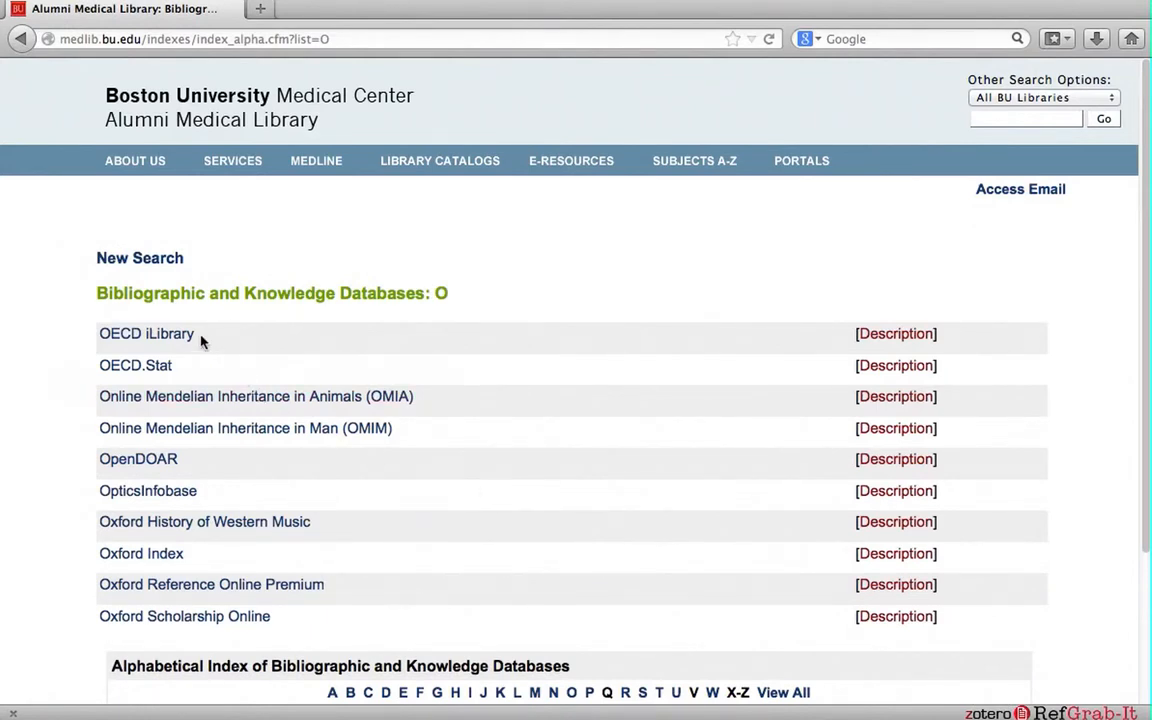
mouse_move(136, 364)
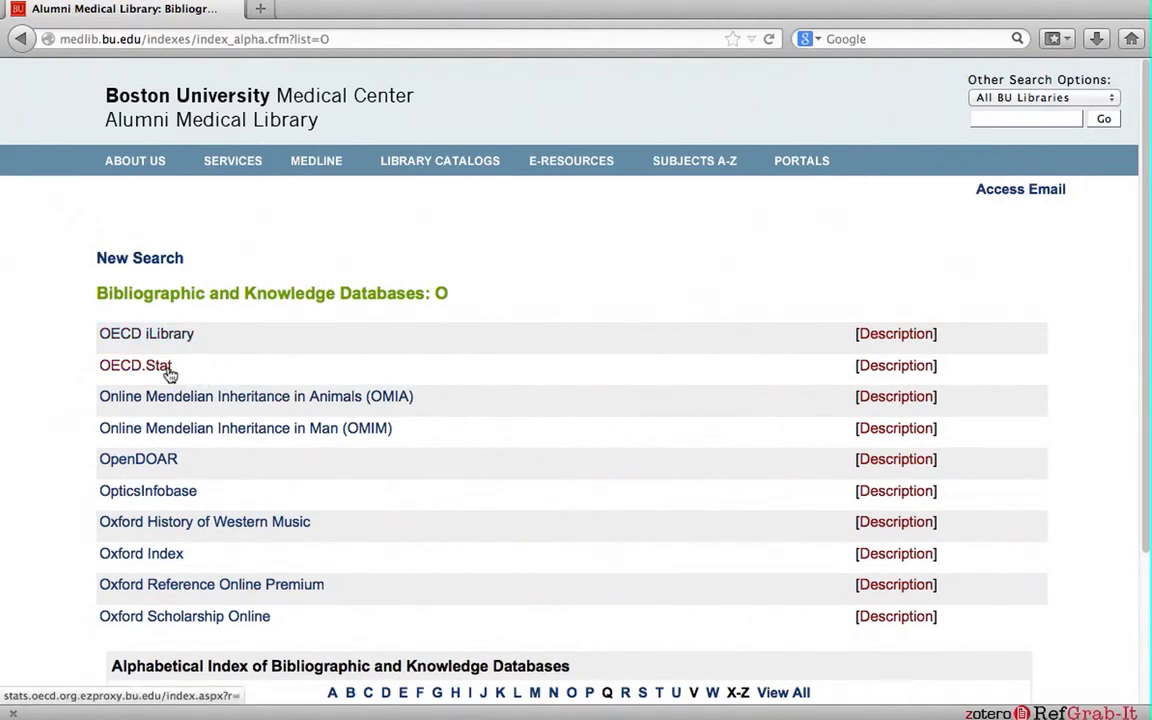
left_click(136, 364)
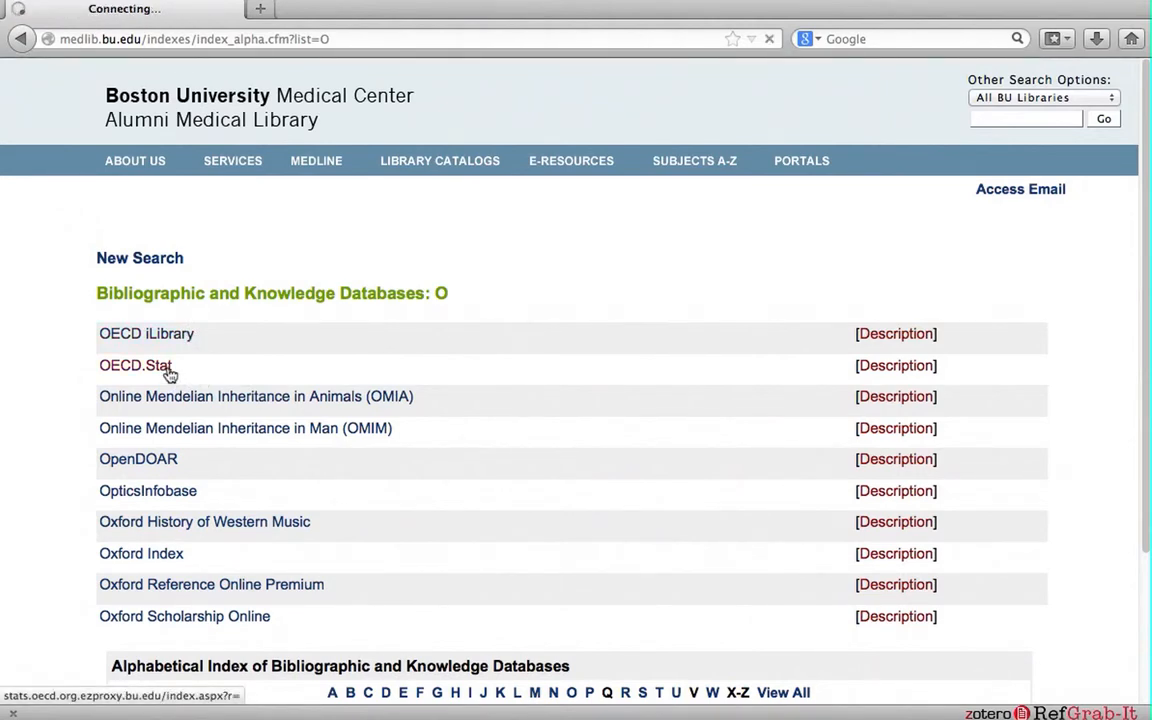
left_click(136, 364)
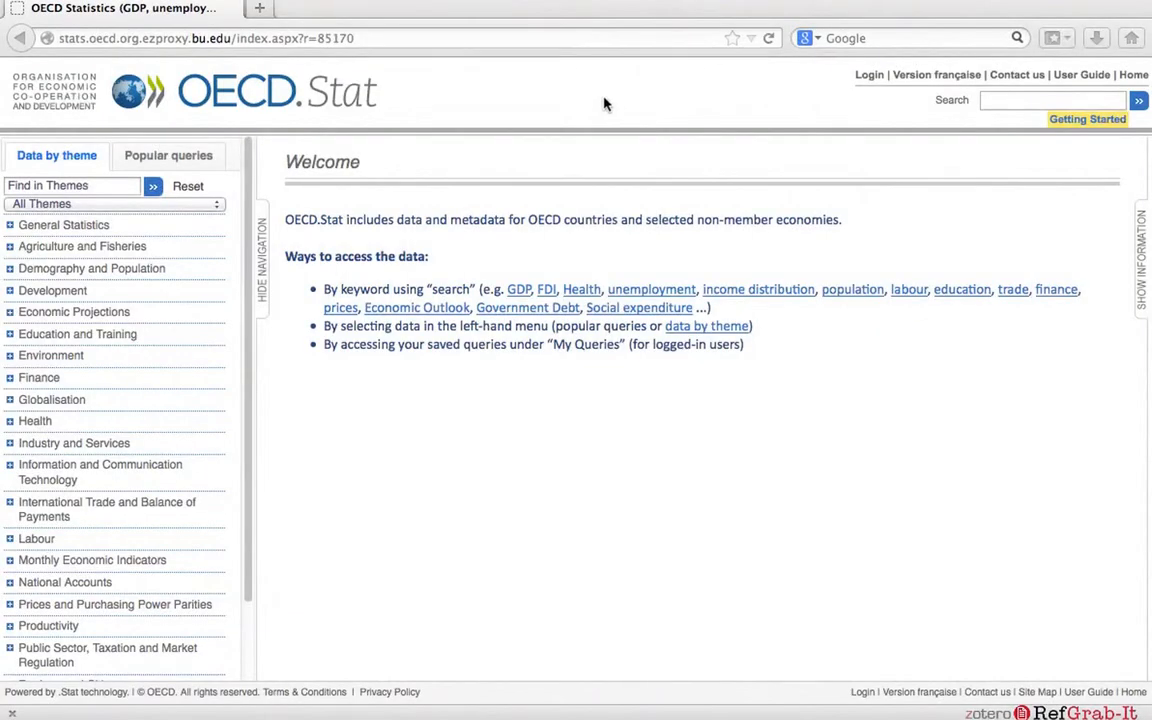
mouse_move(284, 140)
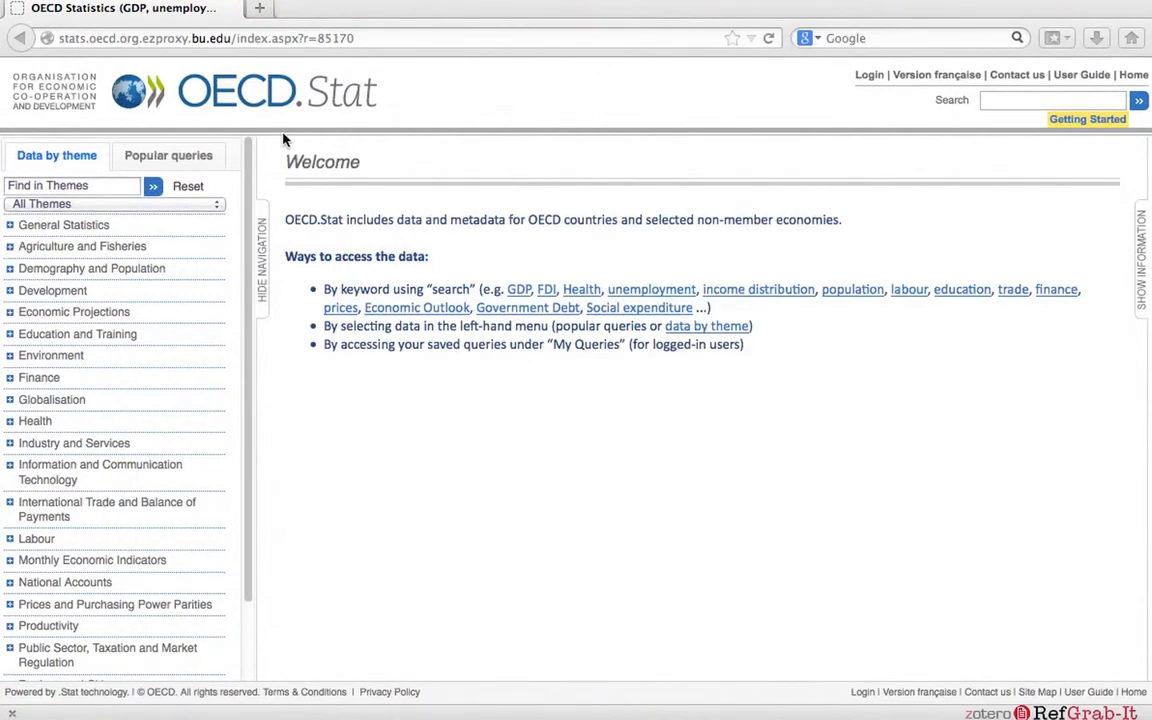
mouse_move(338, 130)
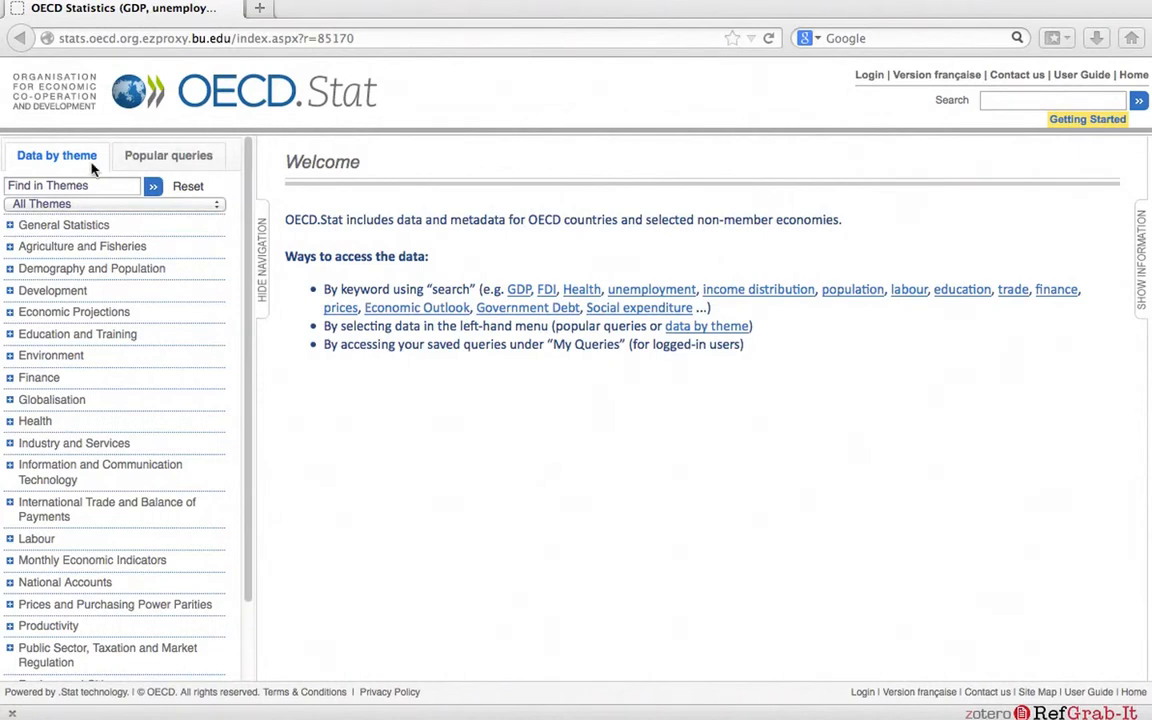
mouse_move(108, 170)
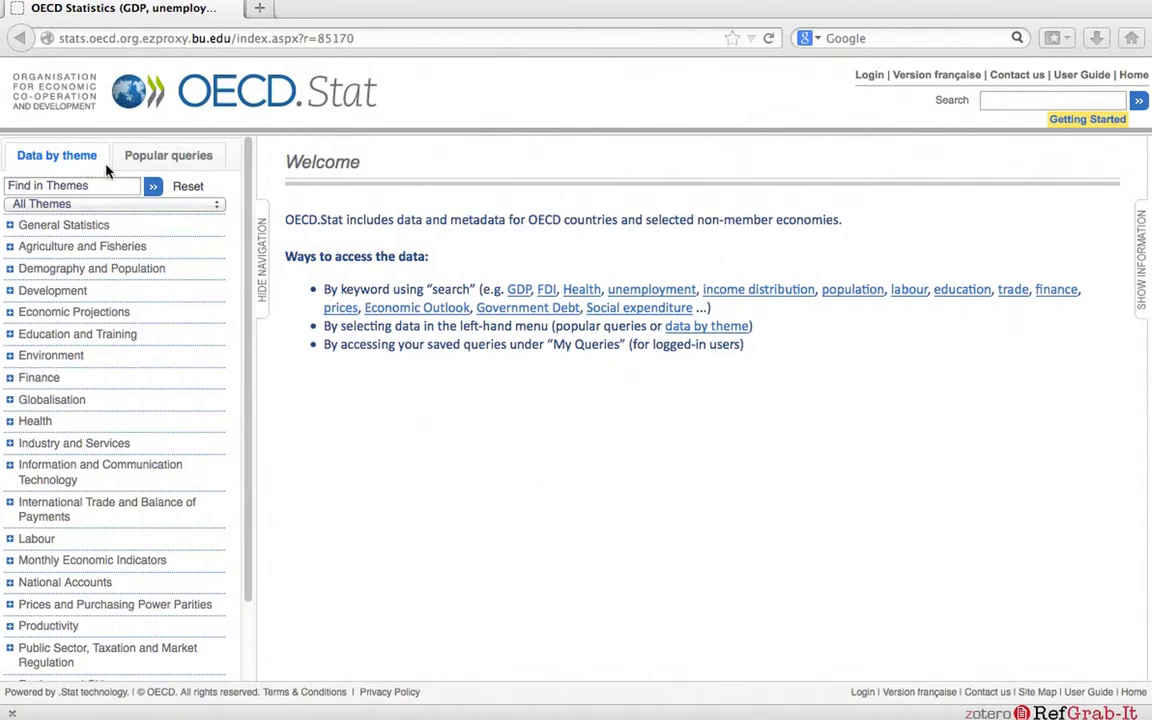
mouse_move(224, 338)
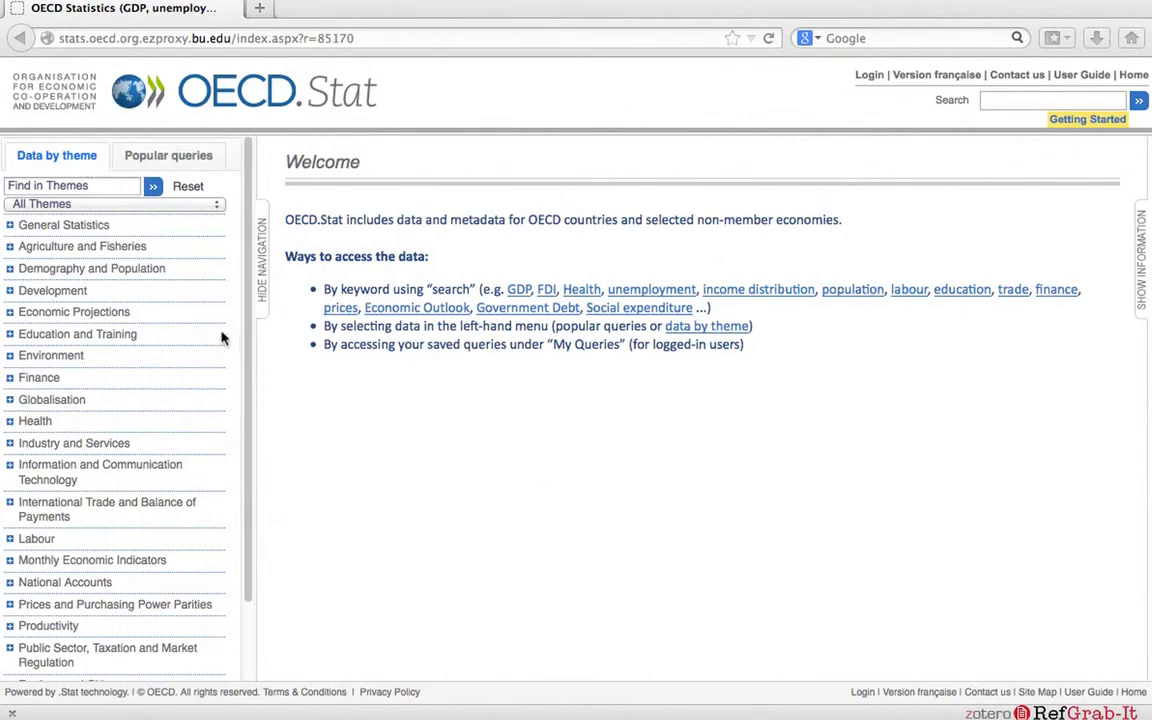
mouse_move(60, 432)
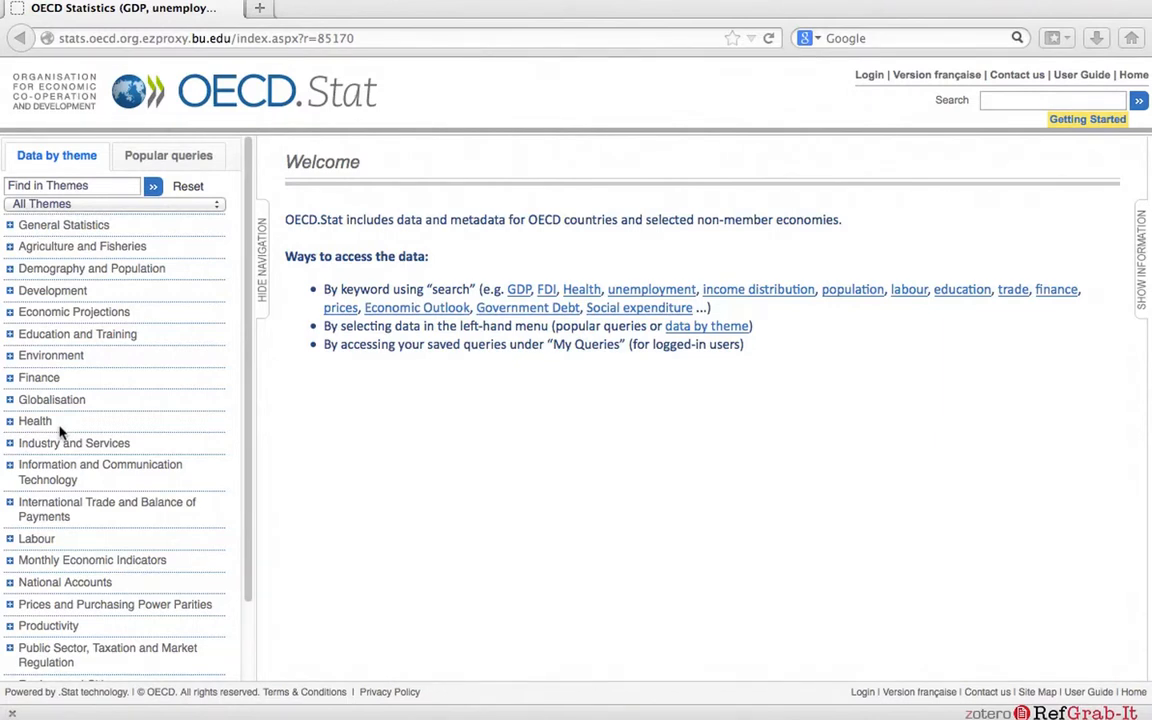
mouse_move(56, 432)
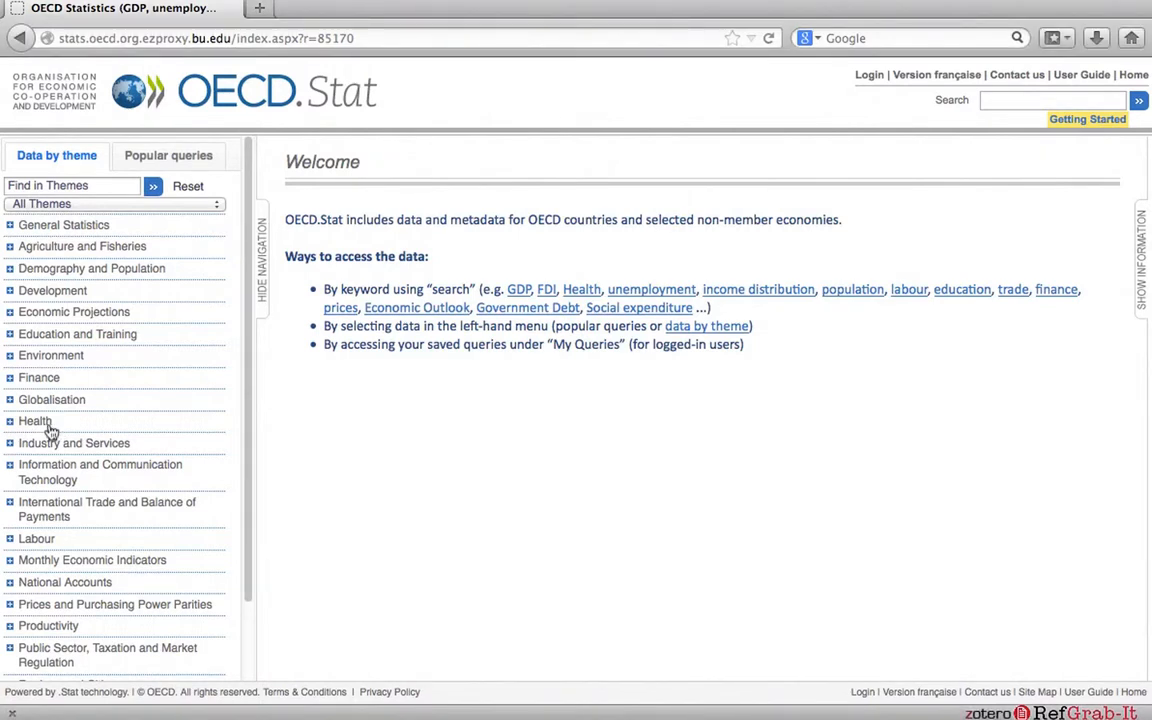
Expand Health, then Health Status, and choose the Cancer dataset.
left_click(36, 420)
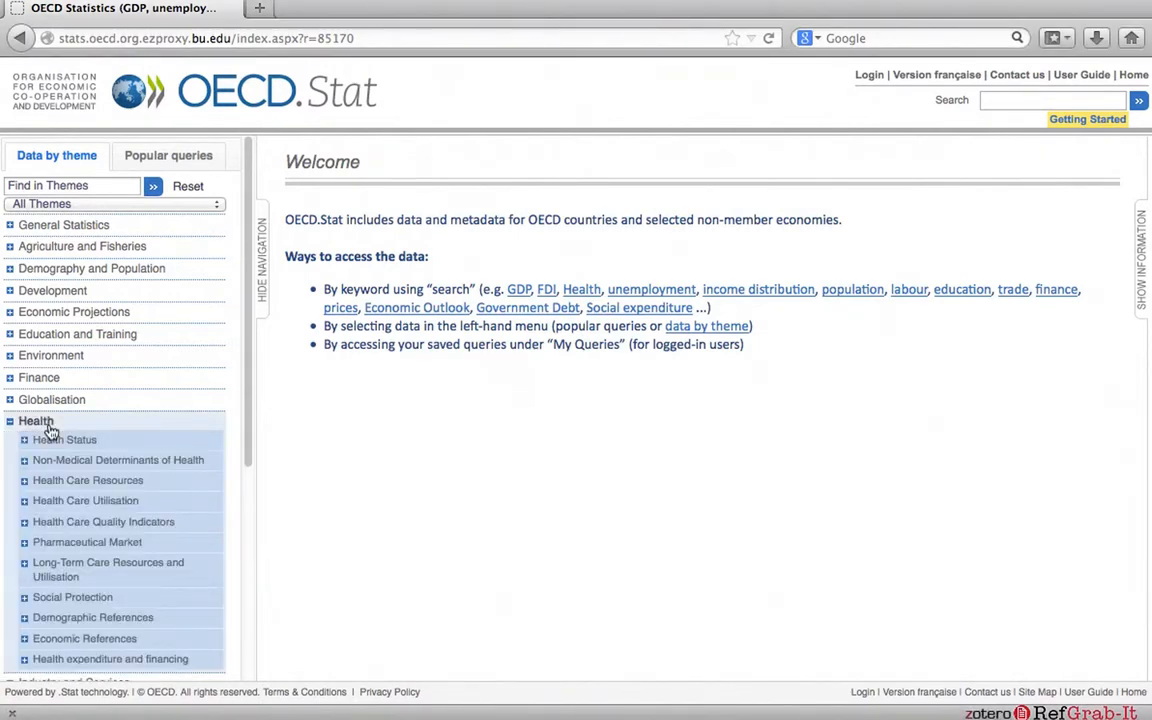
scroll("down", 3)
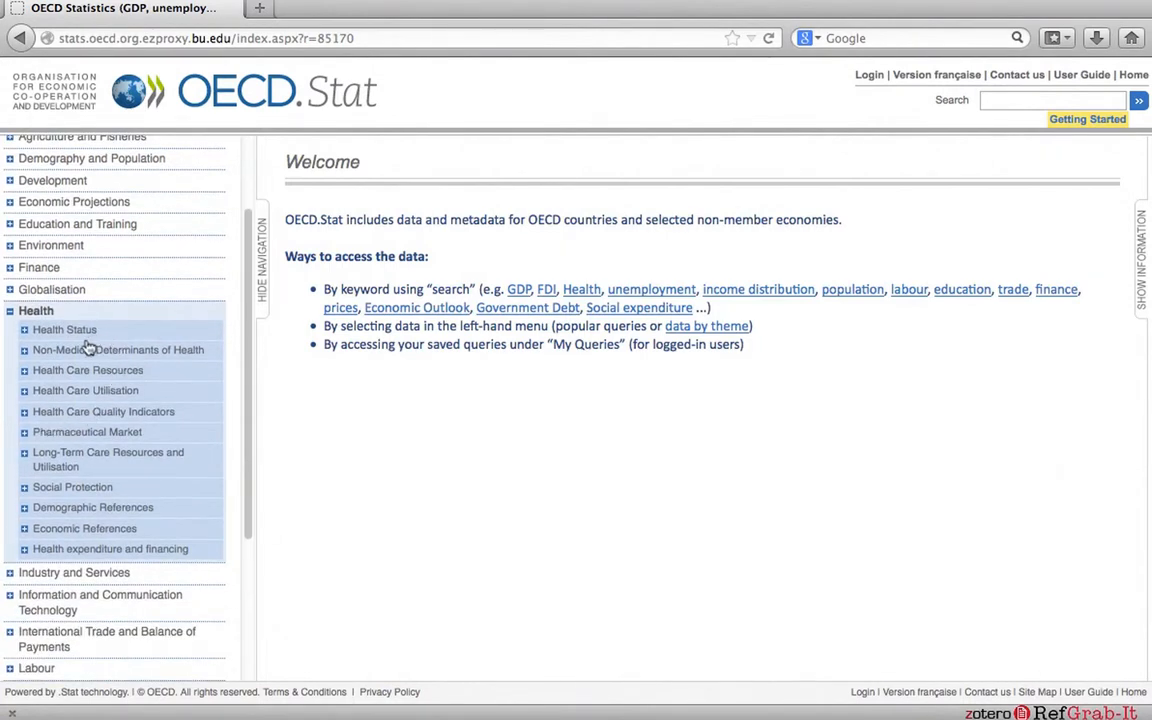
mouse_move(104, 348)
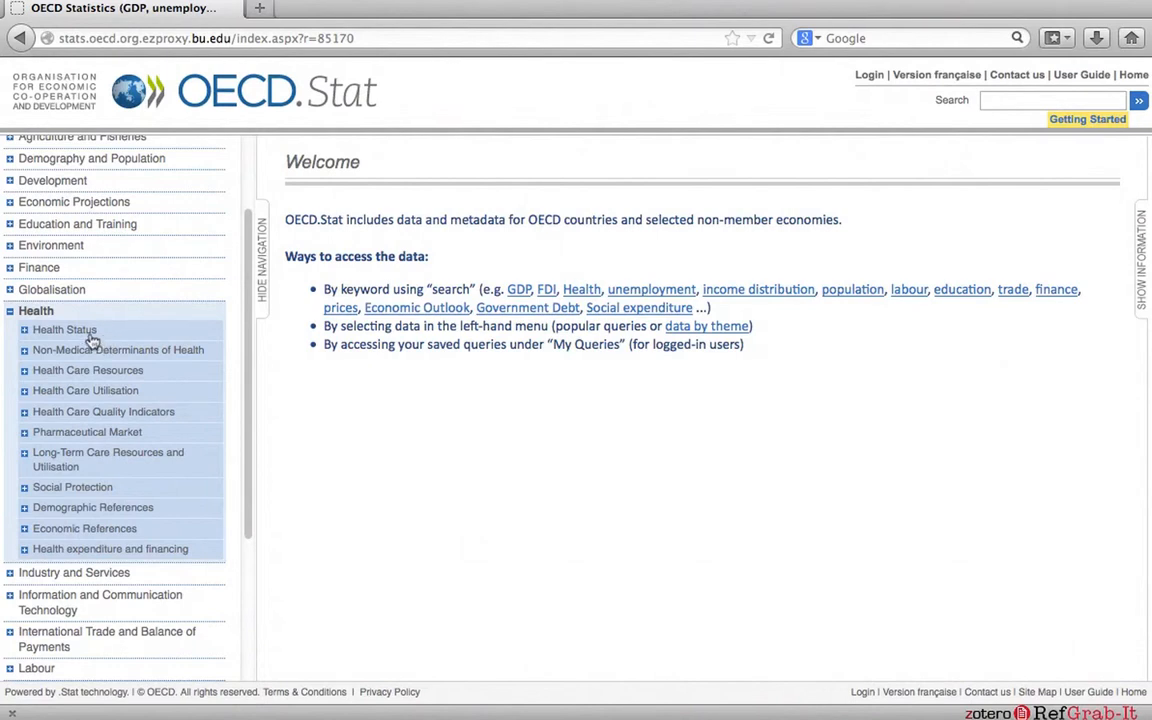
left_click(64, 328)
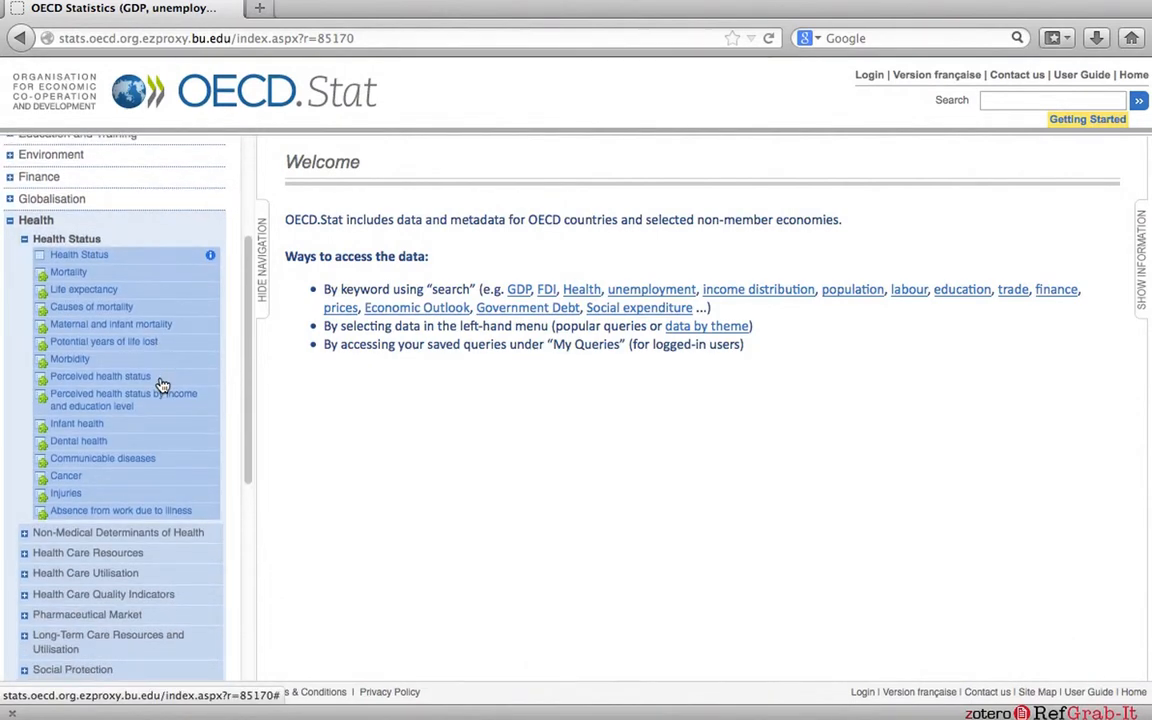
mouse_move(44, 284)
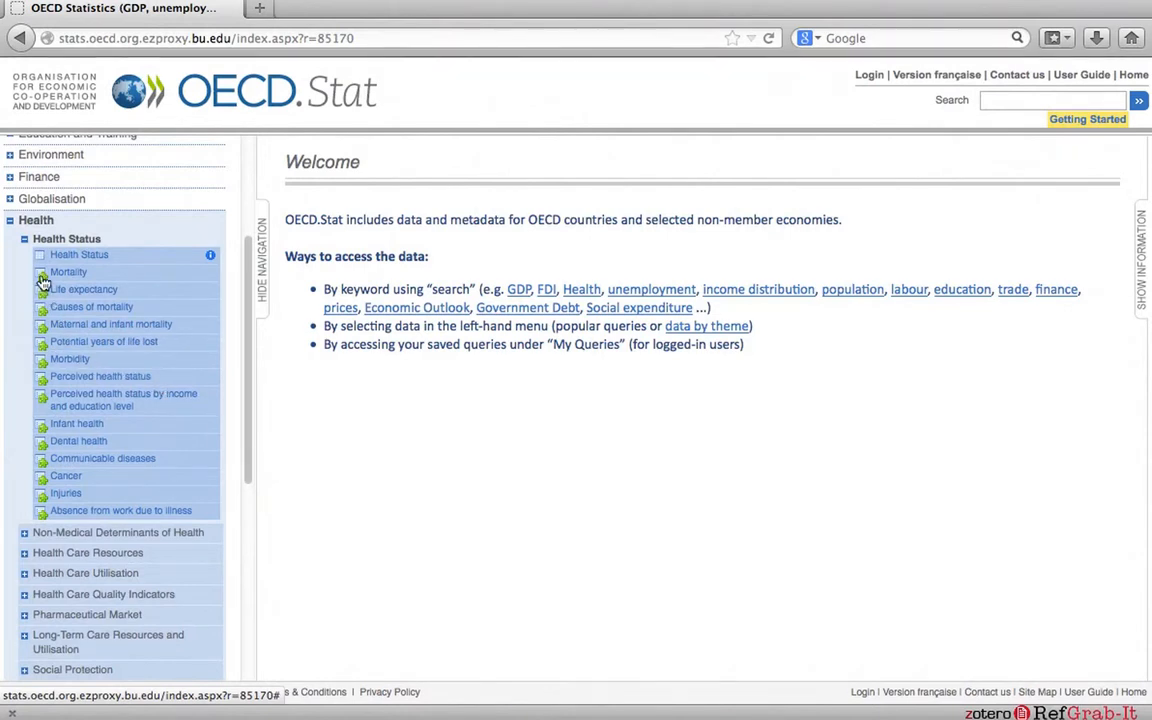
mouse_move(10, 368)
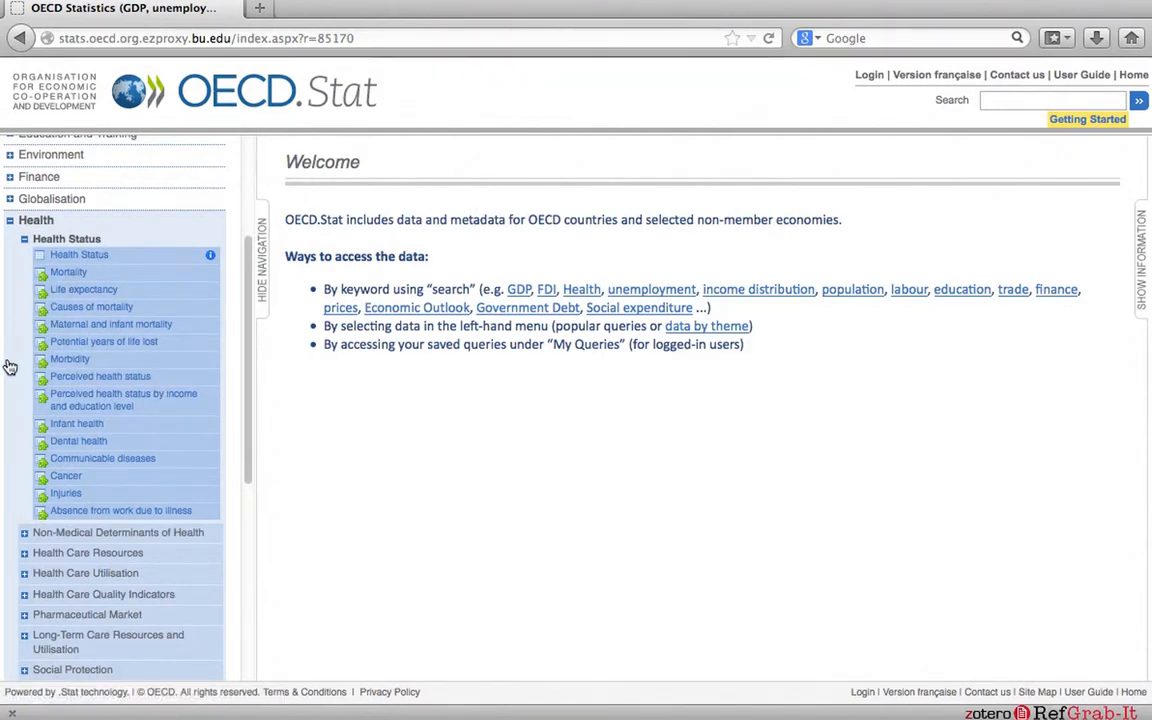
left_click(64, 476)
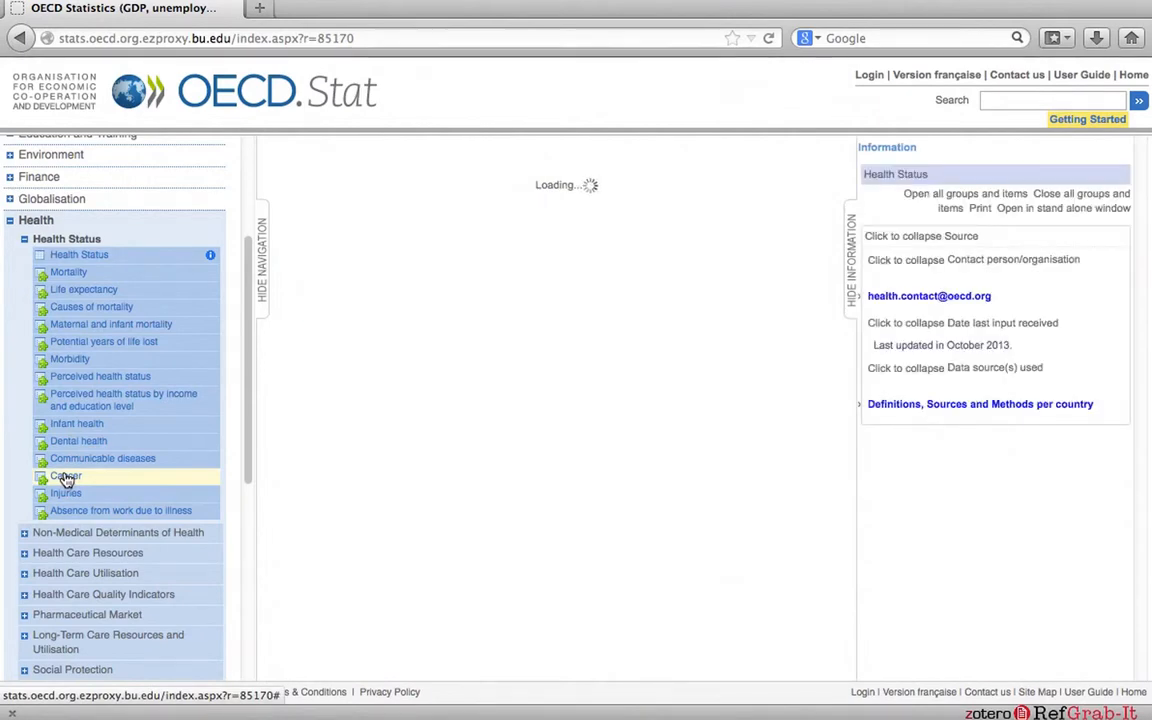
Load the Cancer incidence table and bring up its Customise options.
left_click(66, 476)
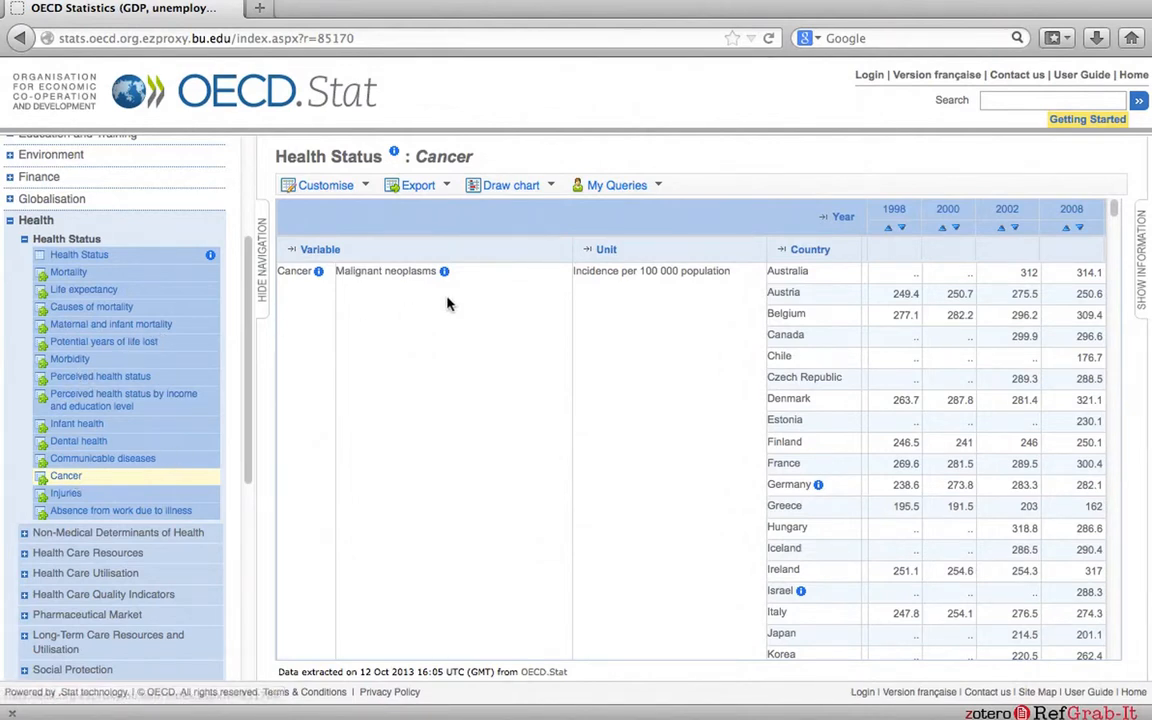
mouse_move(452, 320)
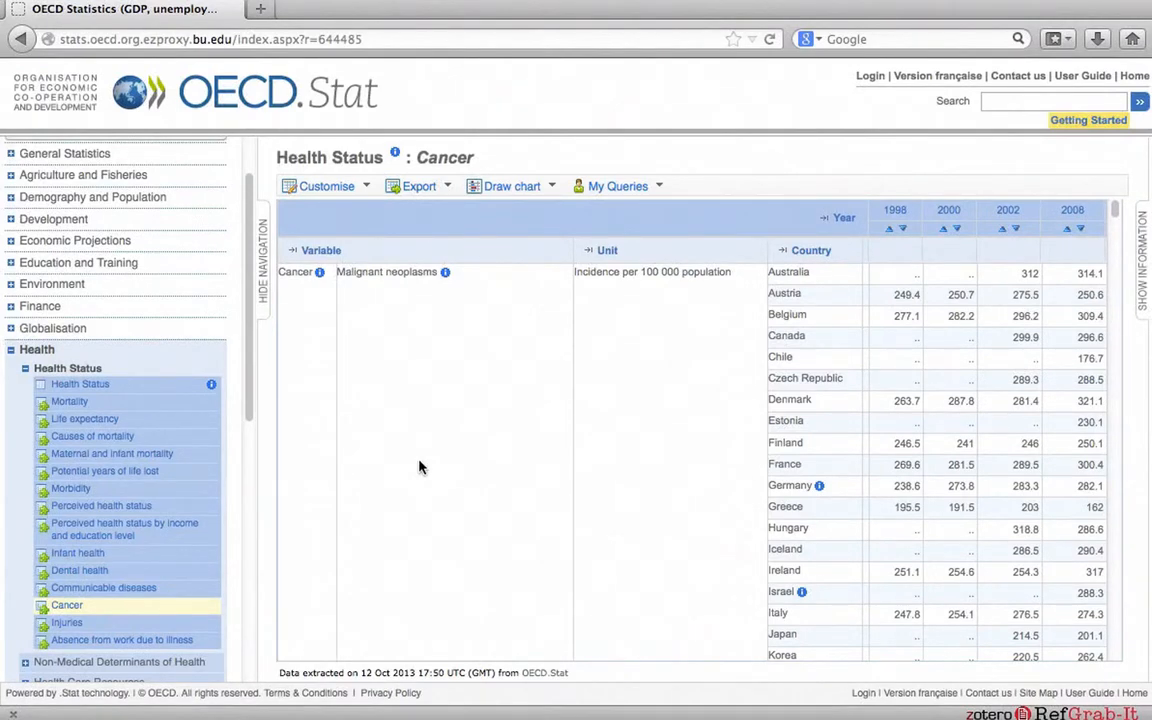
left_click(326, 186)
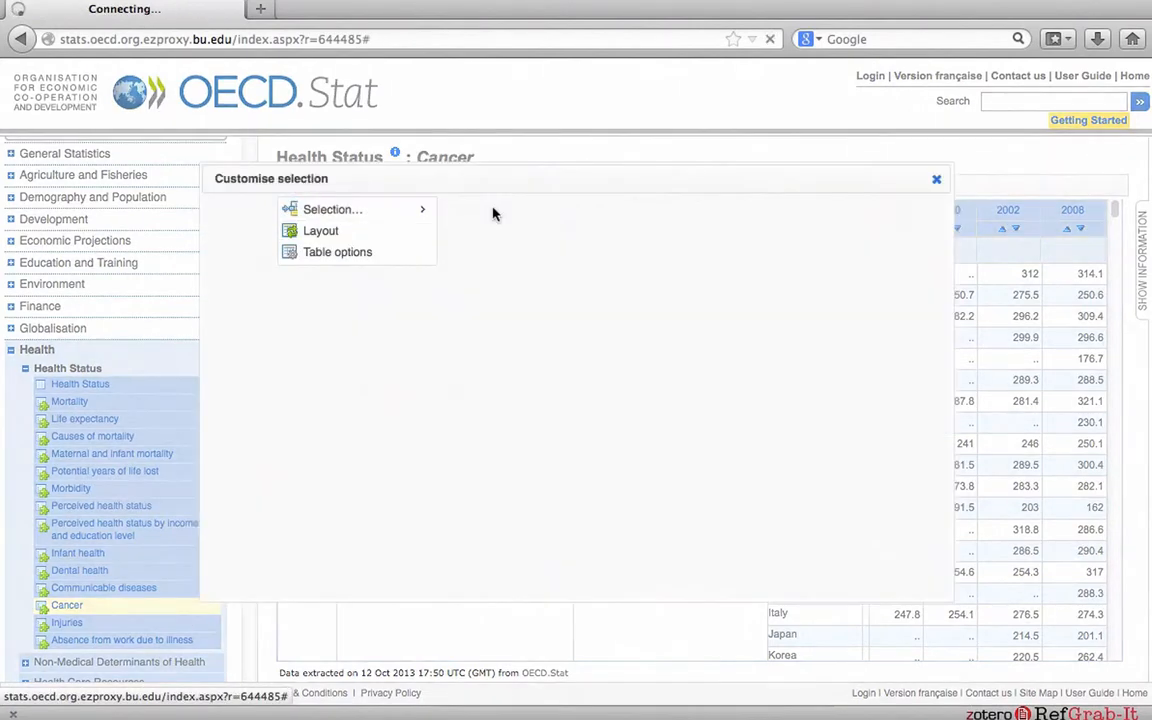
Bring up the variable selection listing the malignant neoplasm cancer types.
left_click(332, 210)
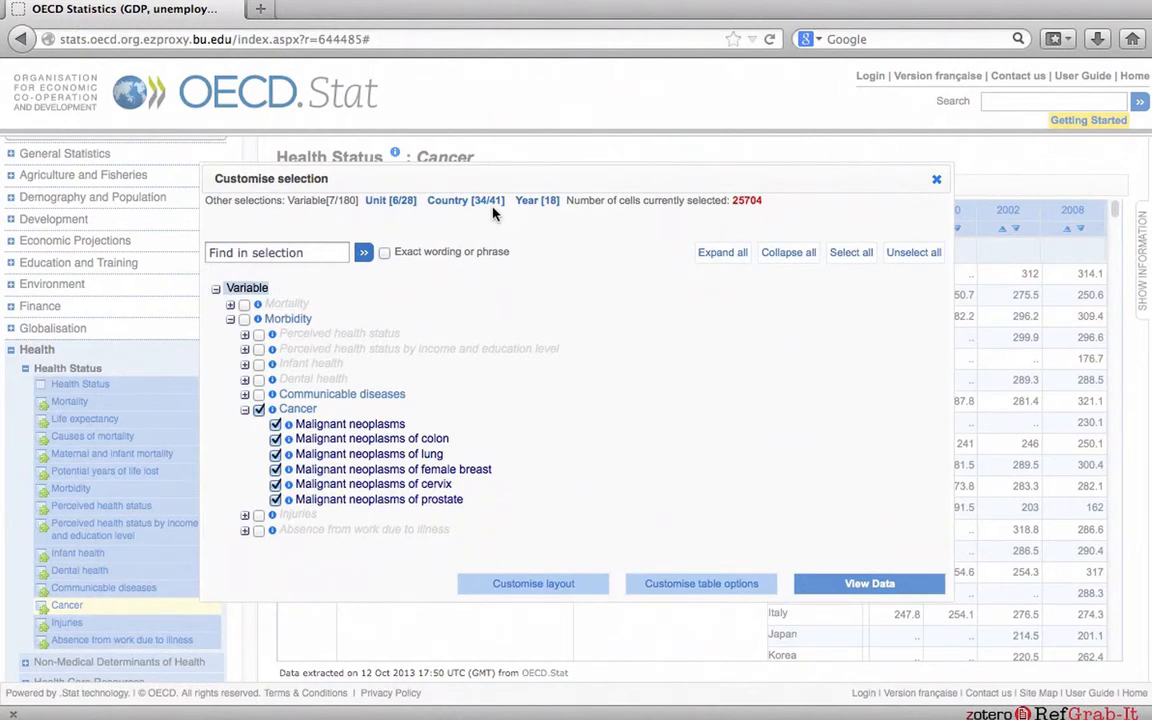
mouse_move(422, 396)
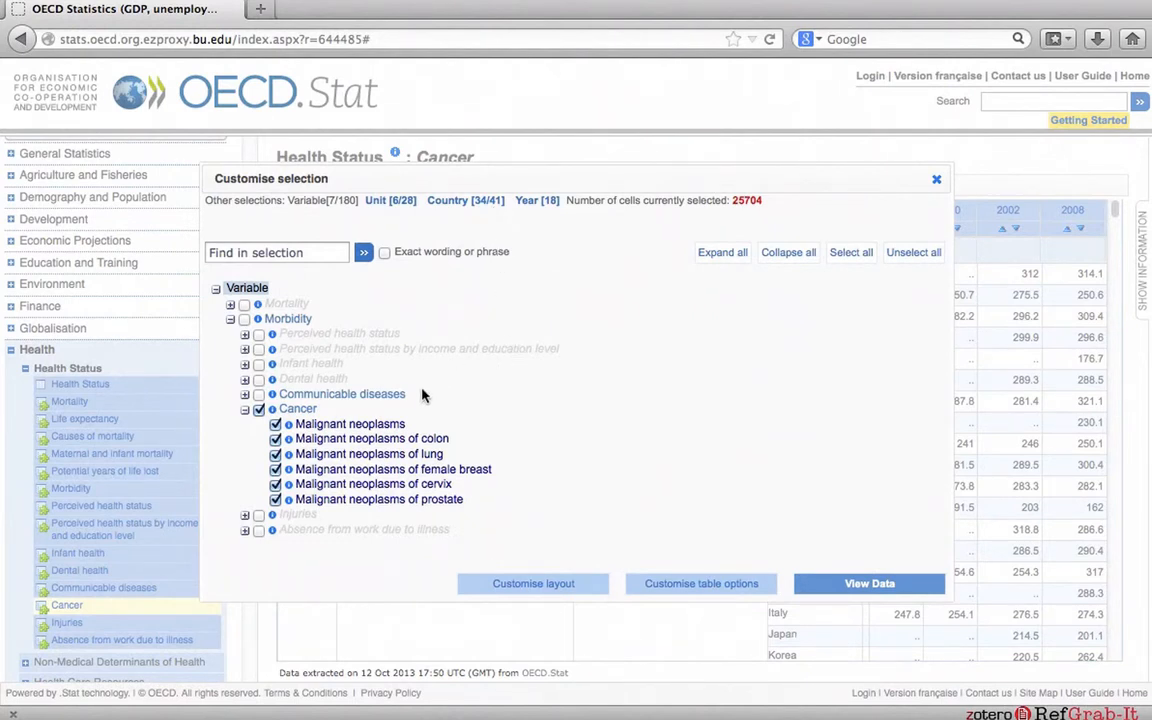
mouse_move(448, 468)
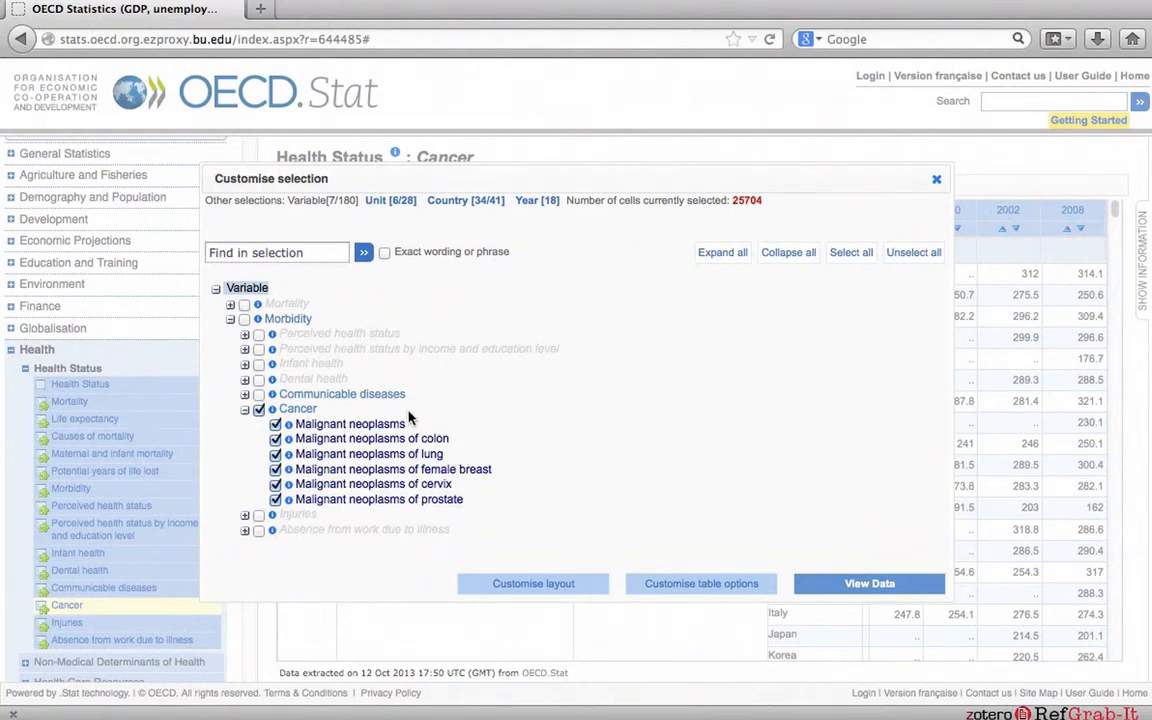
mouse_move(380, 414)
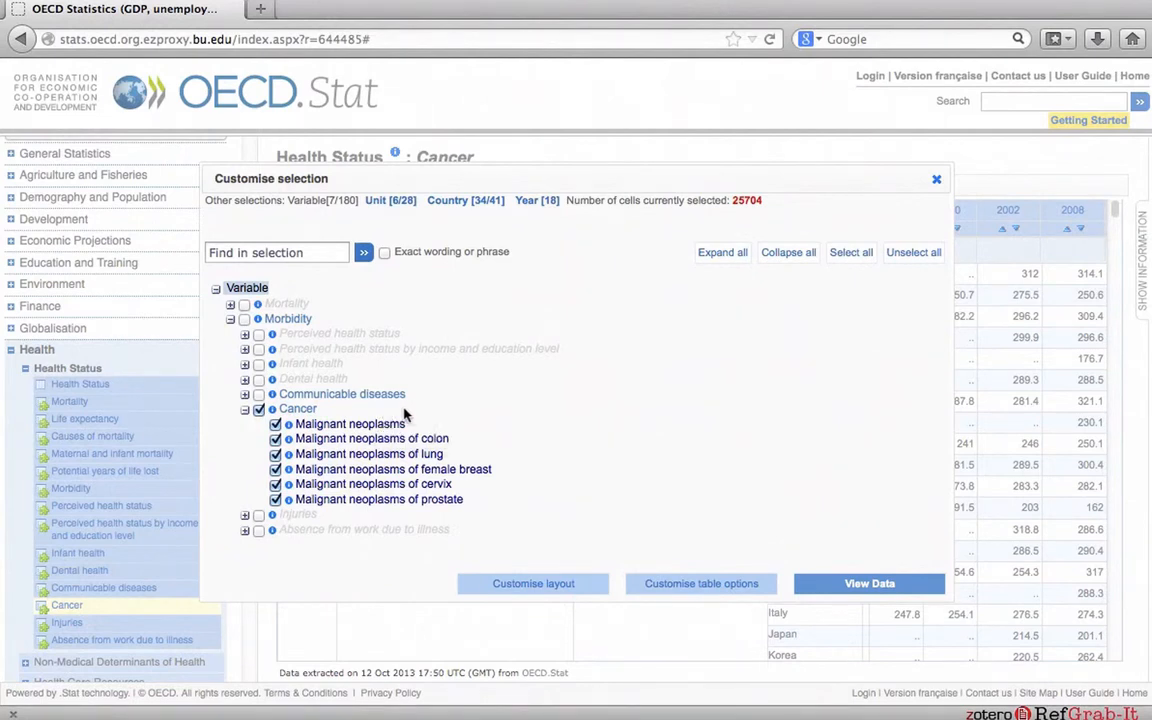
mouse_move(424, 430)
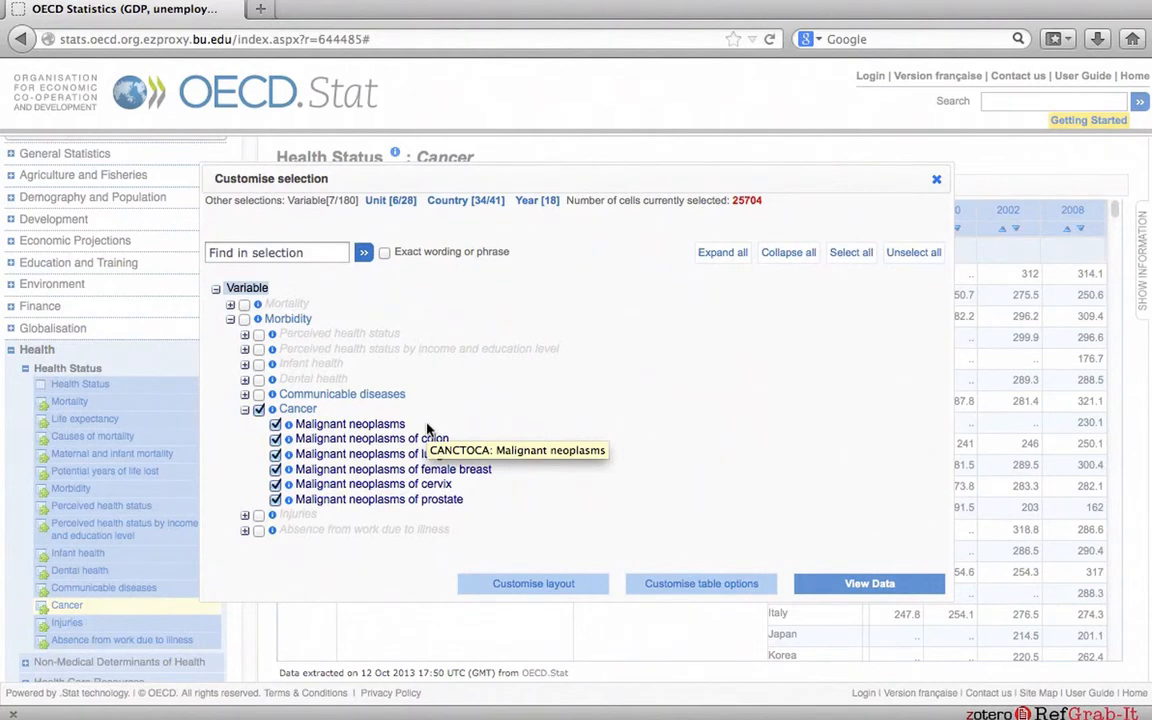
mouse_move(478, 432)
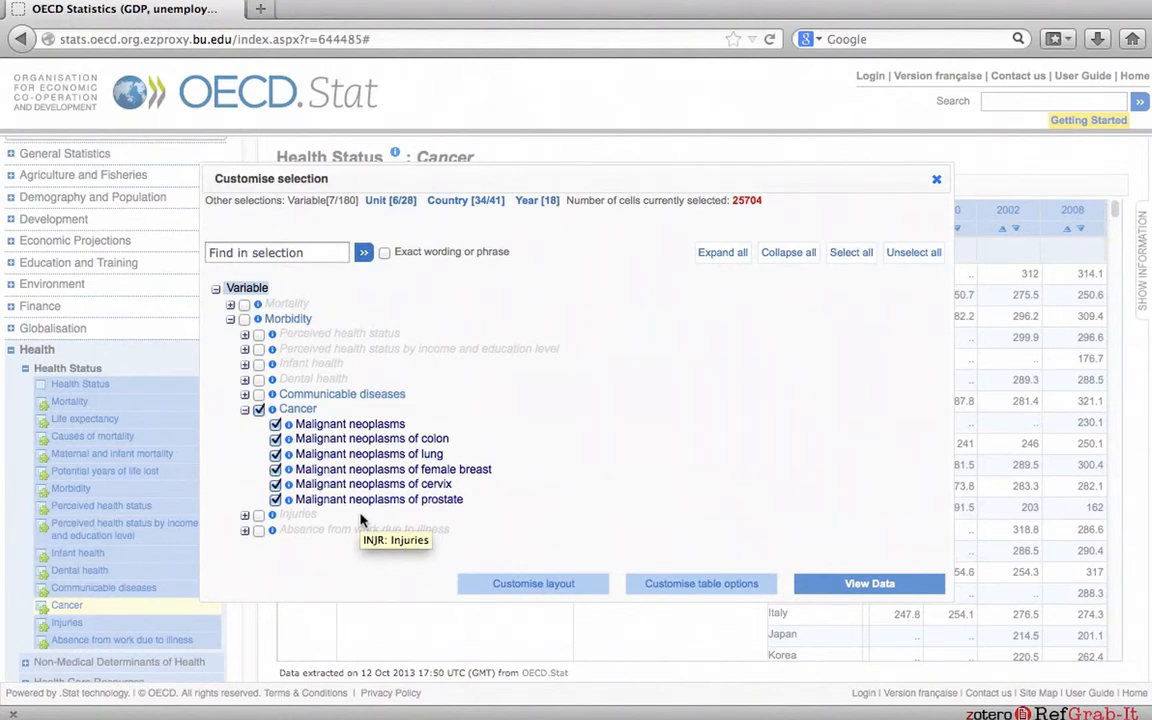
mouse_move(426, 520)
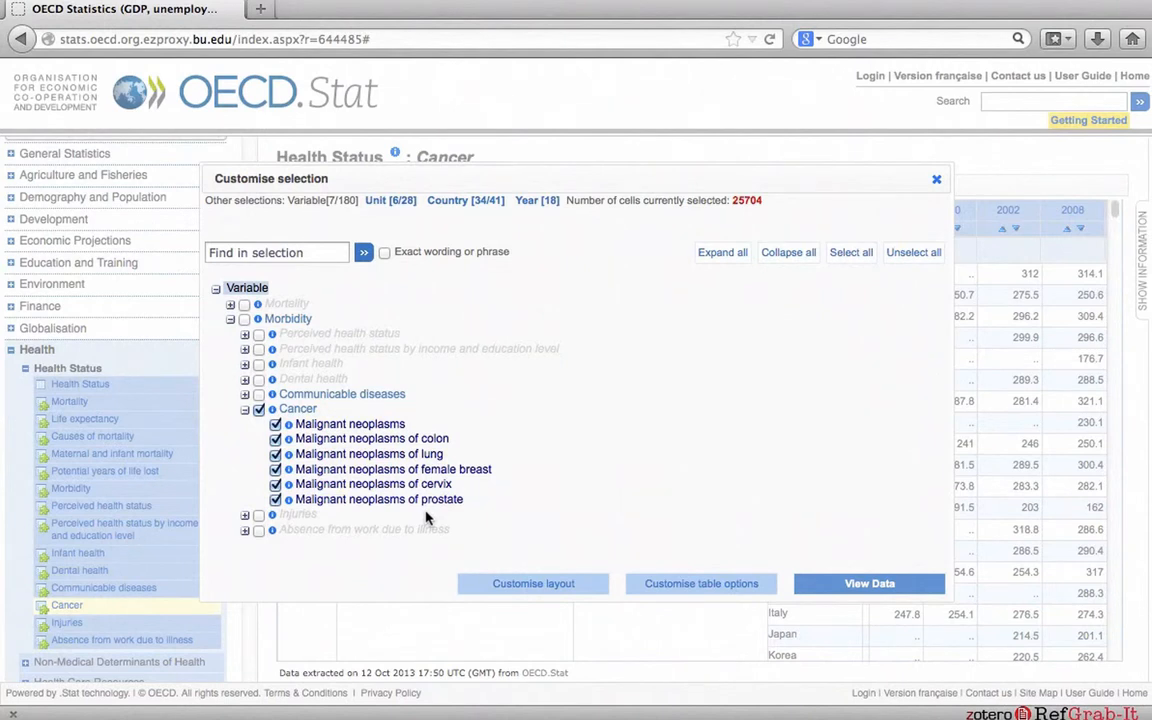
mouse_move(830, 352)
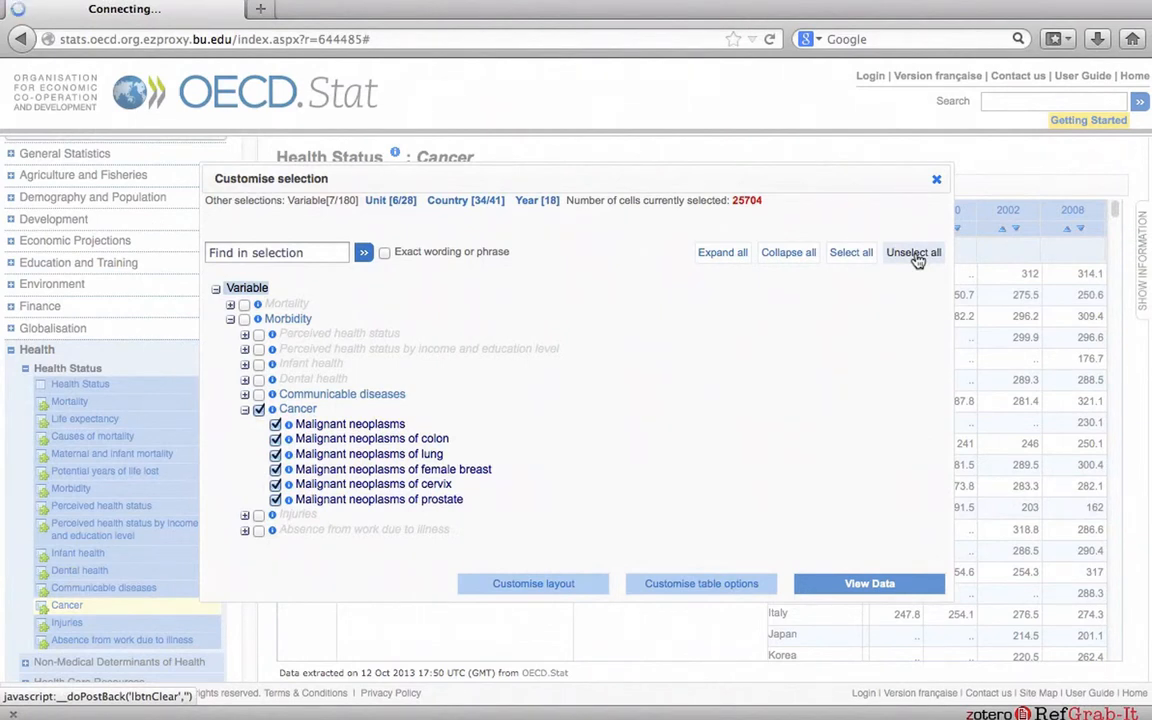
Clear all variables and keep only malignant neoplasms of female breast.
left_click(912, 252)
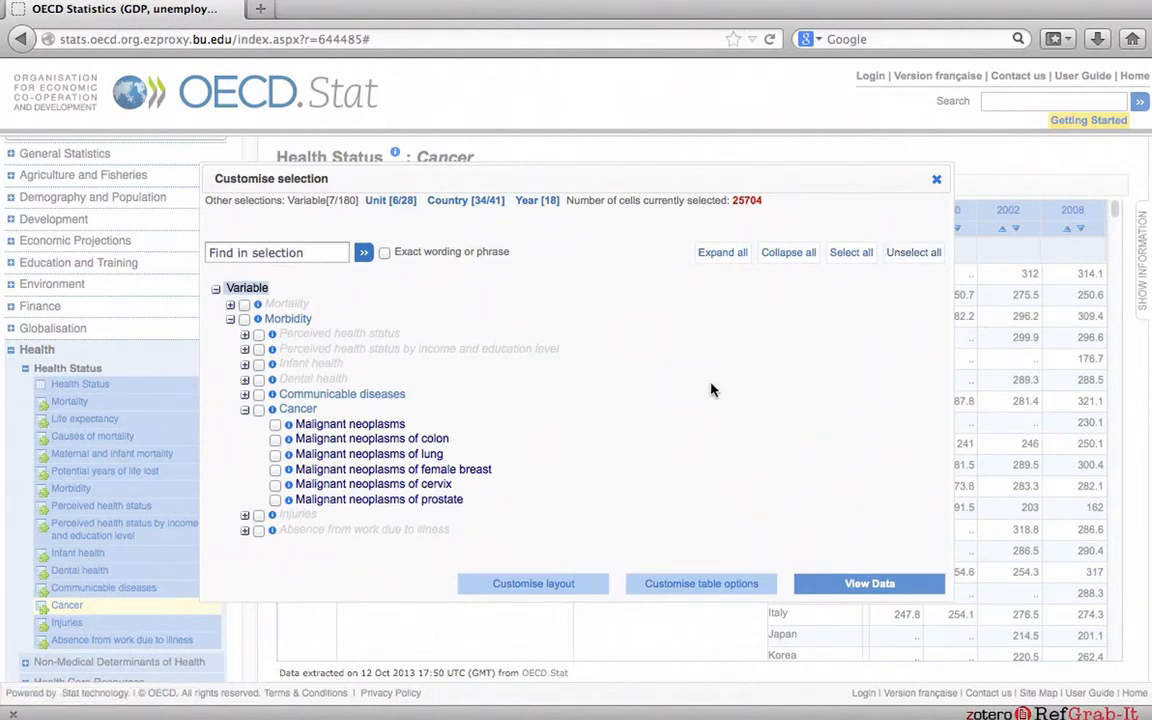
mouse_move(436, 480)
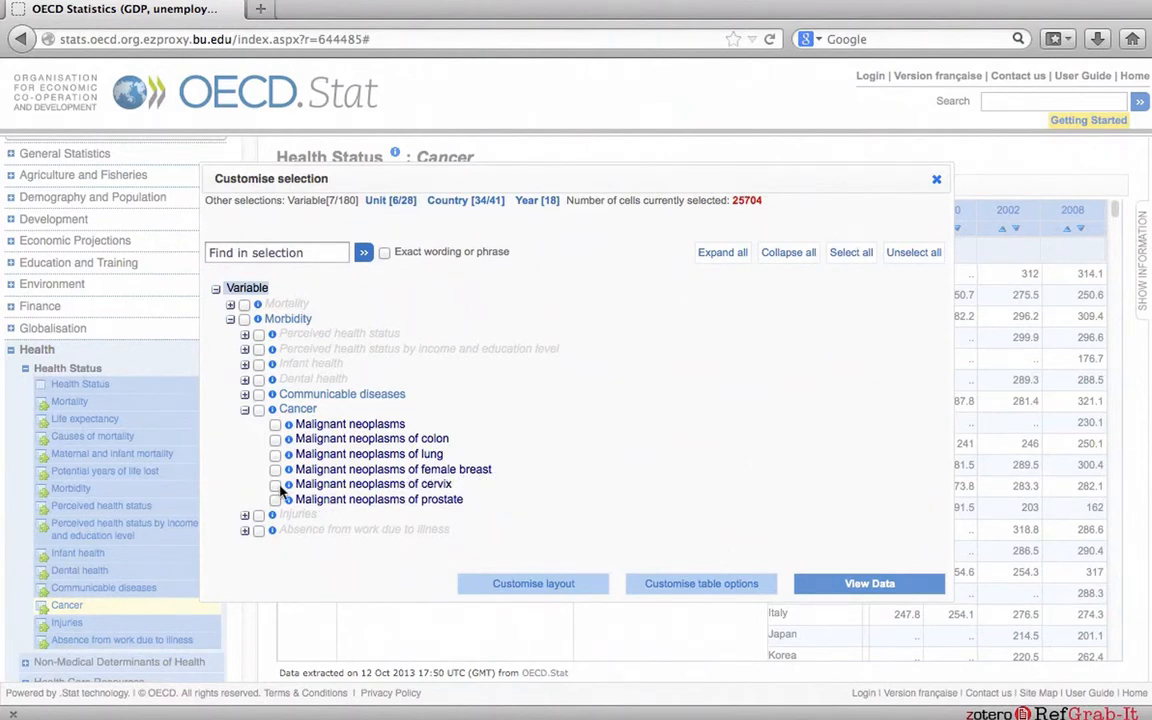
left_click(276, 468)
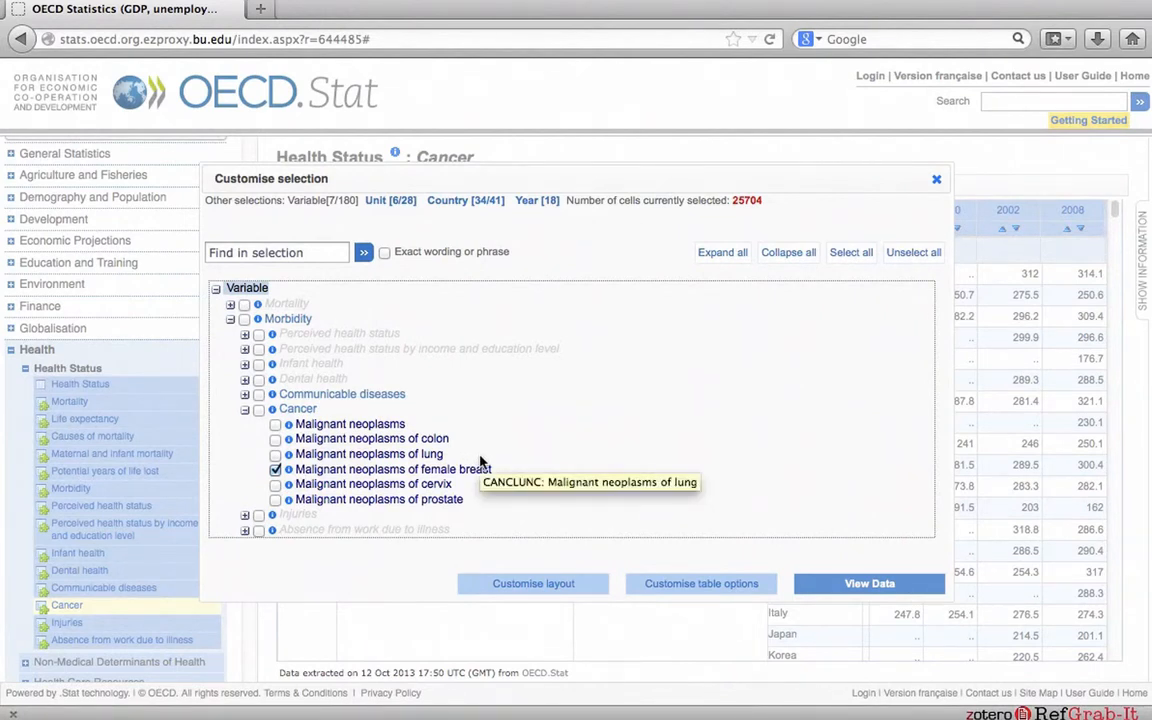
mouse_move(462, 432)
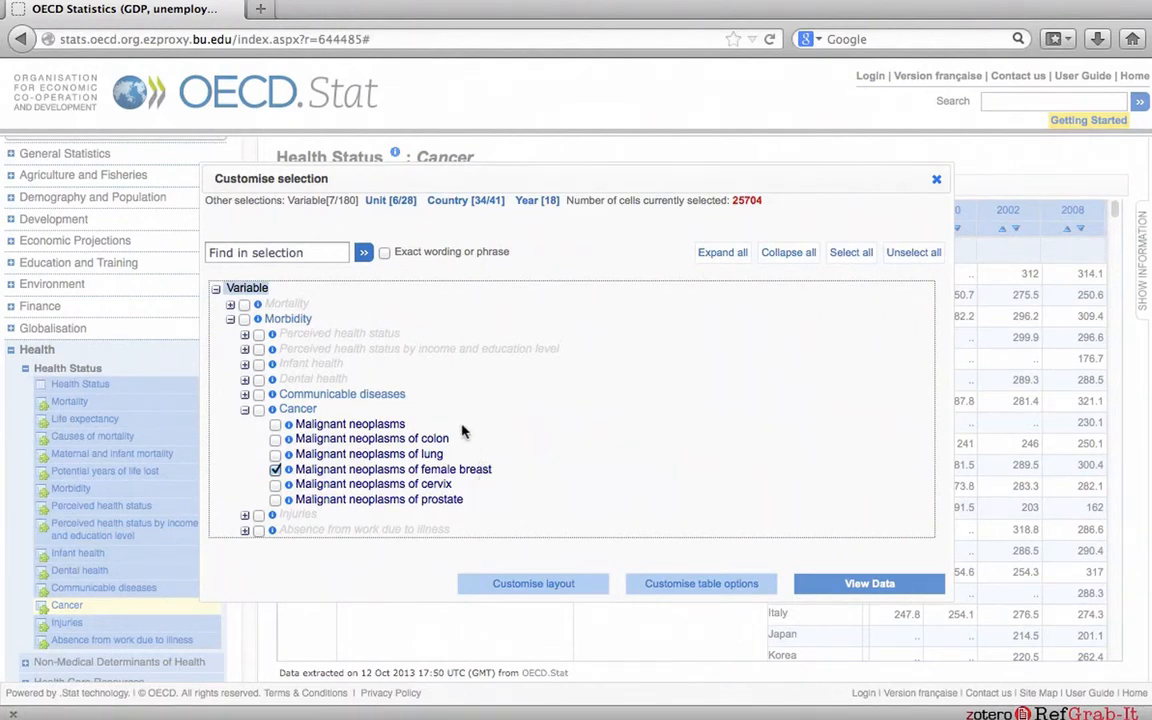
mouse_move(392, 212)
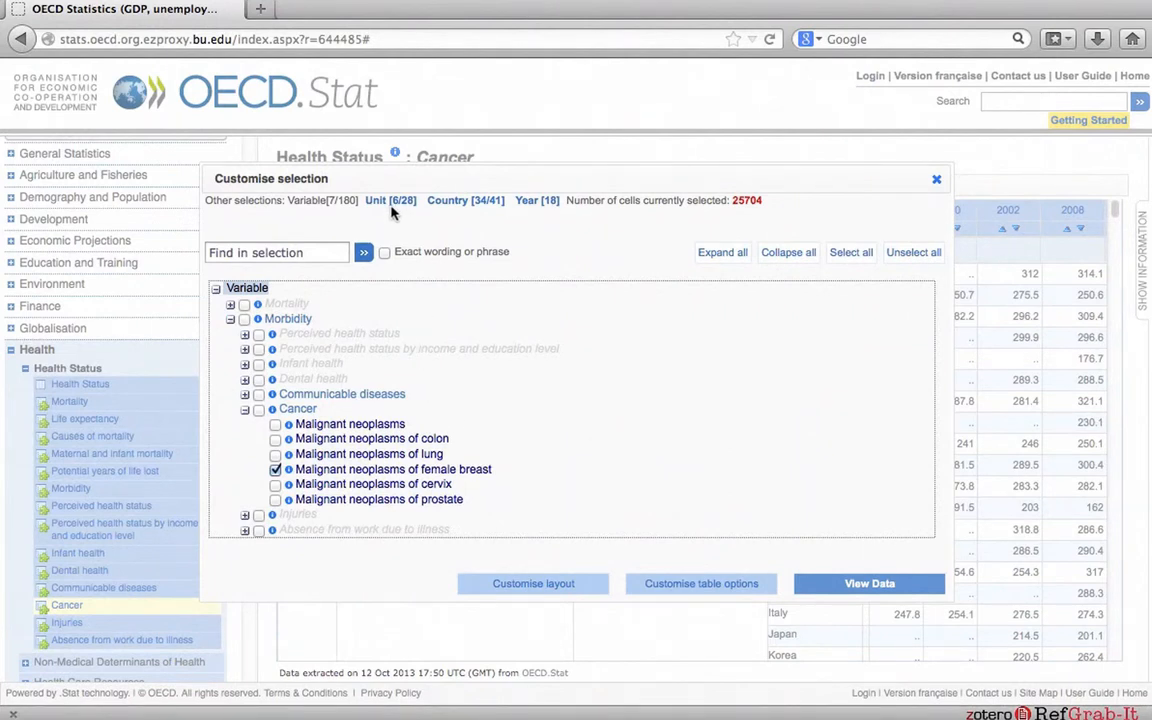
left_click(376, 200)
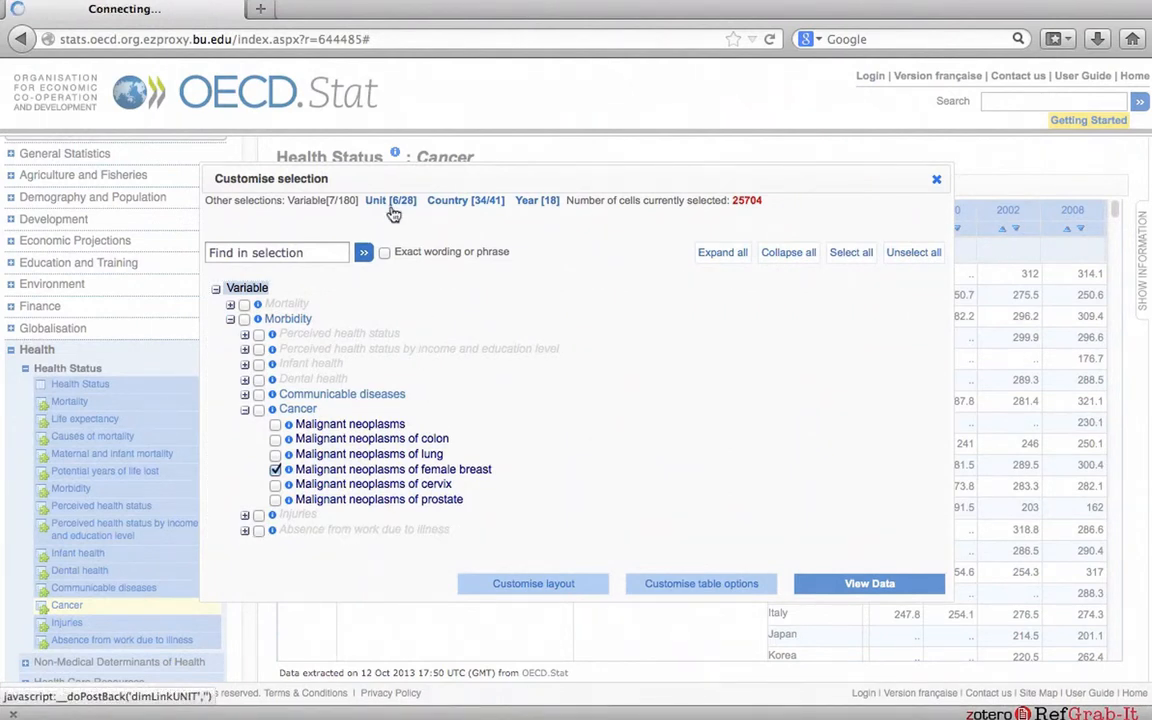
Review the Unit choices with female cases and incidence per 100 000 females ticked.
left_click(390, 200)
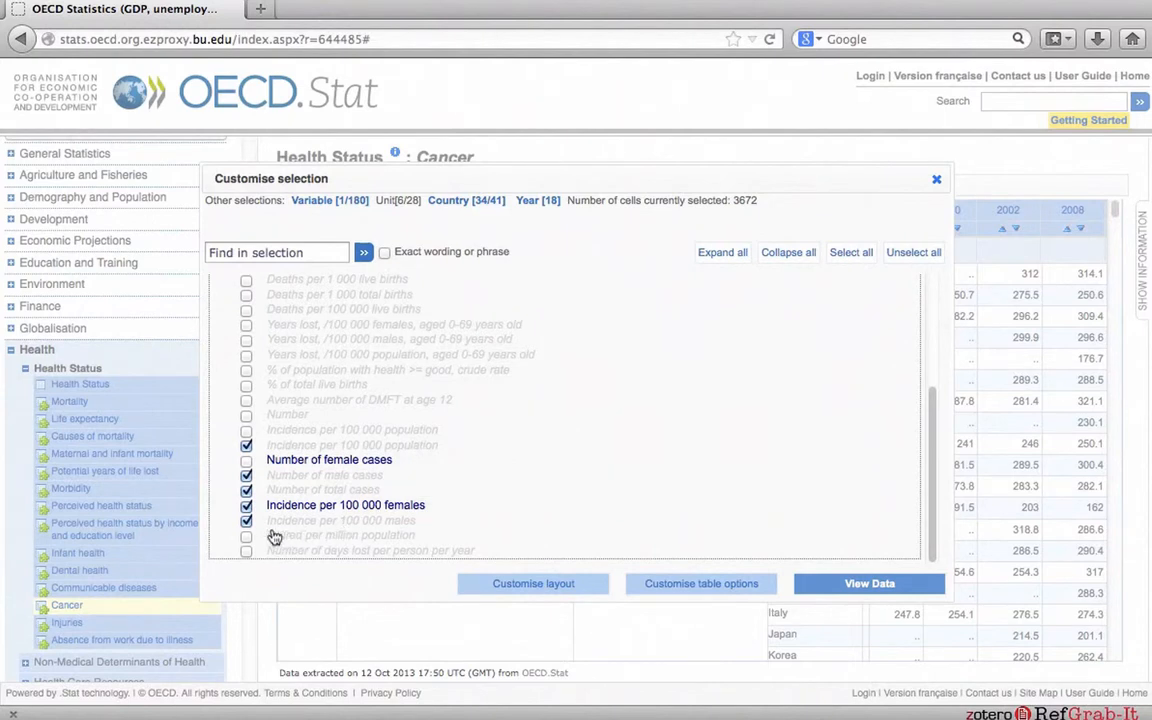
mouse_move(464, 520)
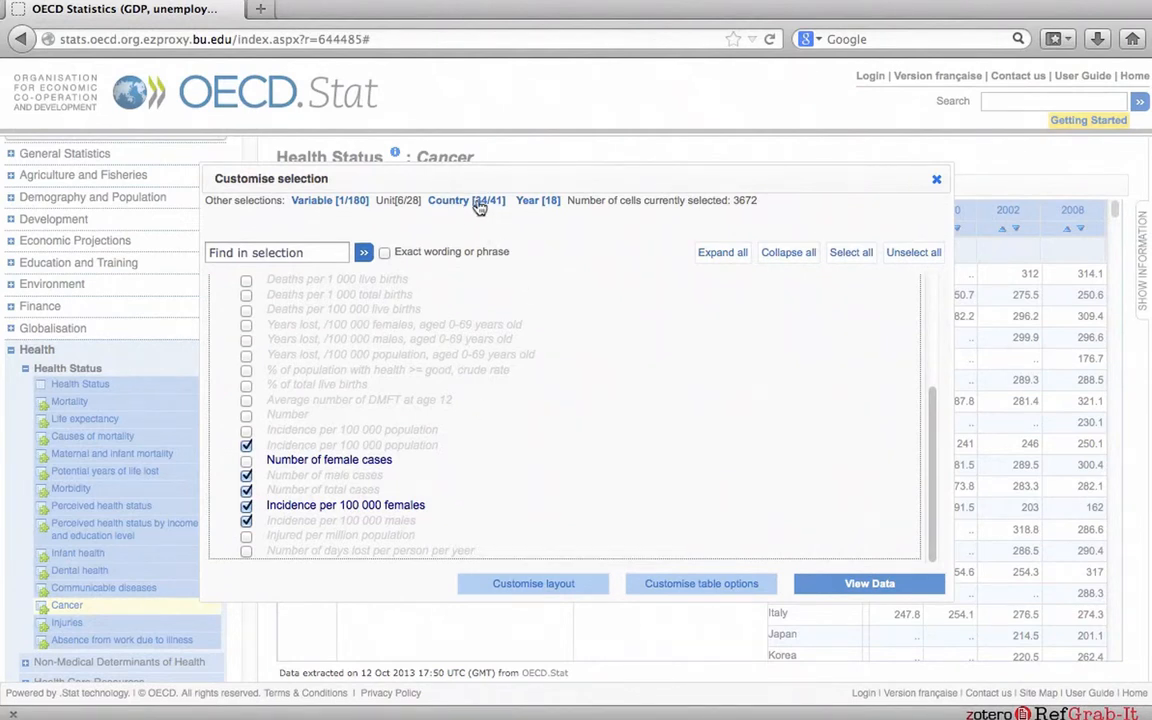
Clear the country list and tick Japan, Sweden, United States and South Africa under Non-OECD economies.
left_click(448, 200)
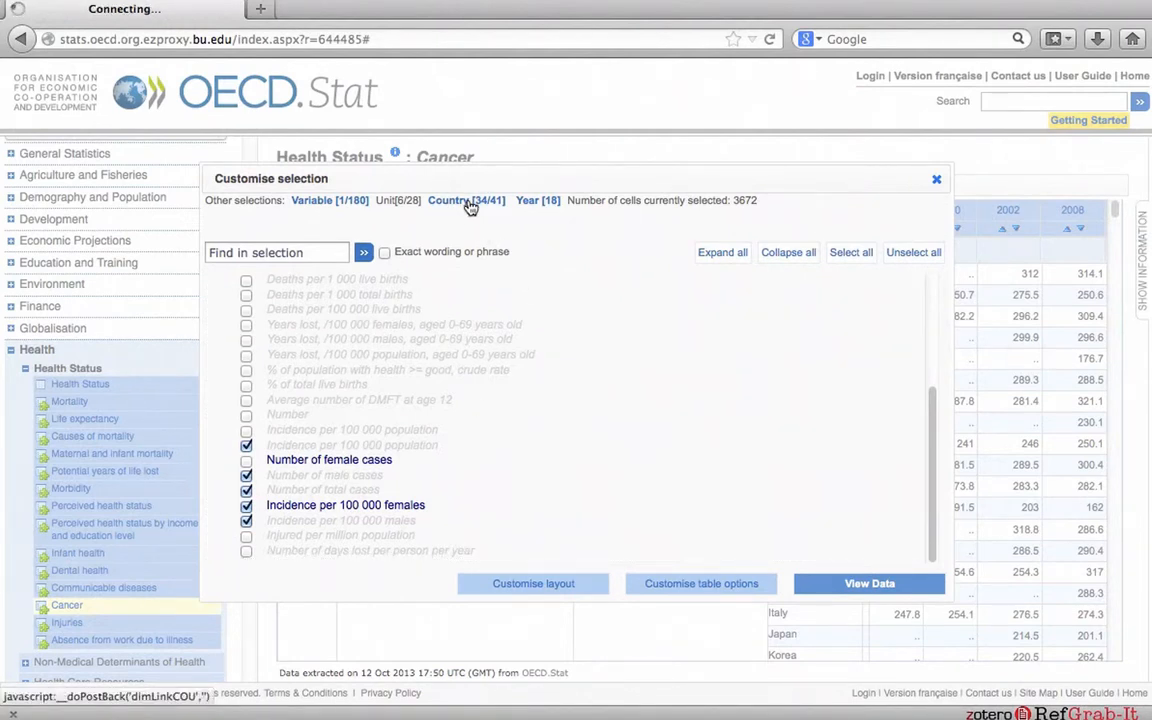
left_click(448, 200)
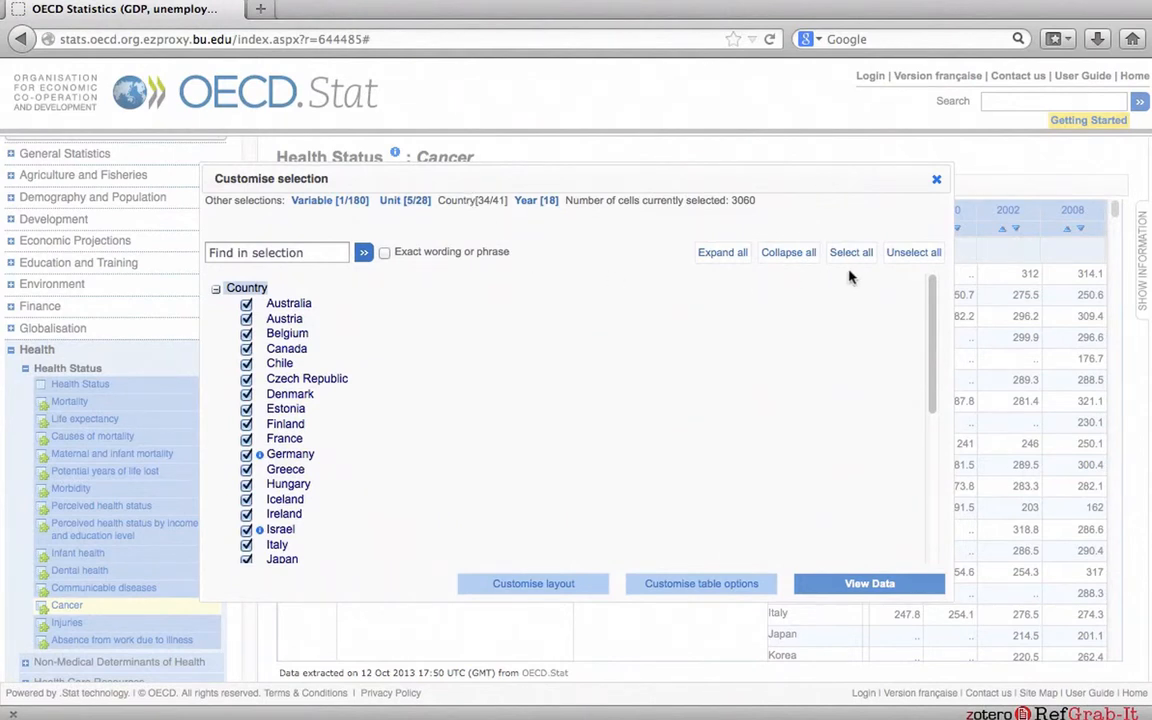
mouse_move(912, 252)
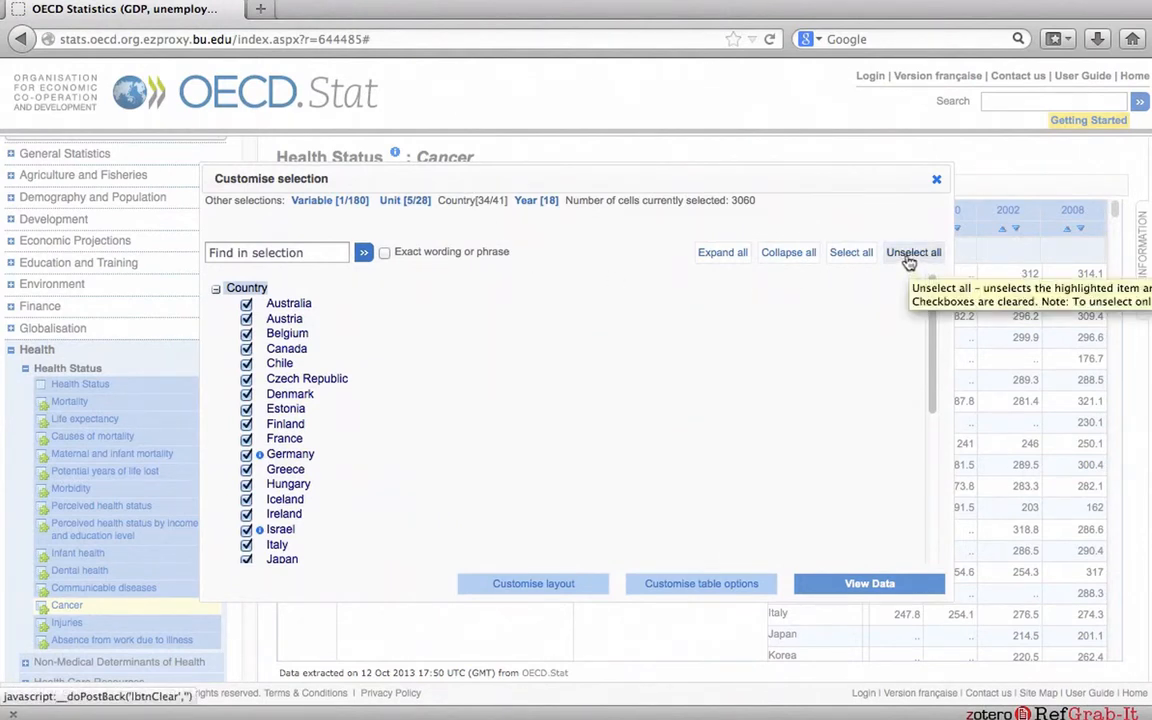
left_click(912, 252)
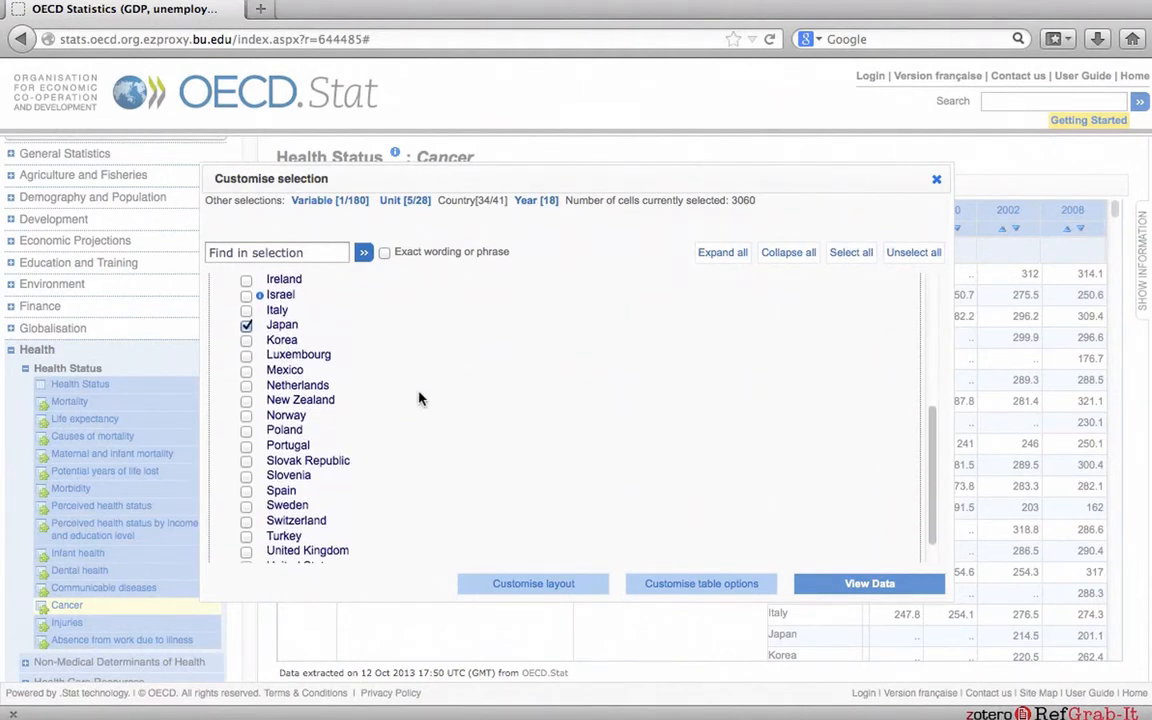
scroll("down", 3)
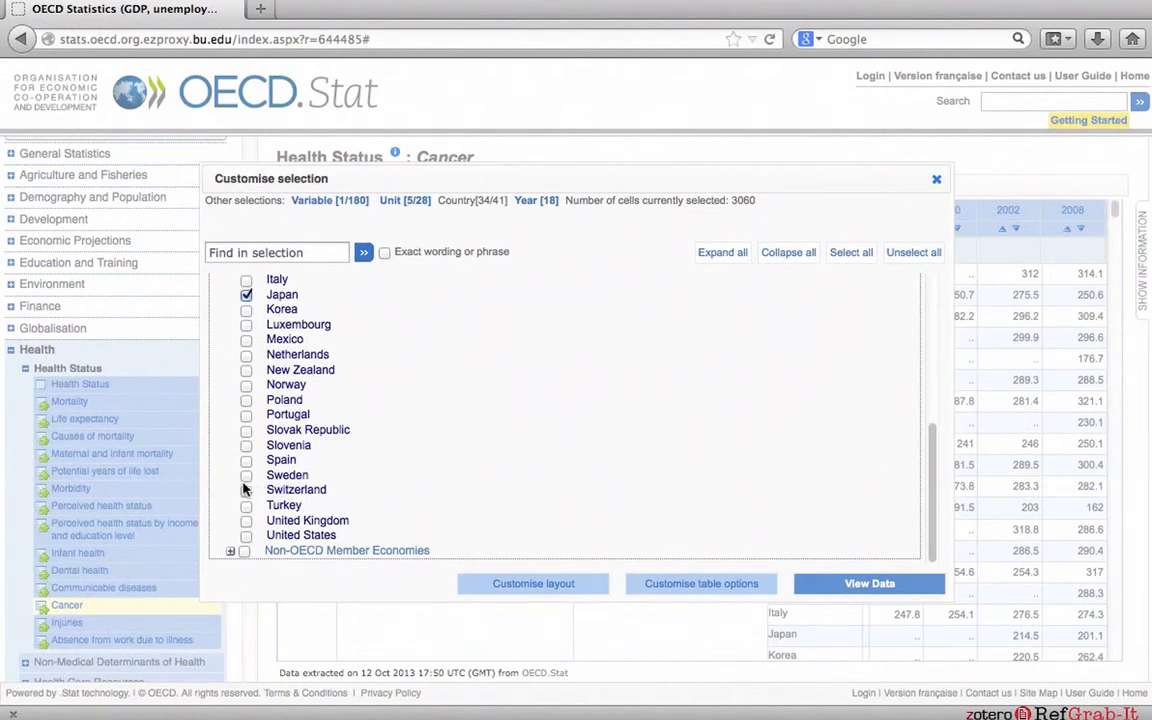
left_click(248, 476)
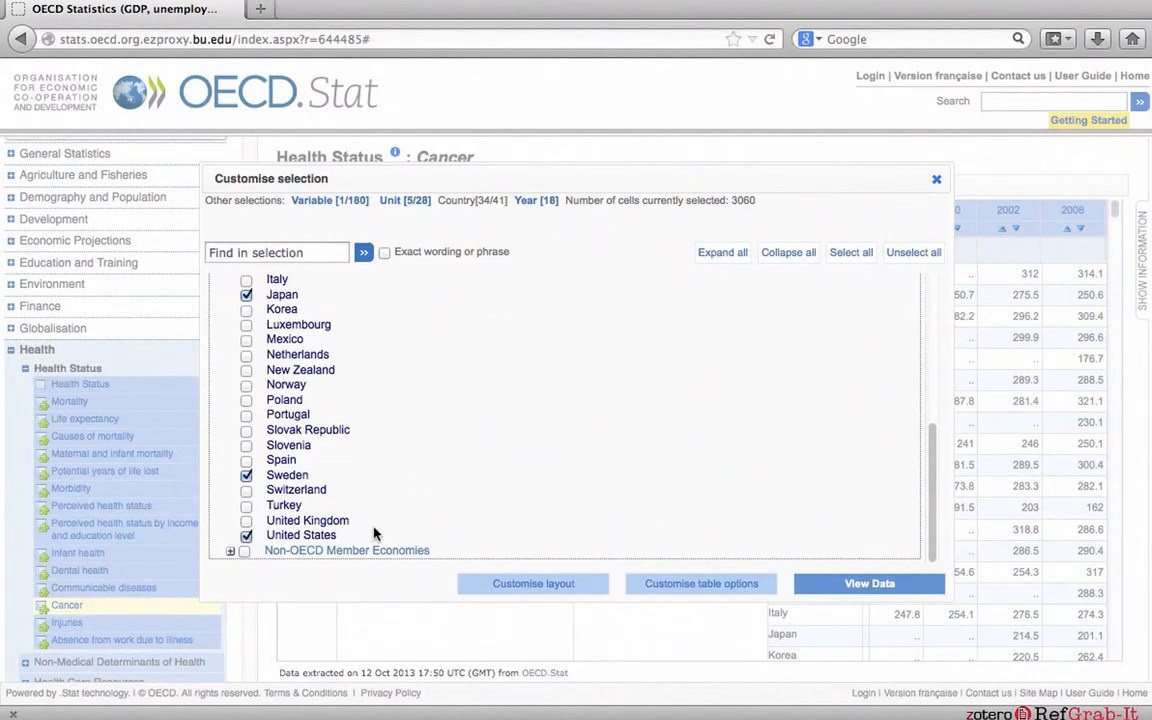
mouse_move(308, 520)
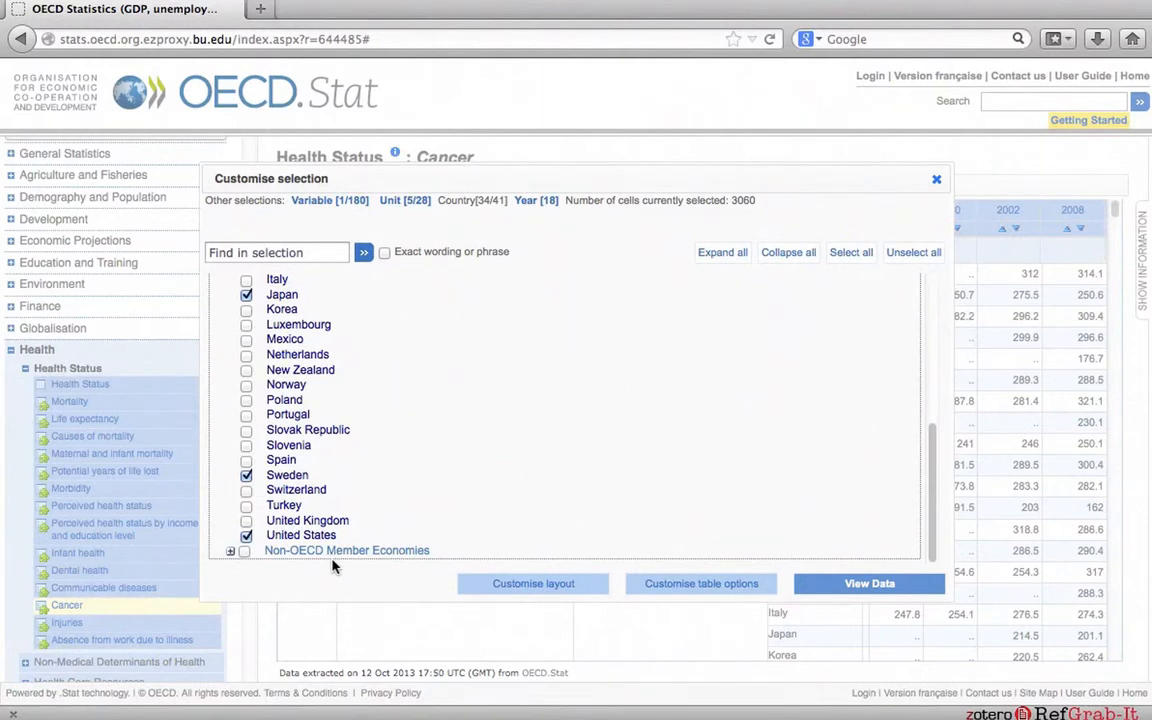
left_click(228, 550)
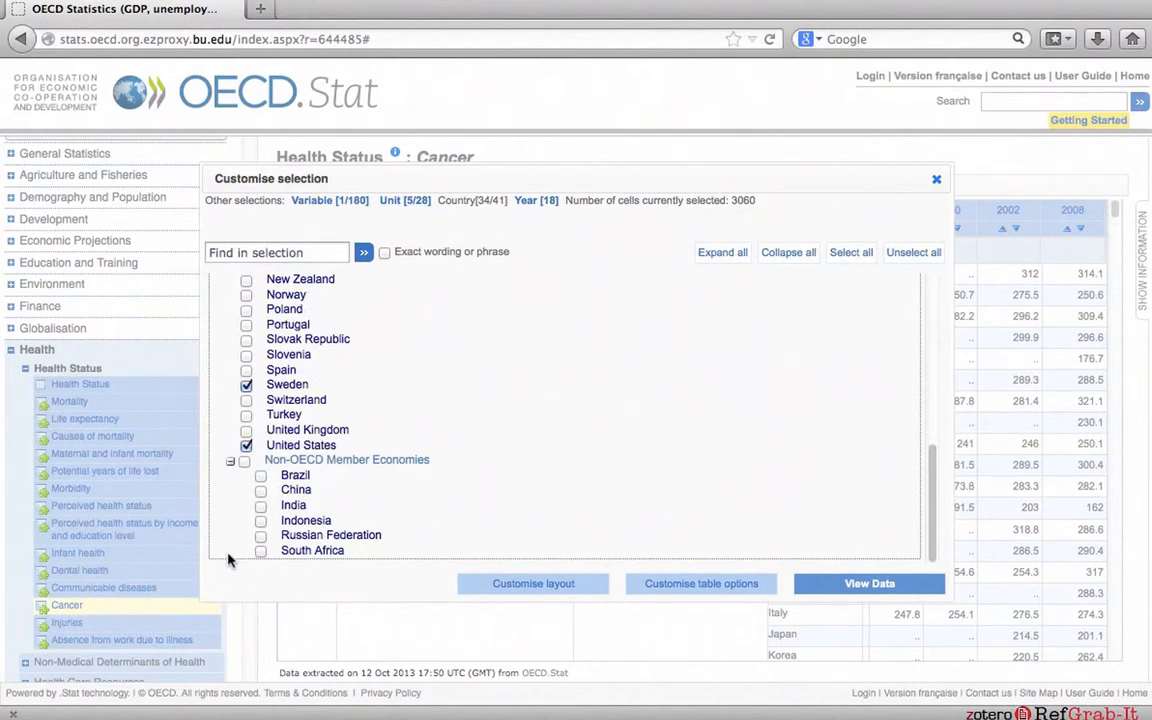
left_click(260, 552)
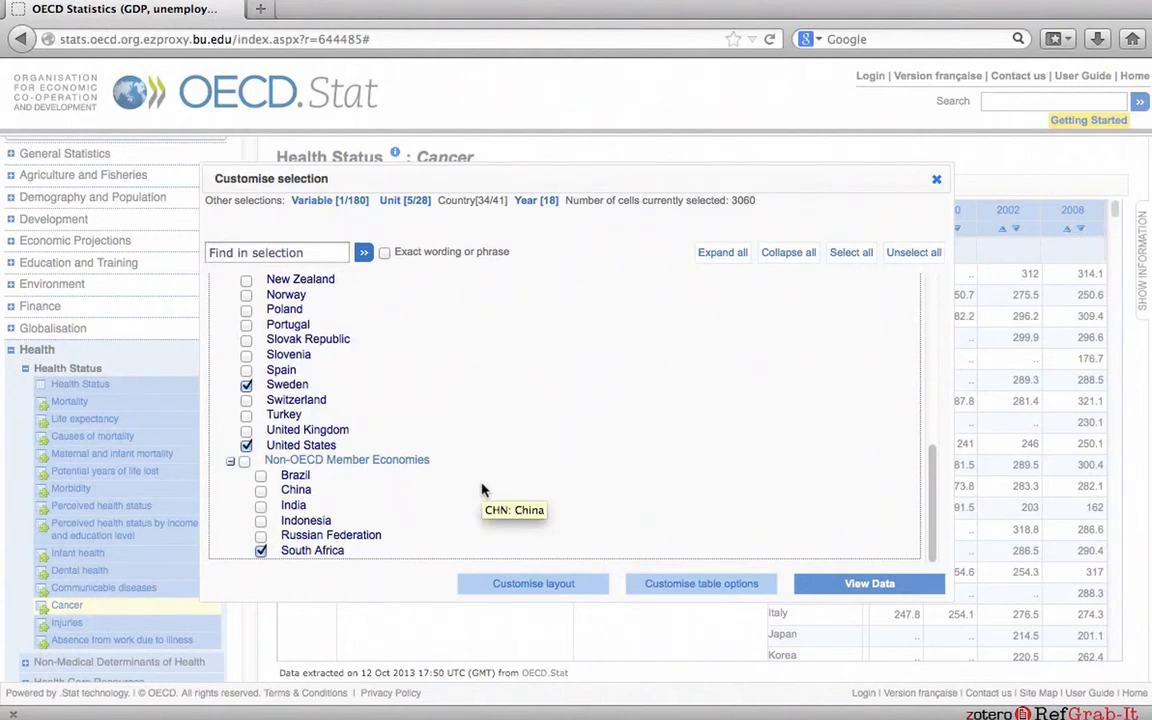
mouse_move(536, 200)
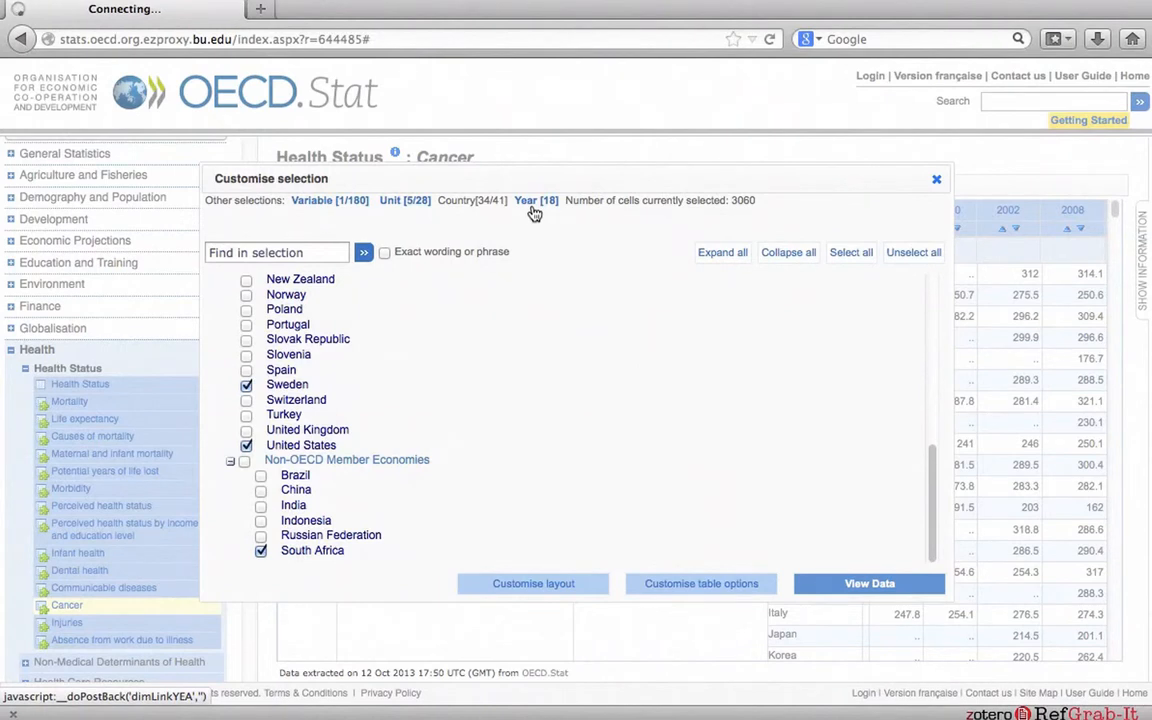
Set the year range to start from 1960.
left_click(536, 200)
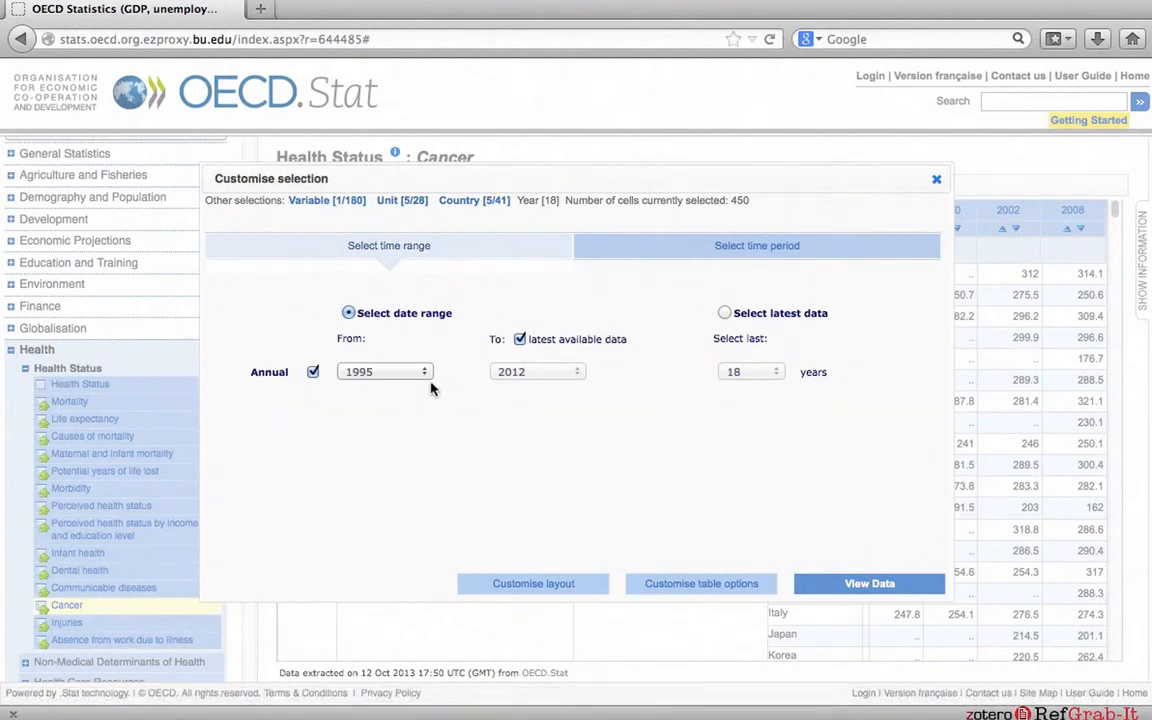
left_click(384, 370)
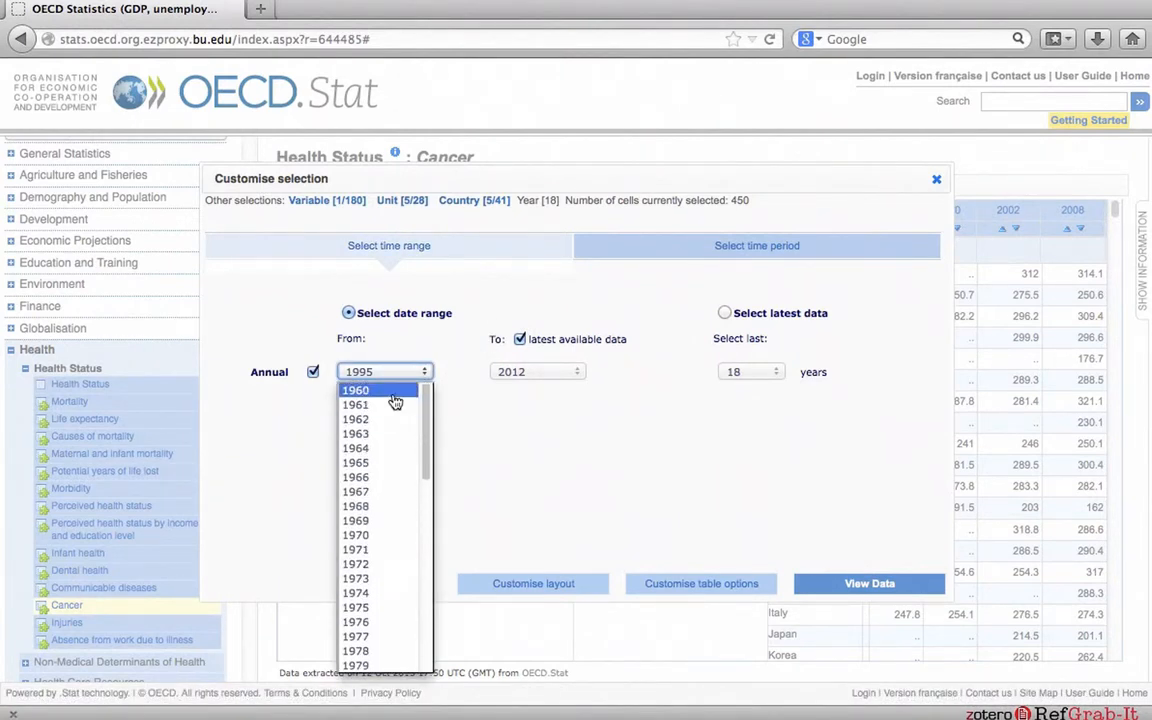
left_click(356, 388)
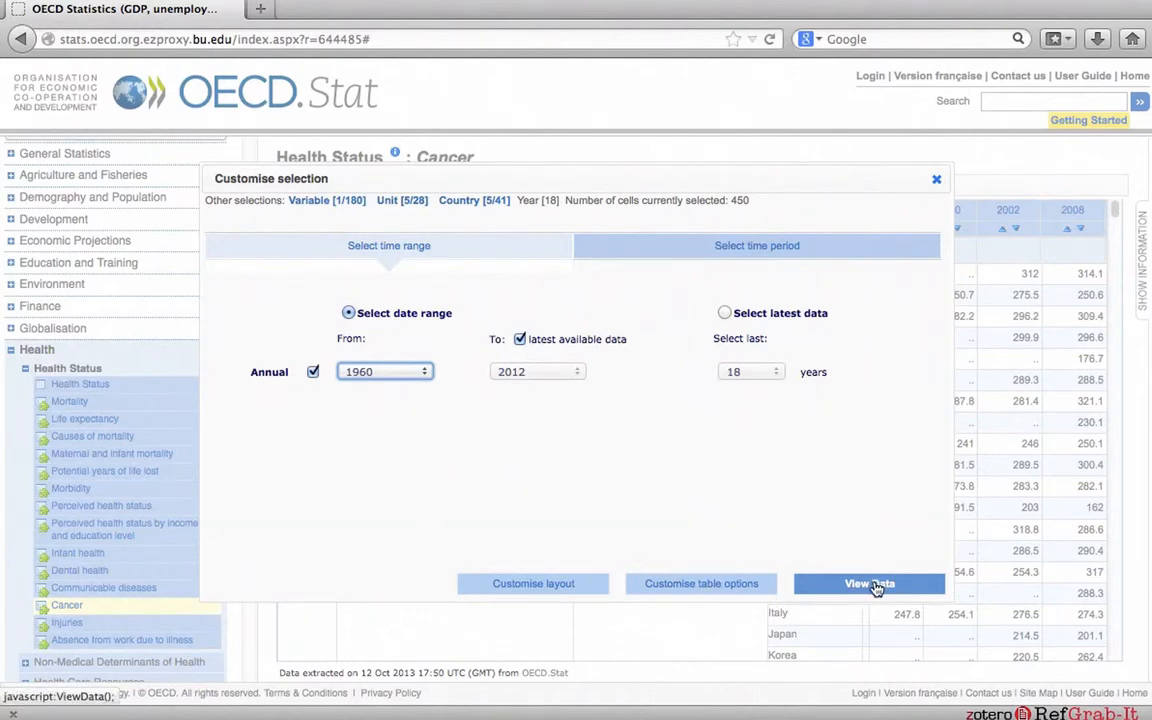
View the customised female breast cancer incidence table for the selected countries.
left_click(868, 584)
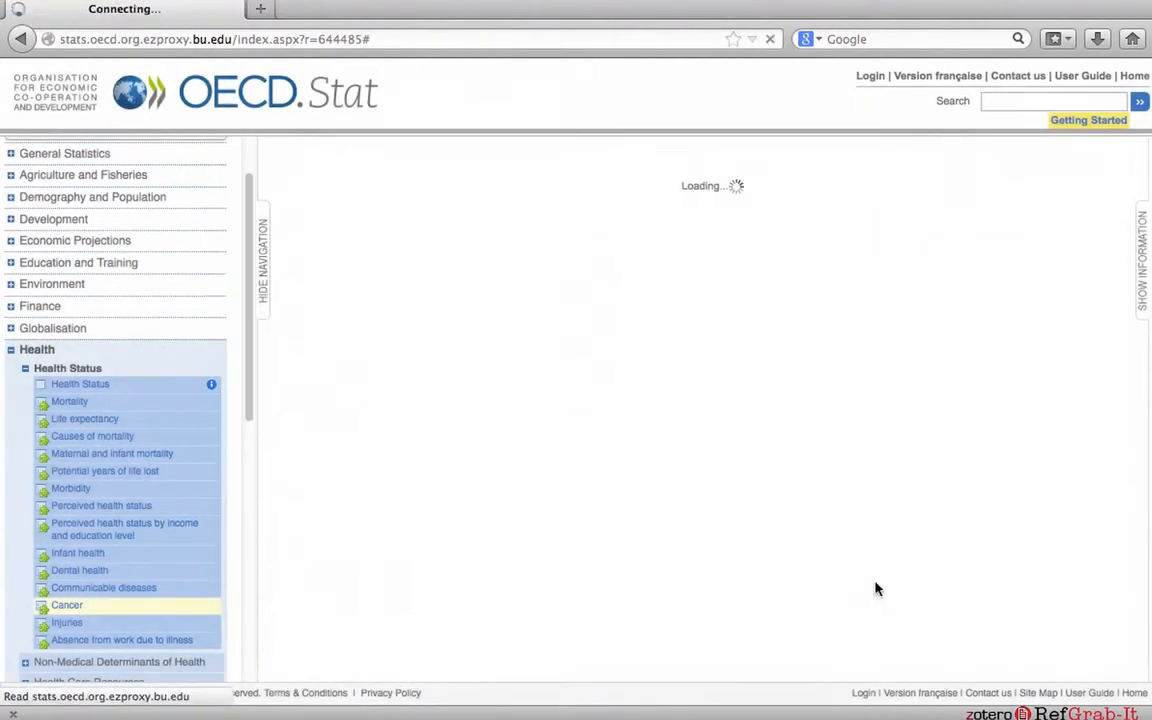
left_click(68, 604)
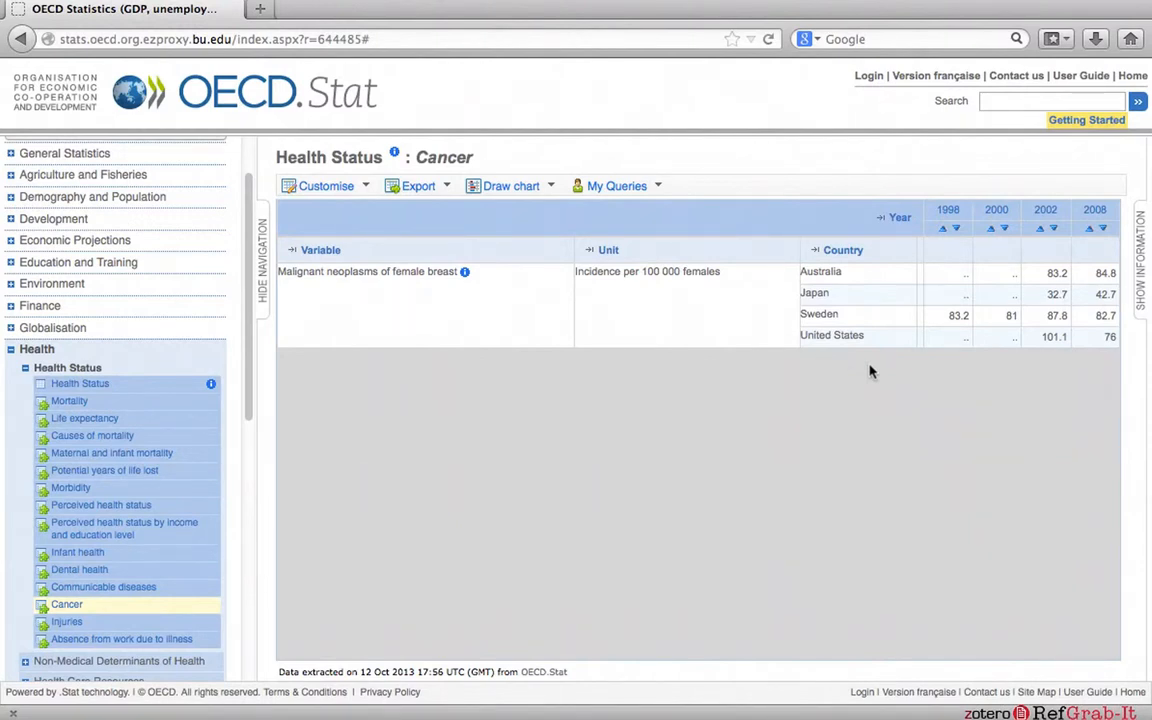
mouse_move(958, 320)
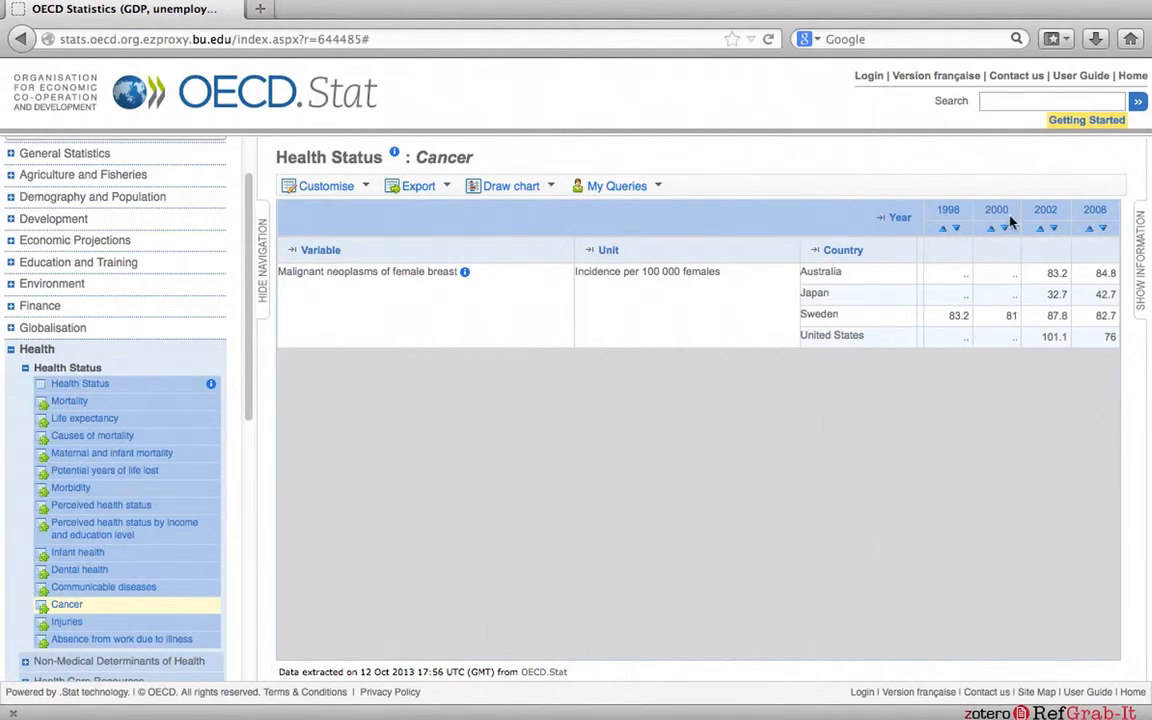
mouse_move(1004, 218)
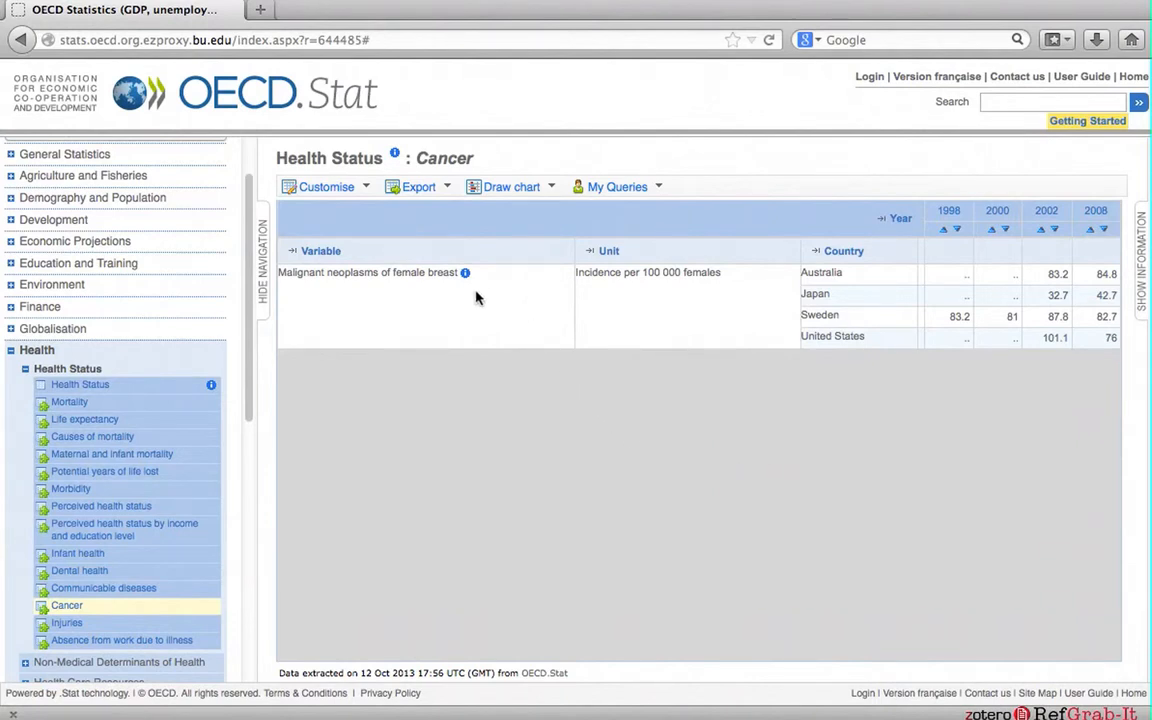
mouse_move(464, 280)
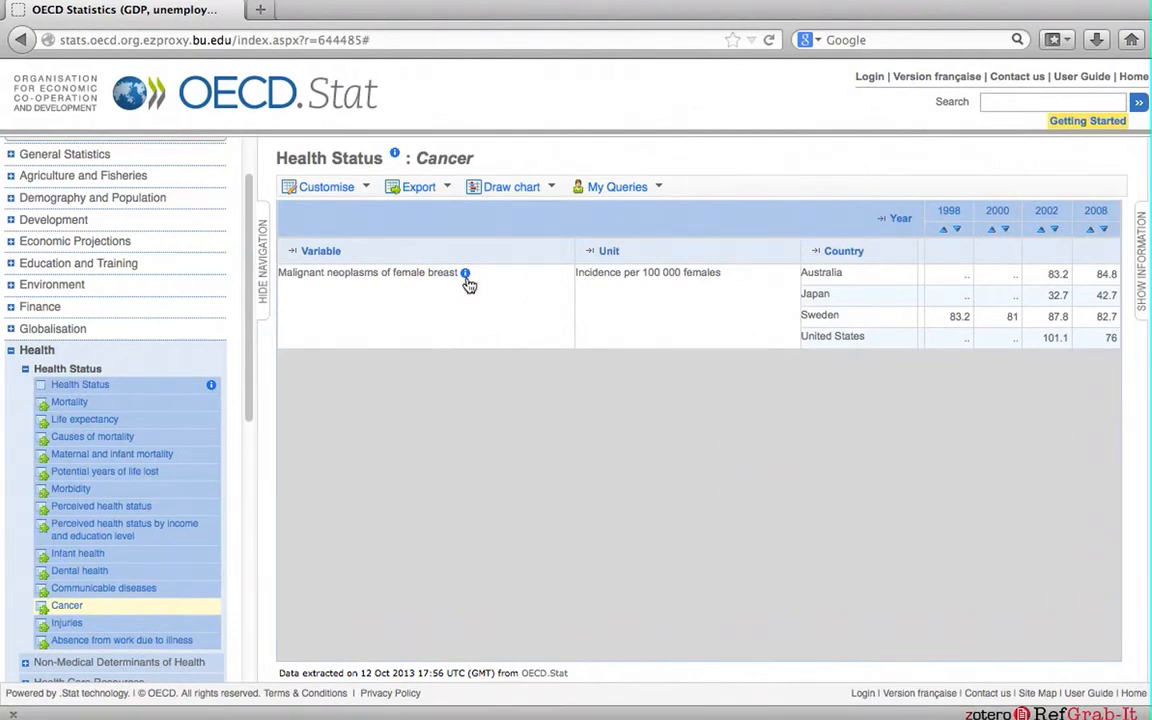
View the female breast cancer variable details and open its Definitions, Sources and Methods PDF in Adobe Reader.
left_click(464, 272)
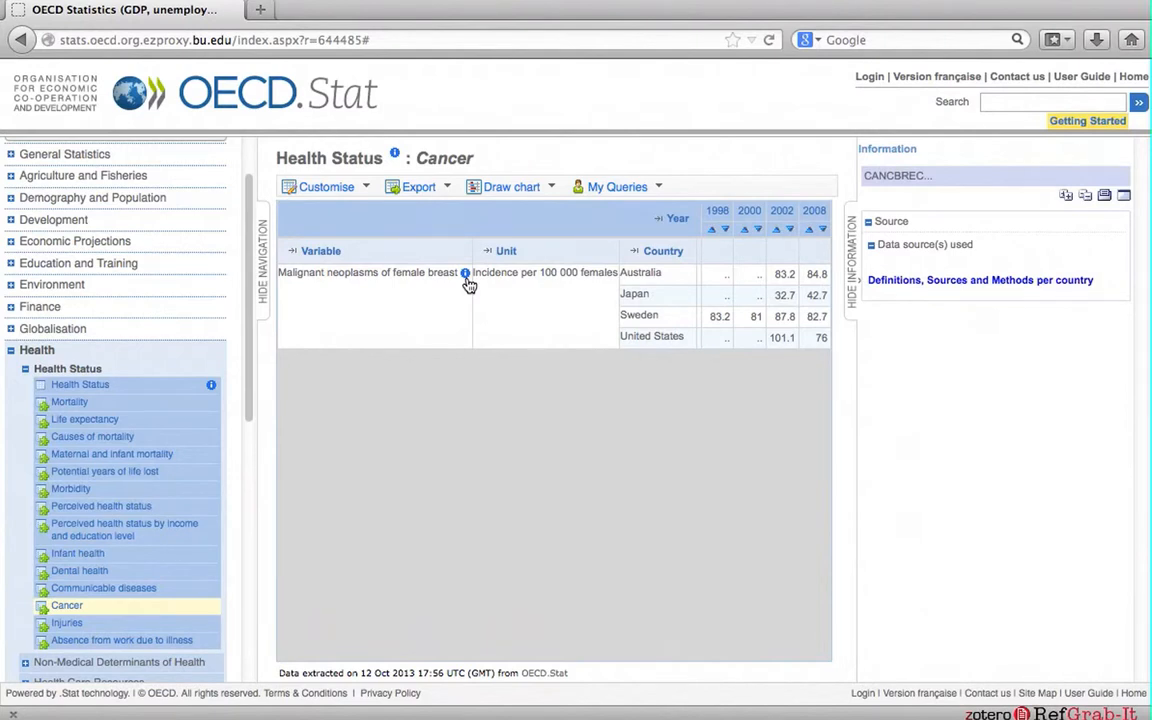
mouse_move(948, 308)
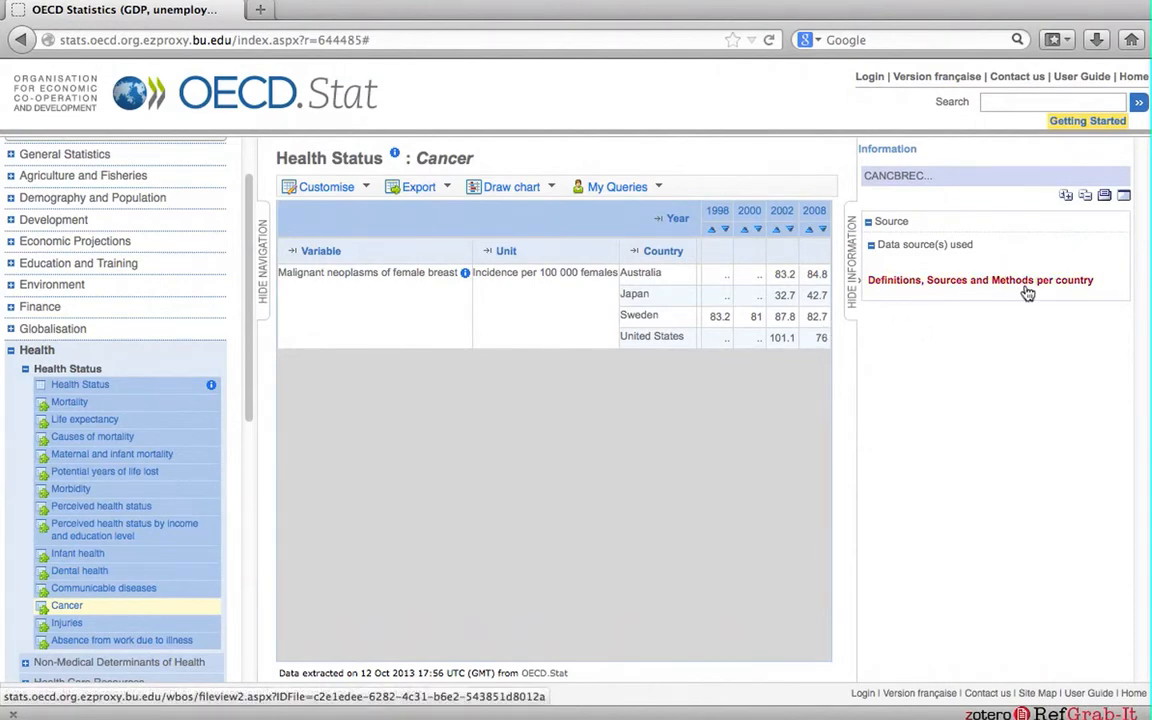
left_click(980, 280)
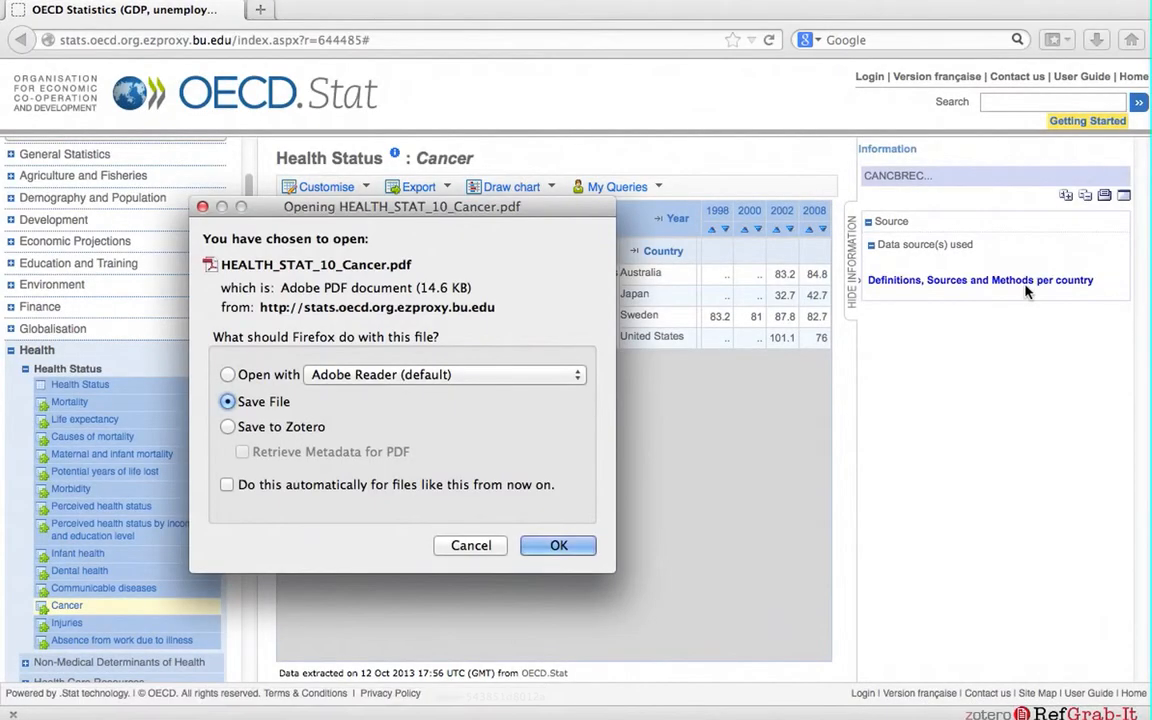
mouse_move(504, 470)
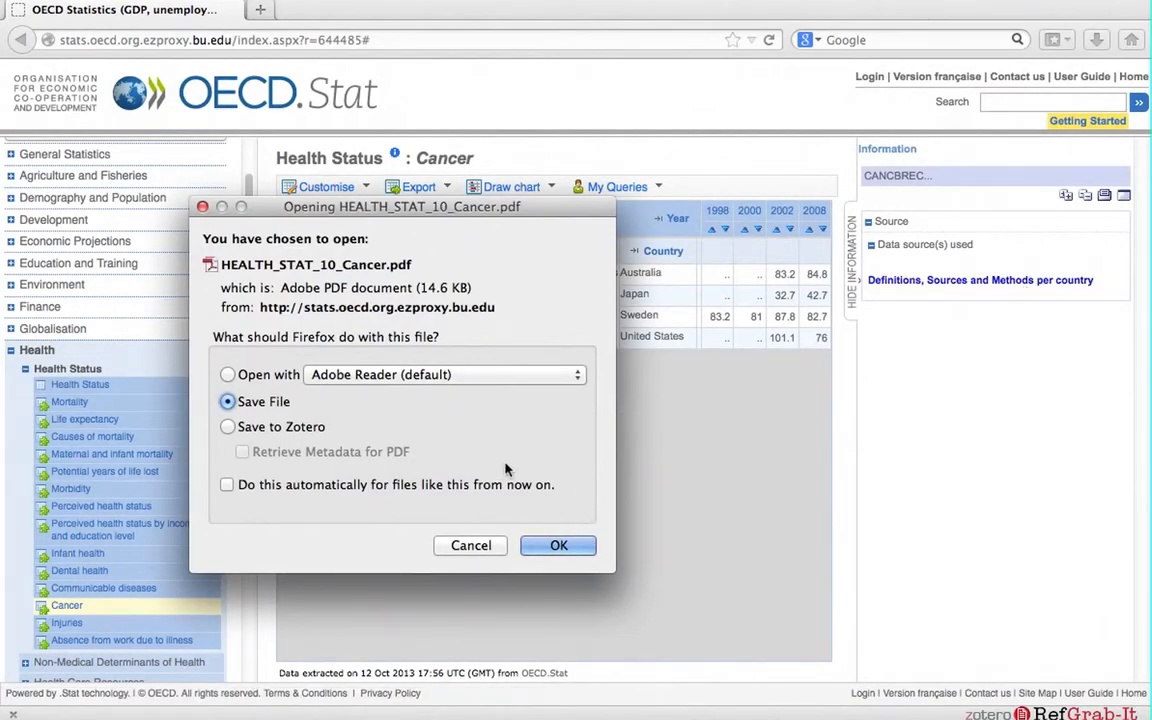
left_click(228, 374)
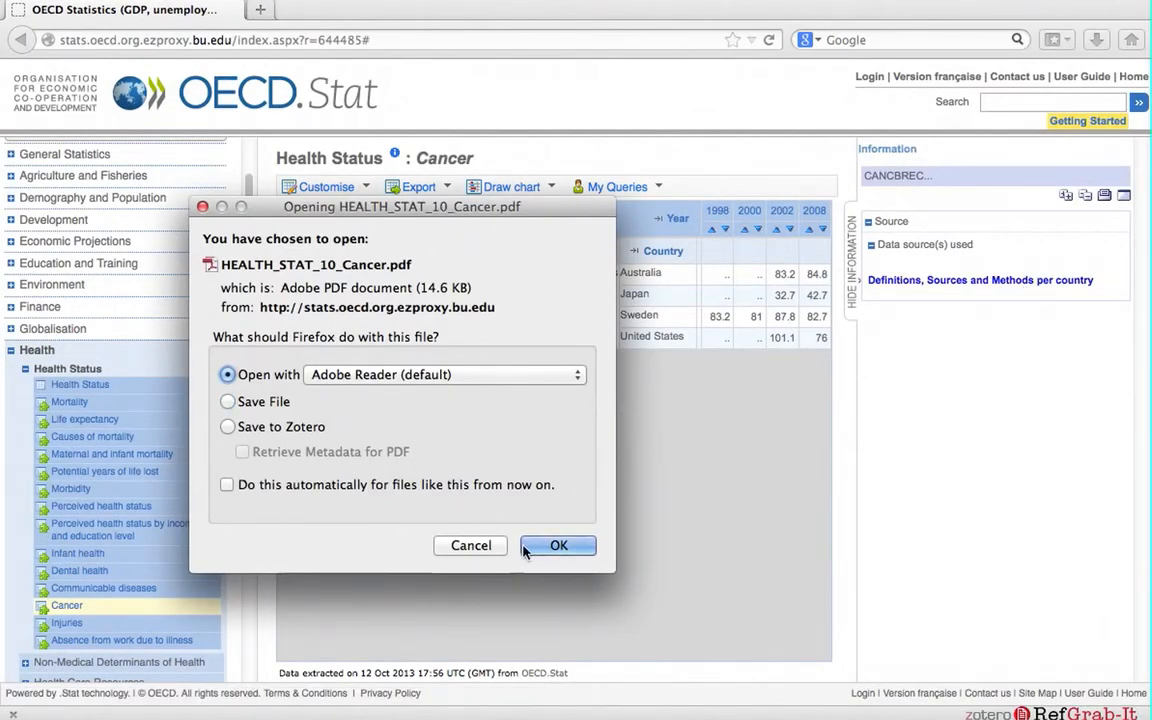
left_click(558, 544)
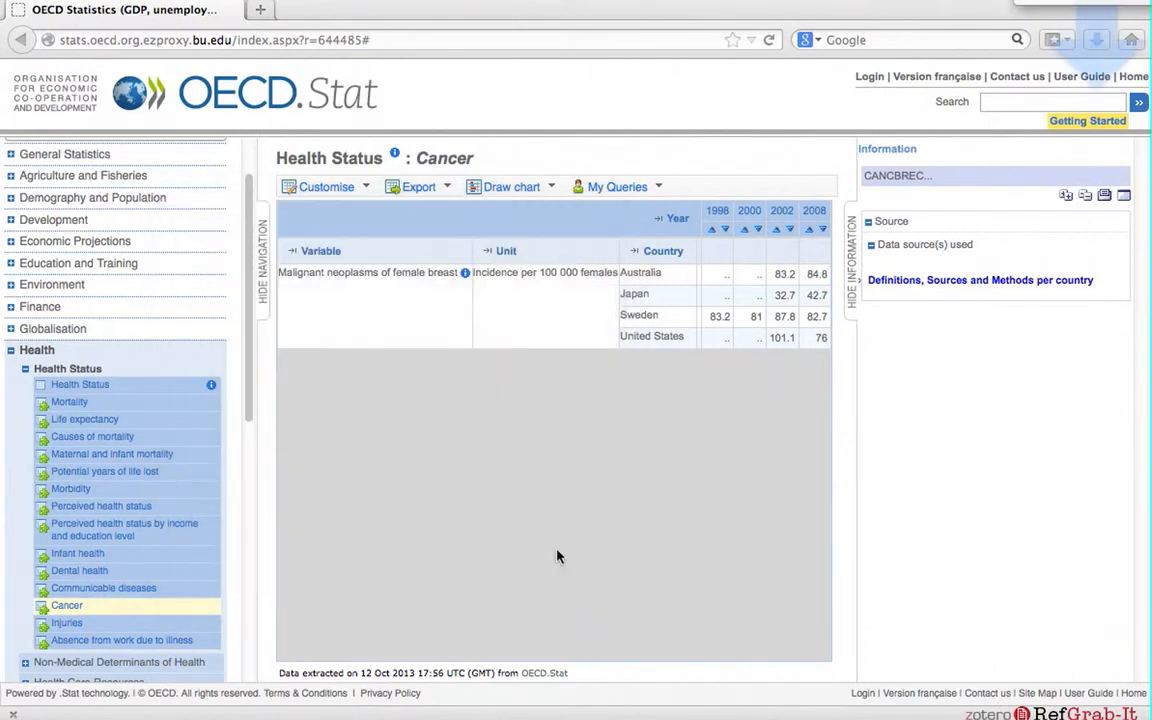
Read through the HEALTH_STAT_10_Cancer.pdf definitions, sources and methods for cancer incidence.
left_click(980, 280)
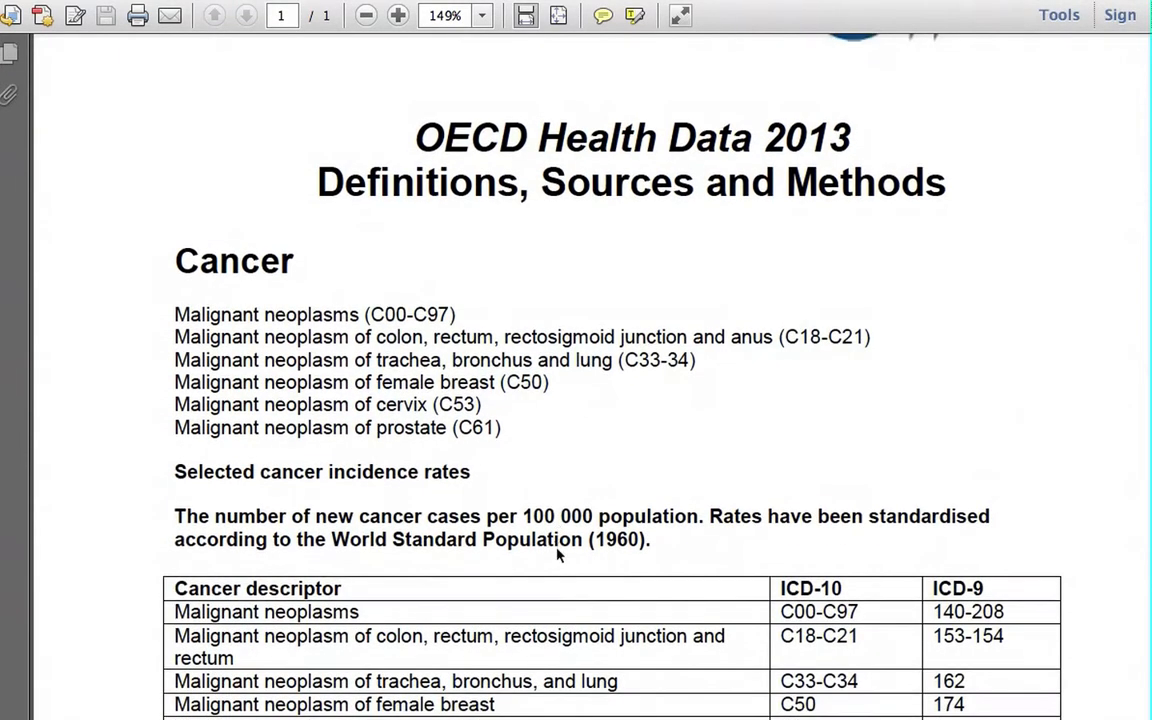
scroll("down", 3)
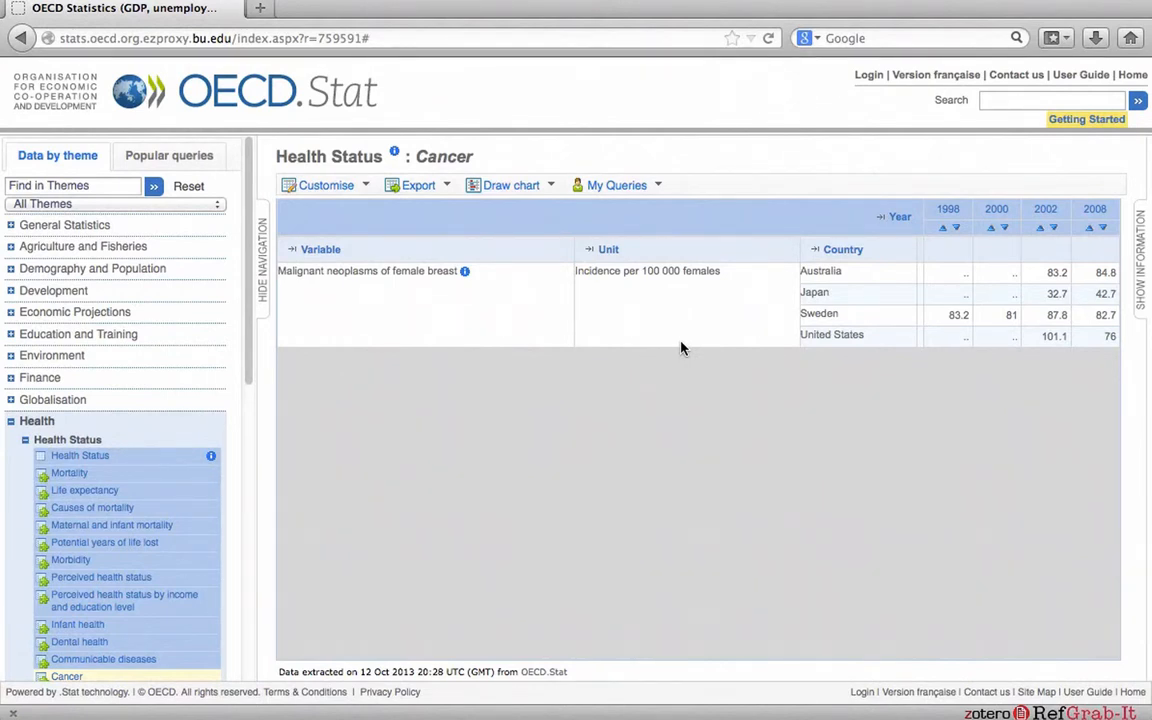
Draw the female breast cancer incidence table as a line chart, currently showing only Australia.
left_click(512, 184)
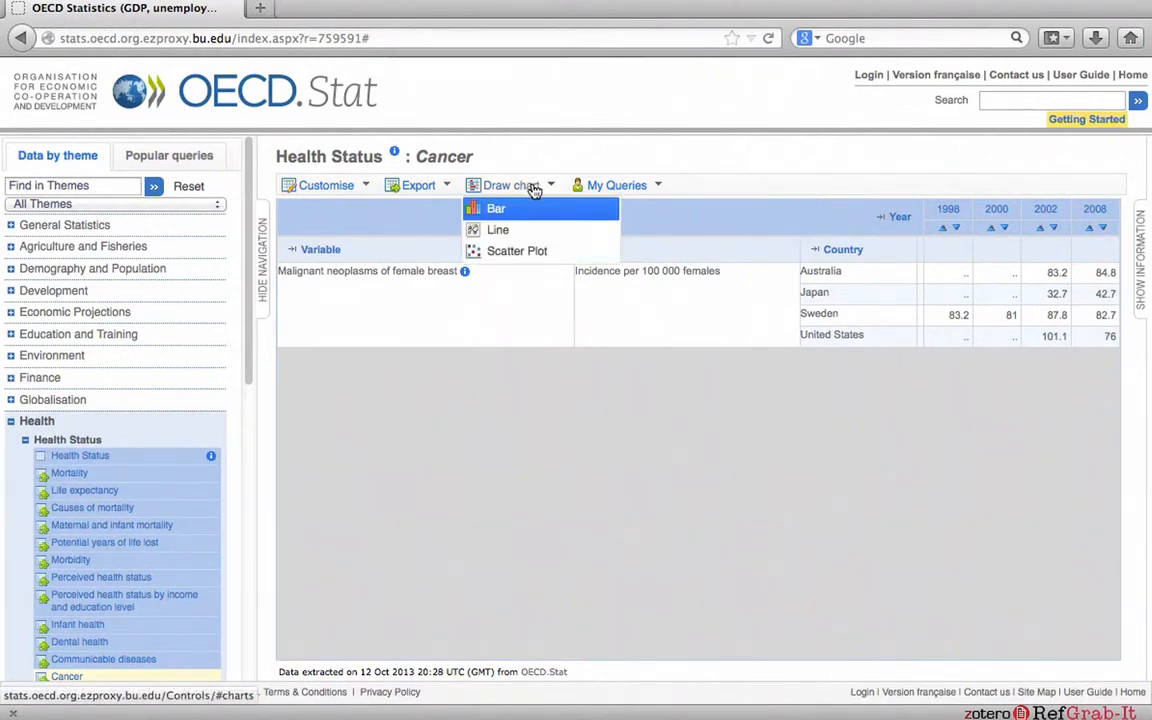
mouse_move(576, 226)
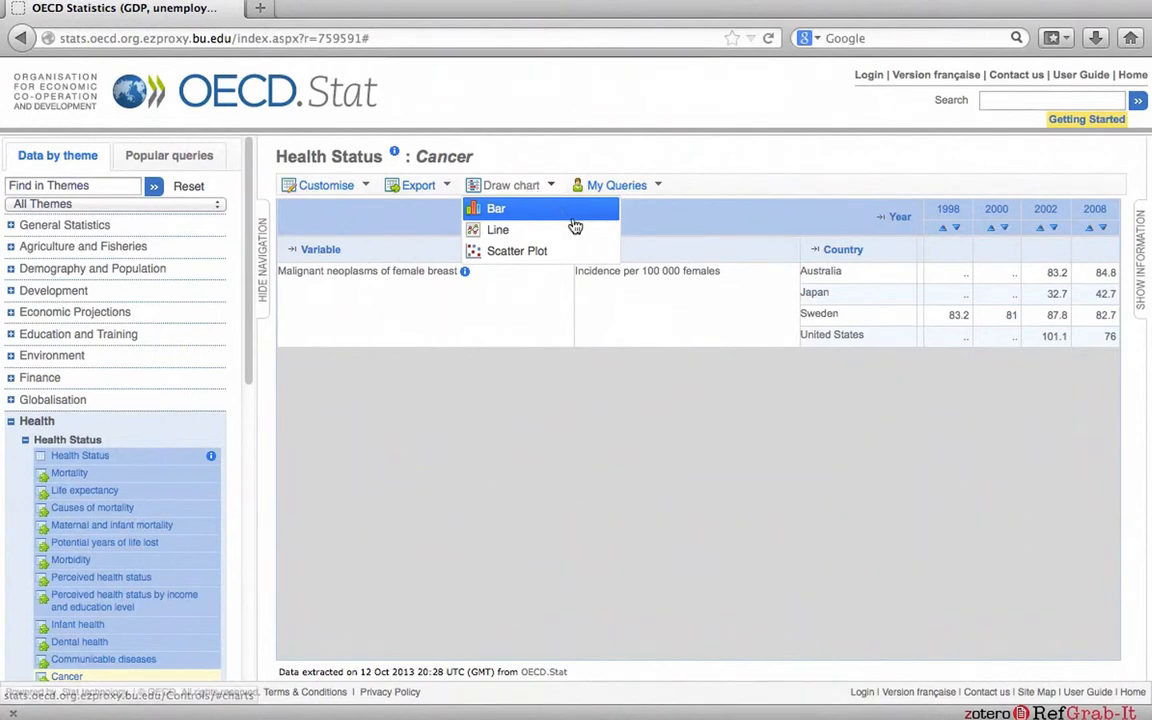
left_click(496, 208)
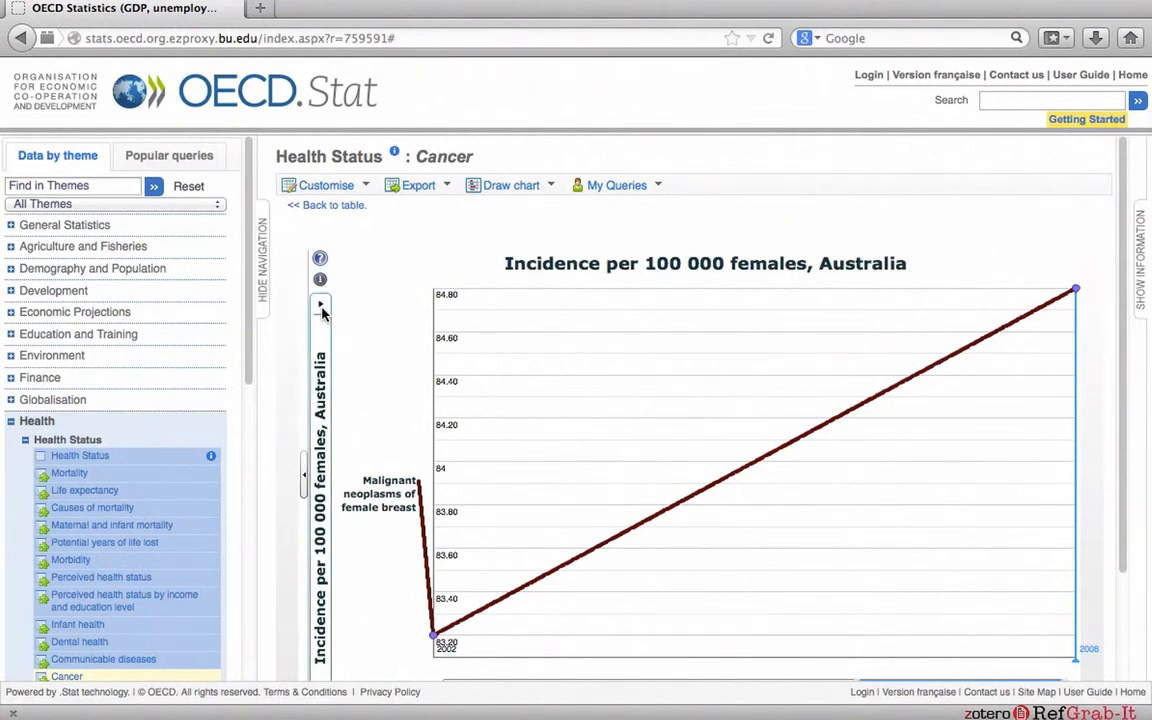
left_click(320, 304)
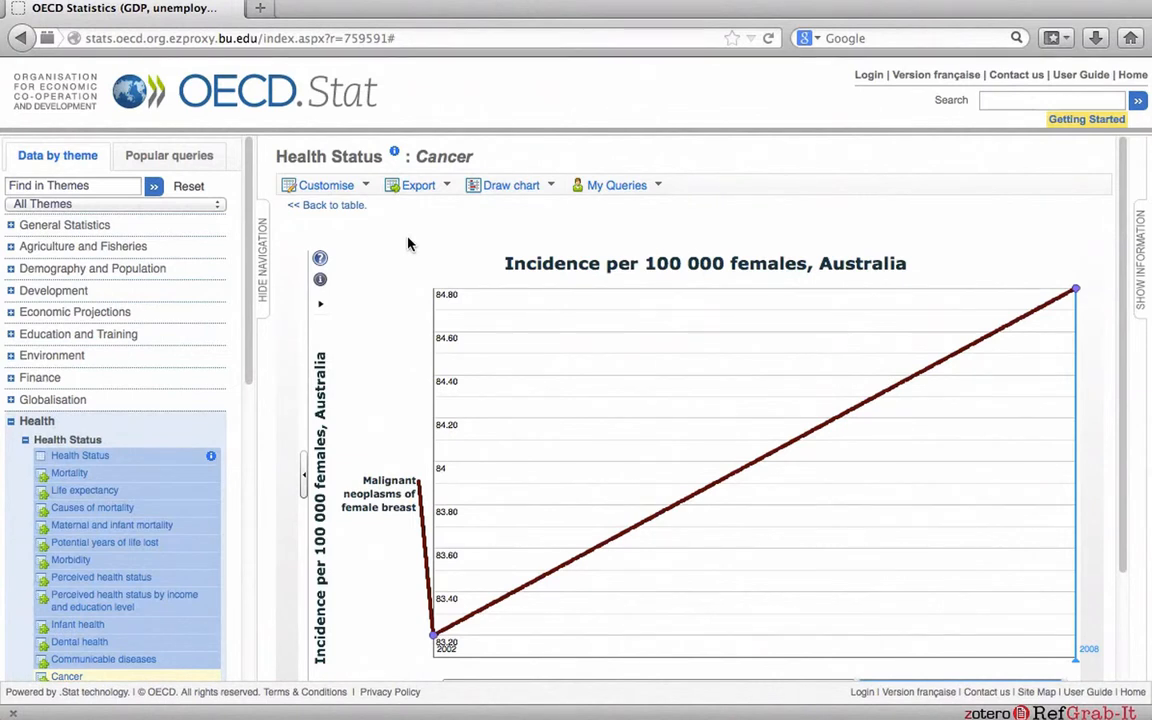
In Customise > Layout, move Country to the top of the row dimensions above Variable and Unit.
left_click(324, 184)
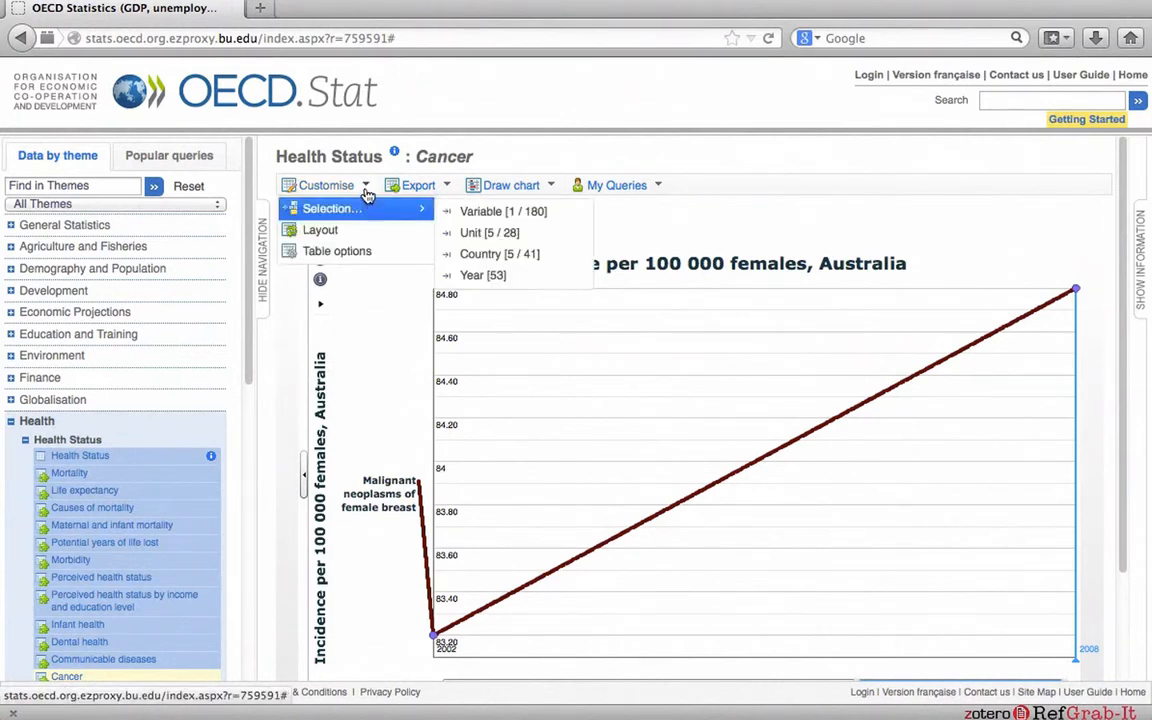
mouse_move(320, 230)
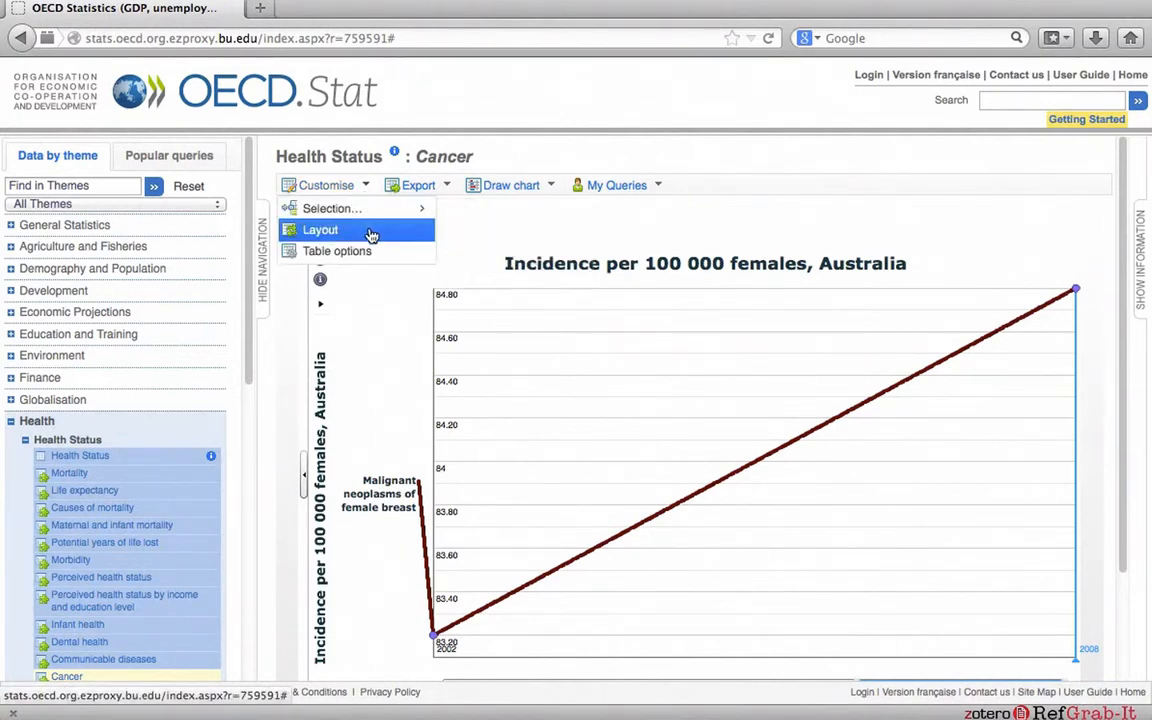
left_click(320, 228)
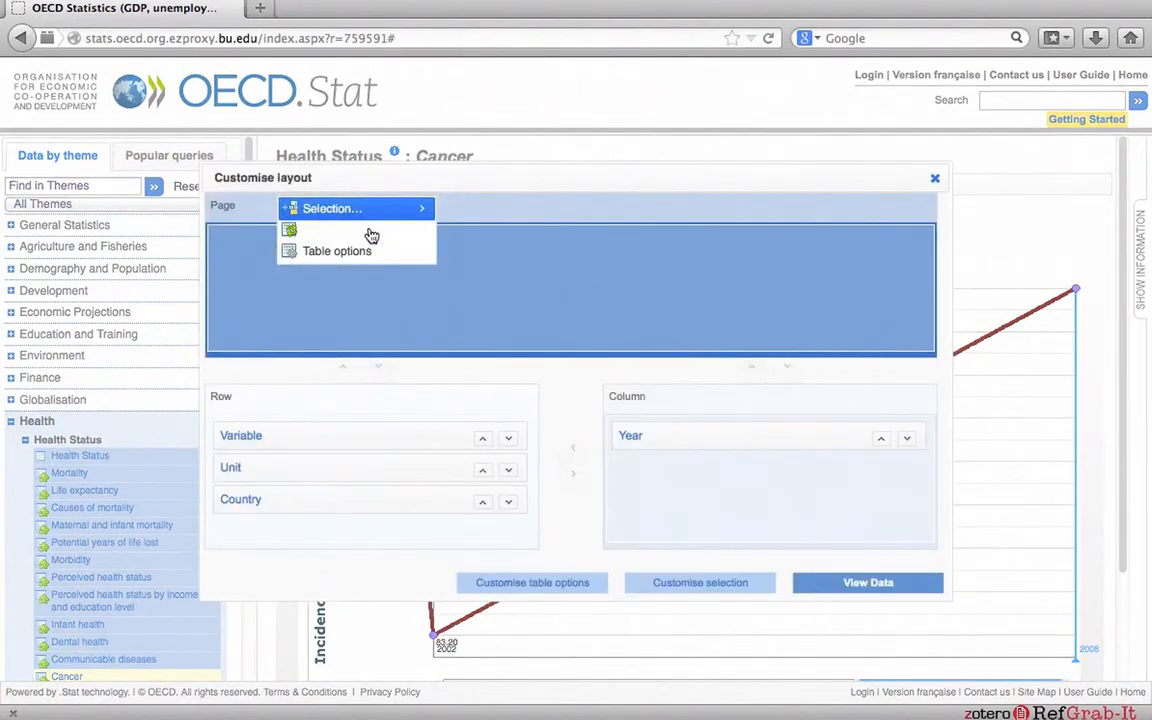
mouse_move(430, 228)
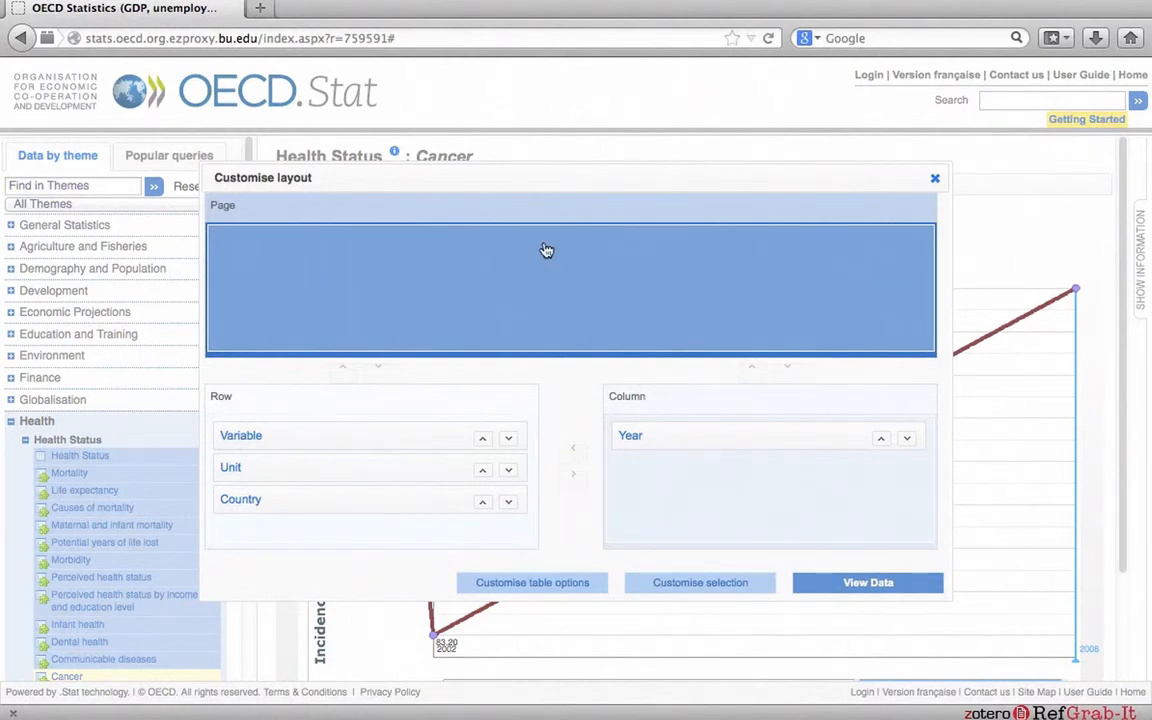
mouse_move(552, 284)
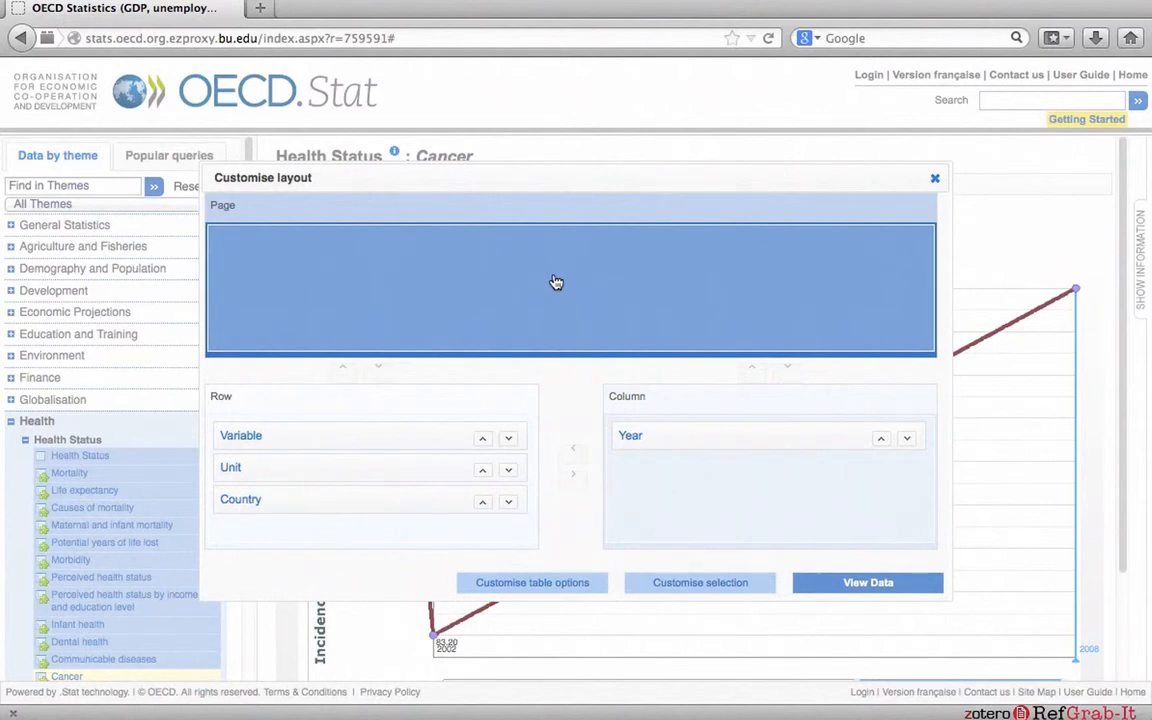
mouse_move(294, 414)
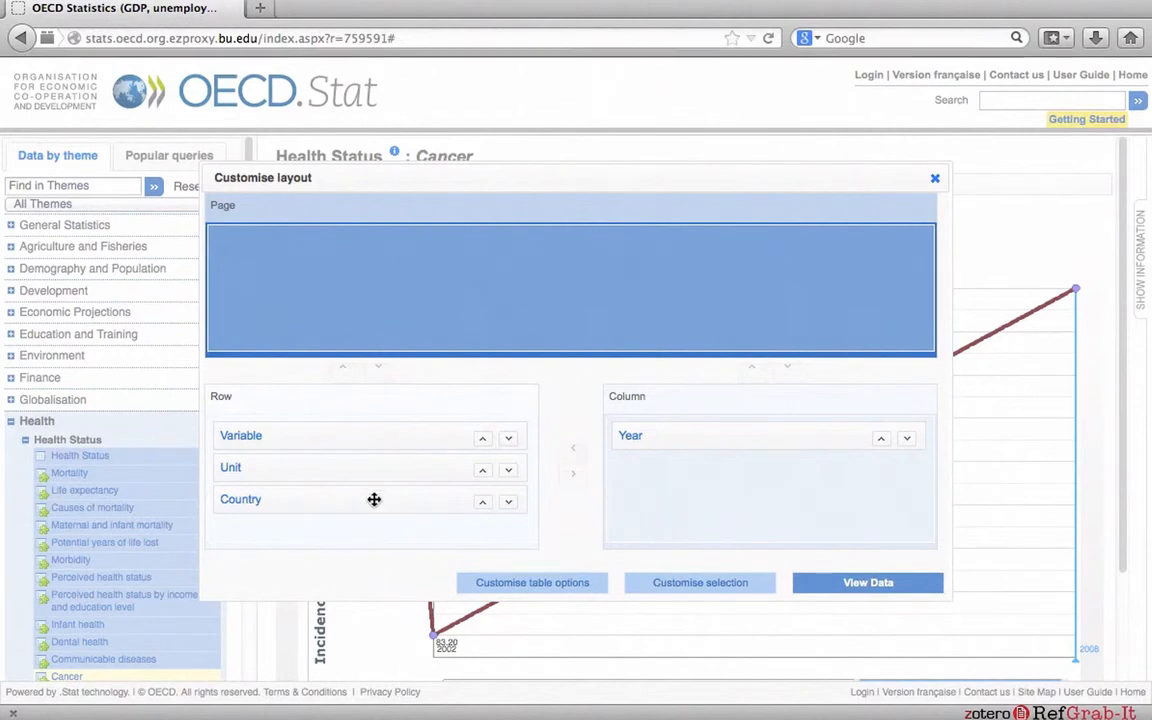
mouse_move(368, 508)
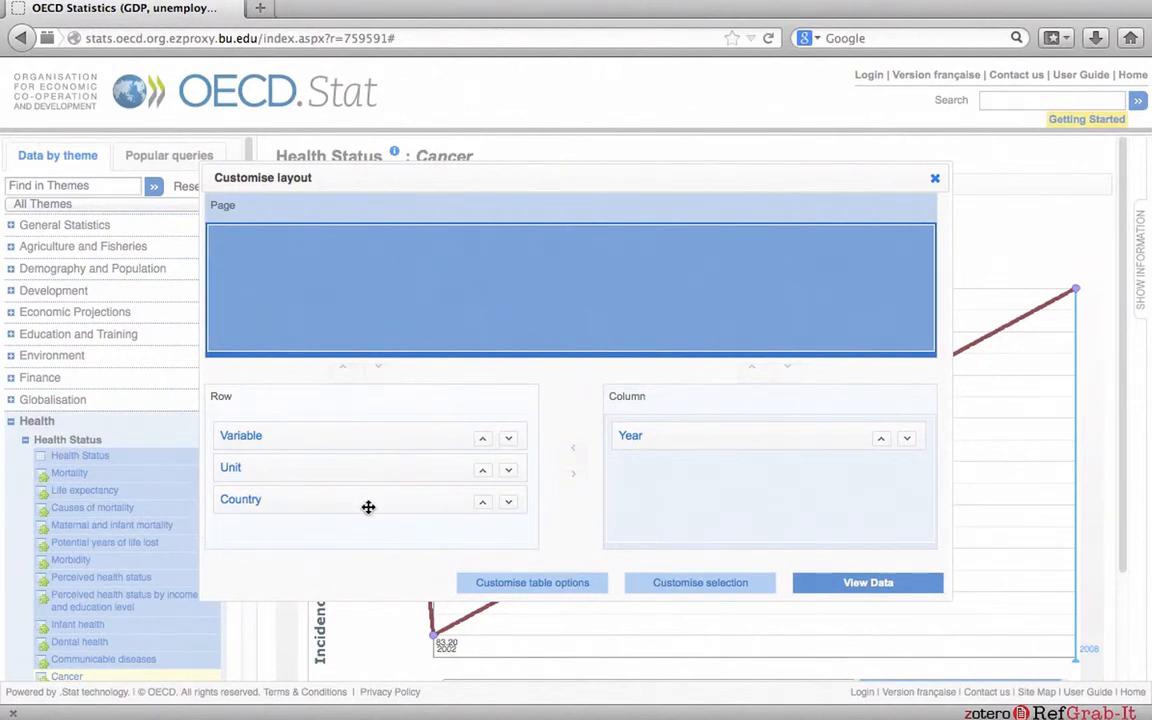
left_click_drag(368, 500, 368, 420)
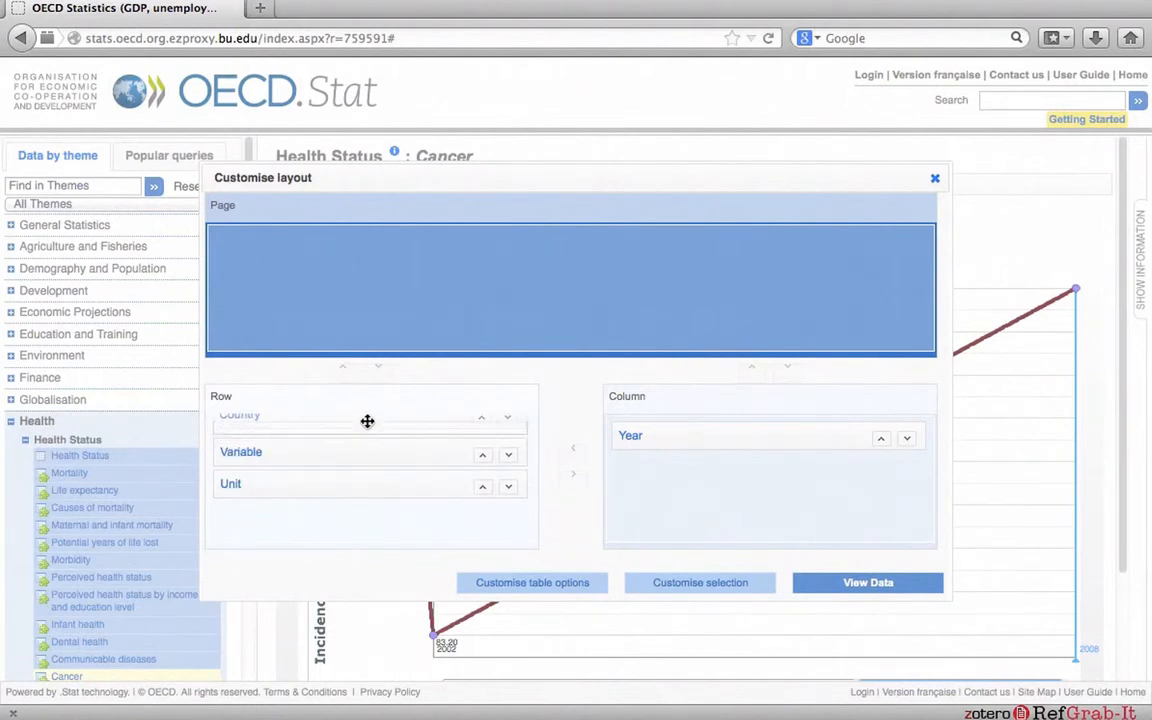
left_click(368, 420)
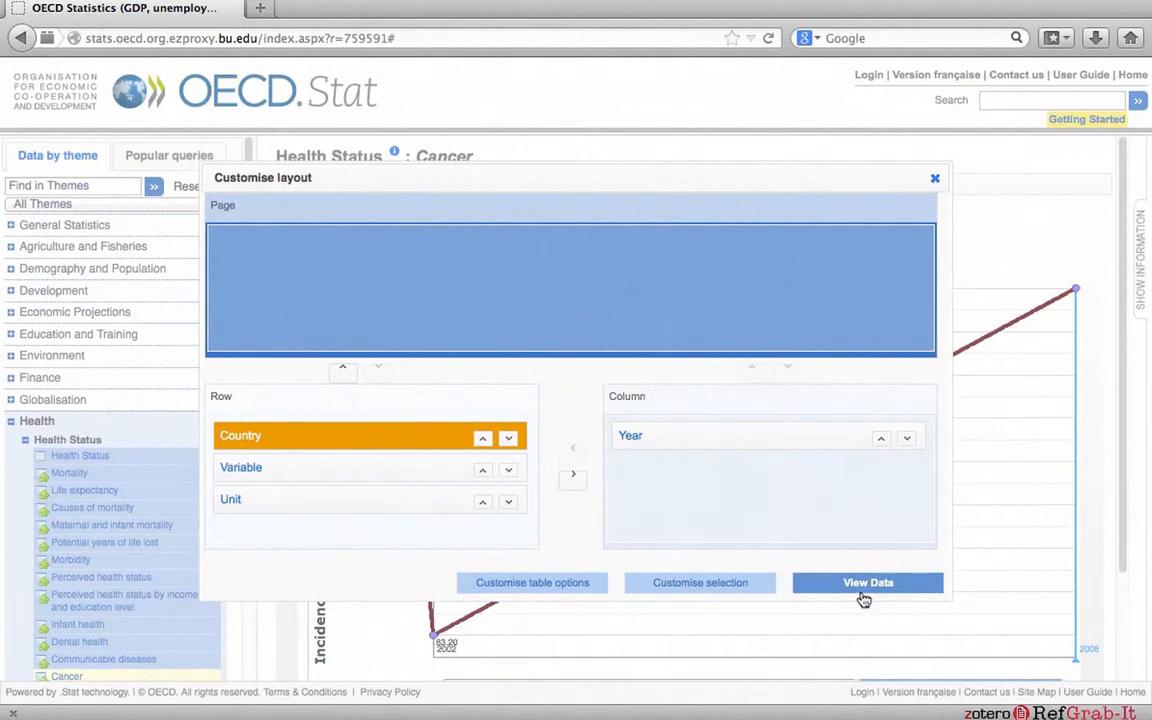
Apply the new layout via View Data so Australia, Japan, Sweden and the United States are charted together.
left_click(868, 582)
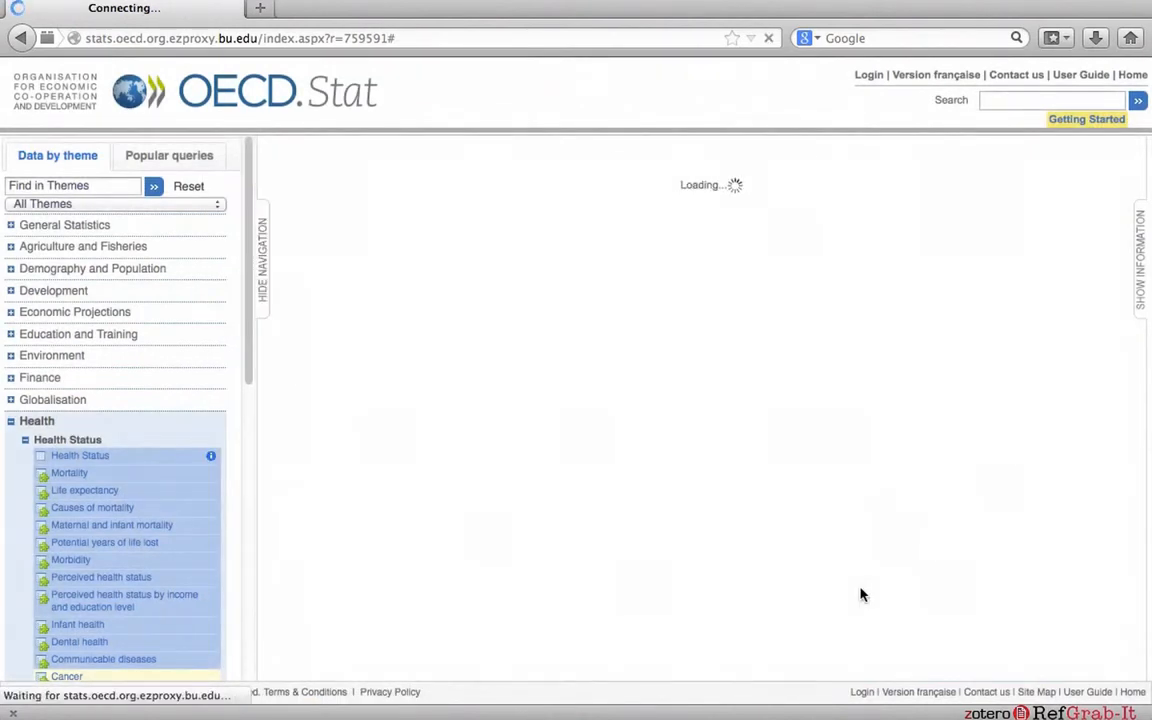
left_click(66, 676)
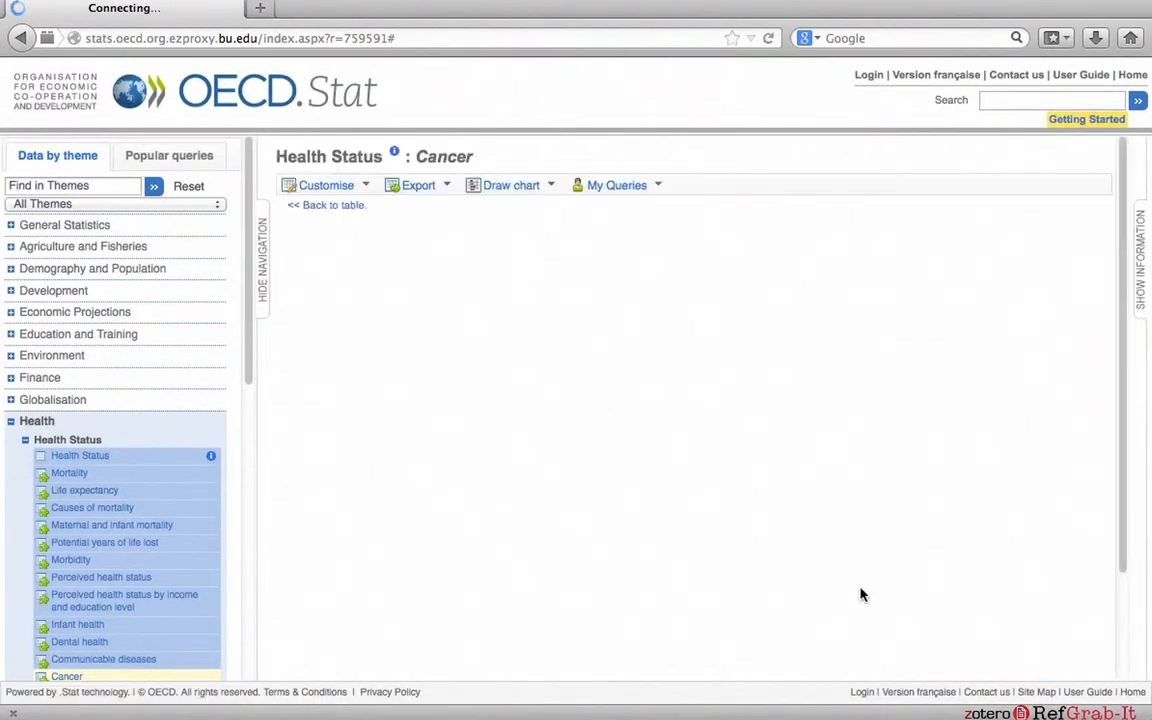
left_click(512, 184)
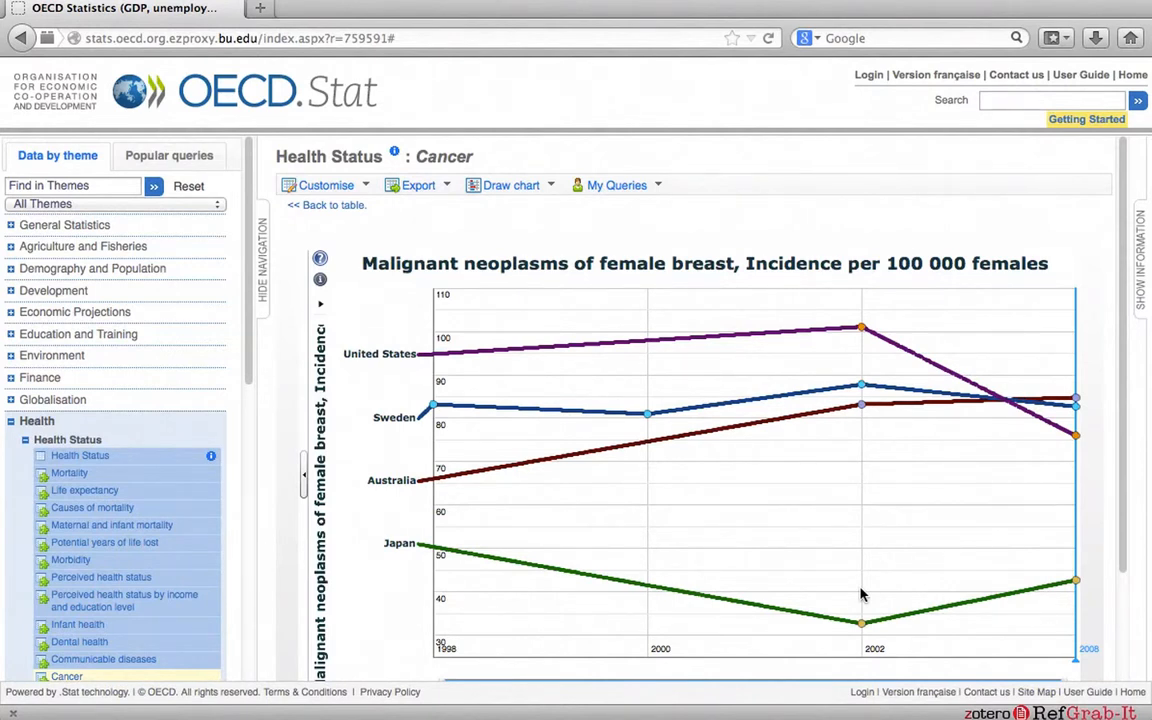
scroll("down", 3)
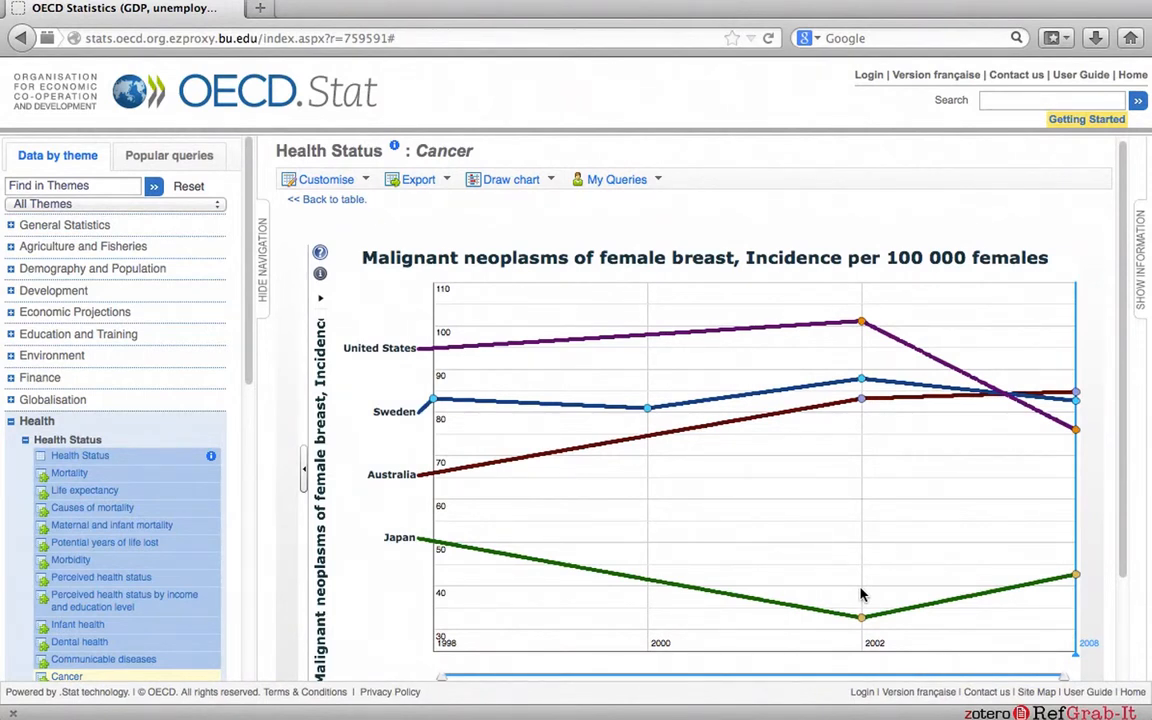
mouse_move(444, 412)
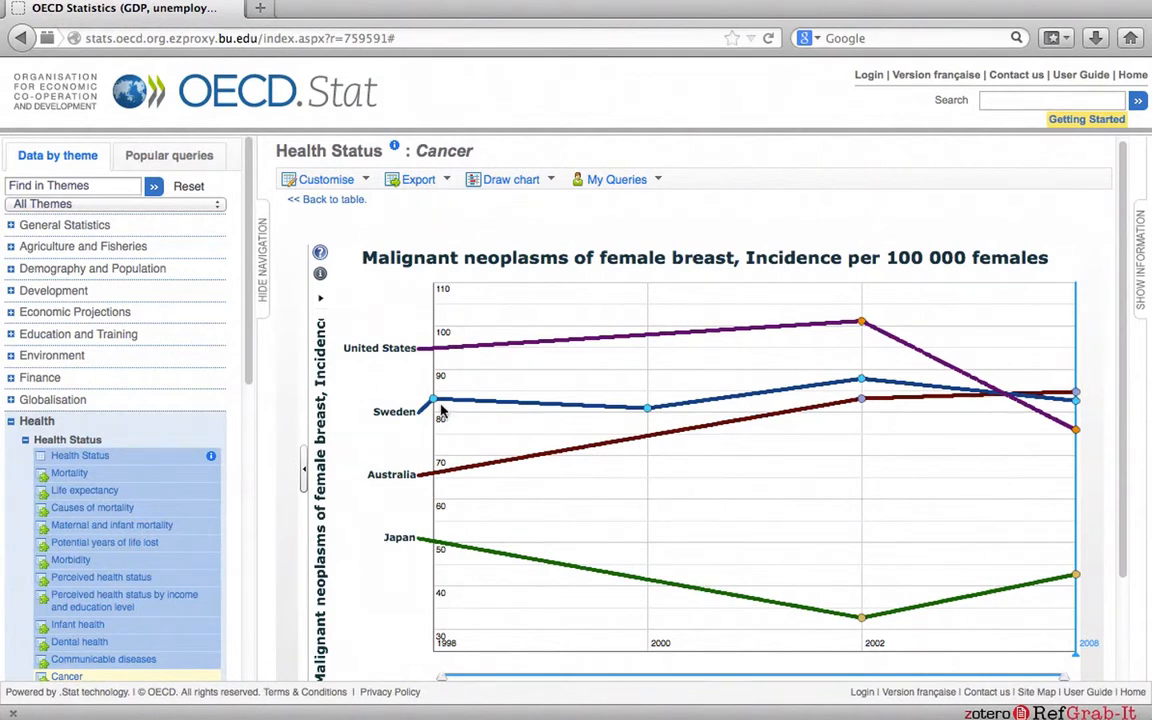
mouse_move(648, 424)
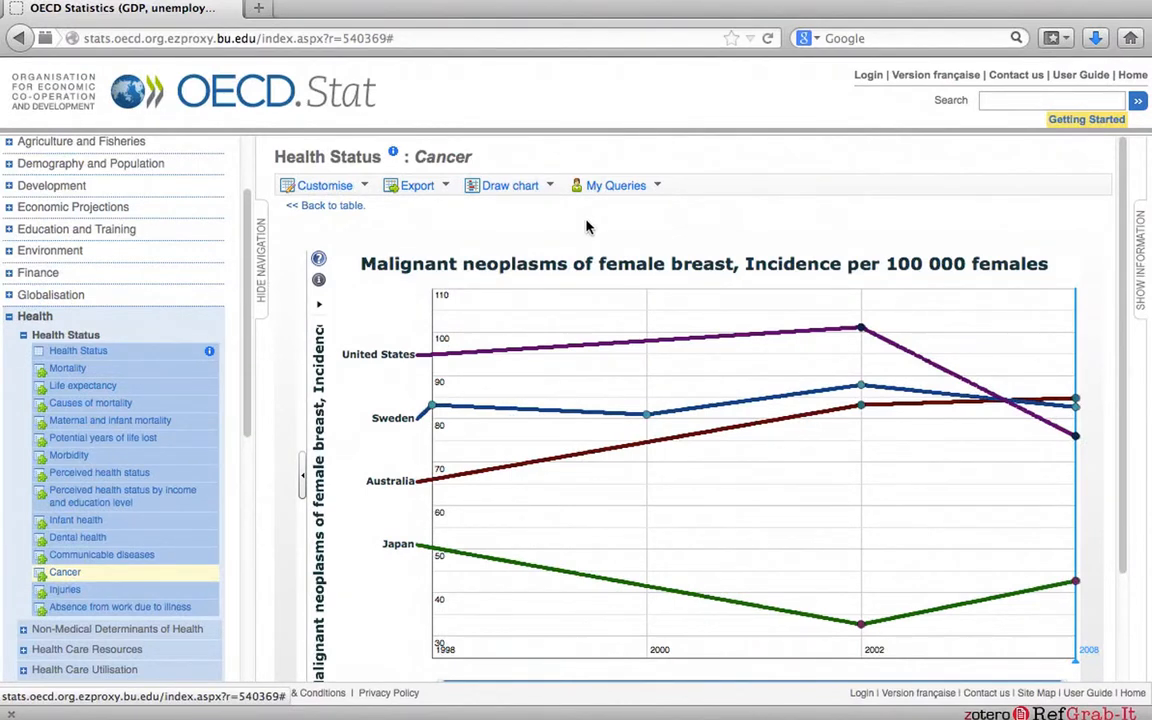
mouse_move(570, 232)
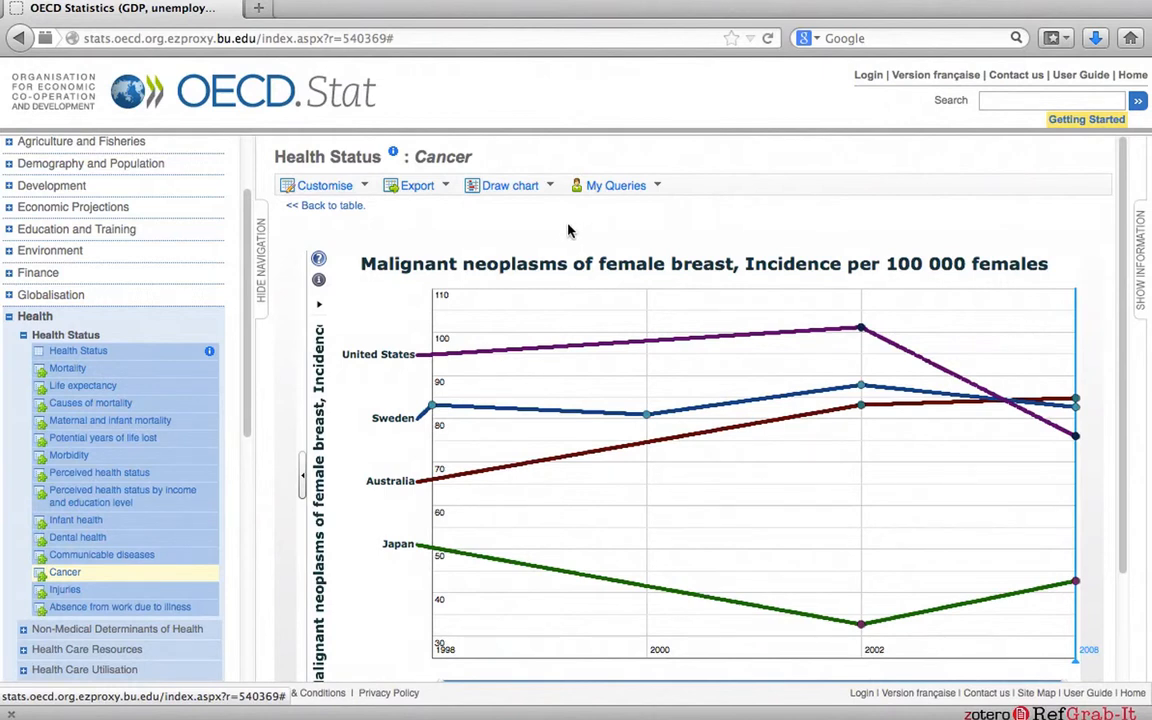
Choose Excel from the Export menu above the breast cancer incidence chart.
left_click(416, 184)
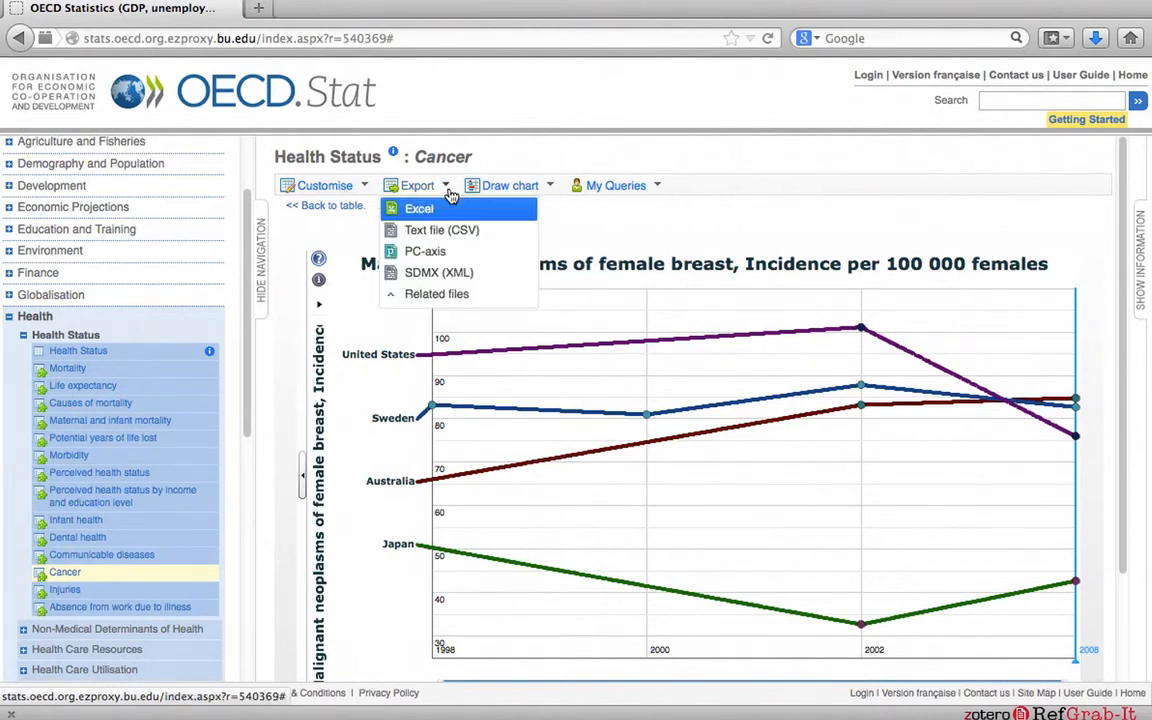
mouse_move(438, 272)
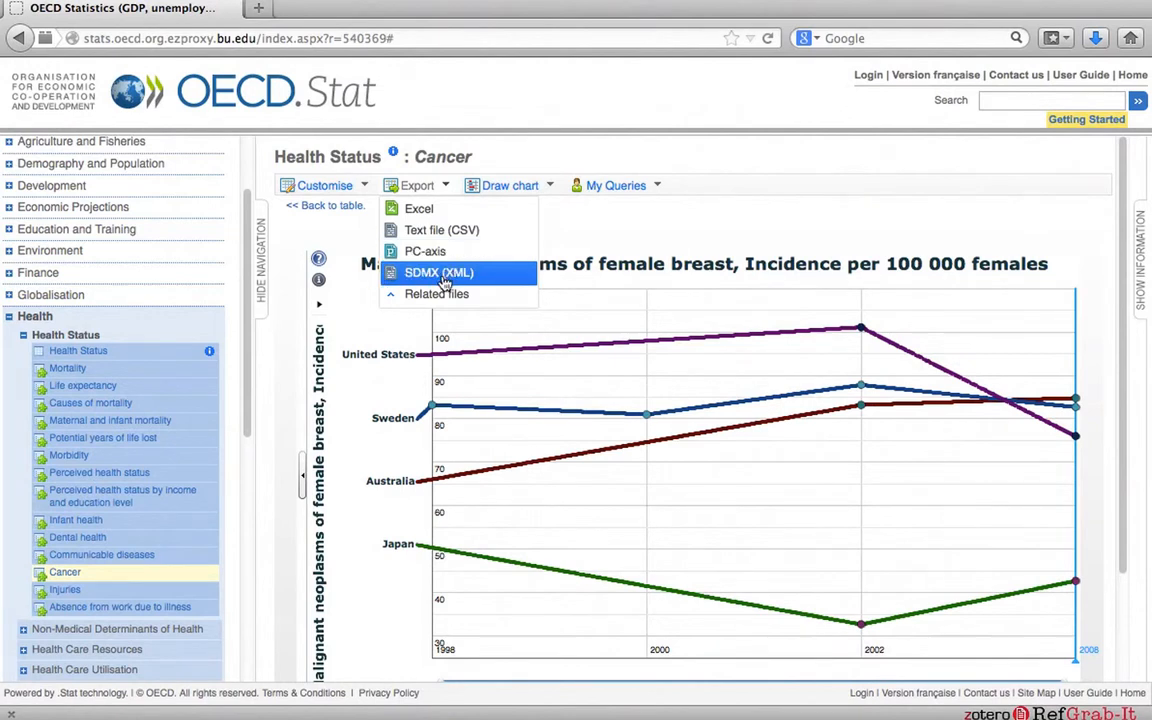
mouse_move(436, 292)
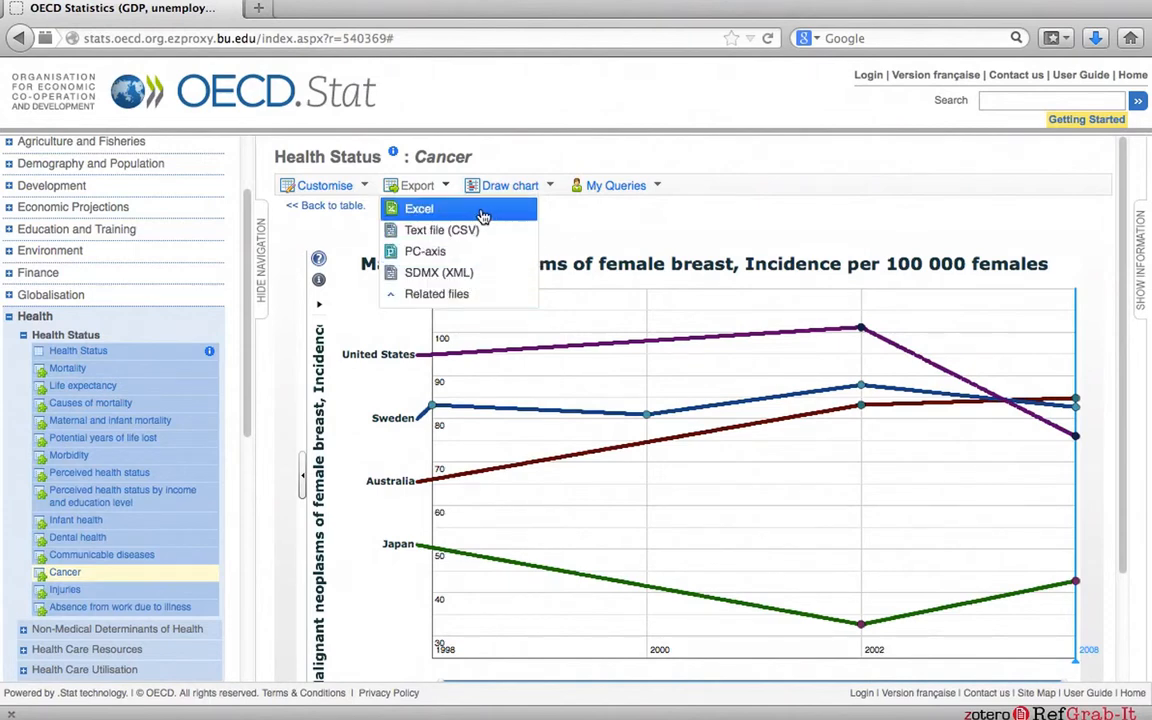
left_click(418, 208)
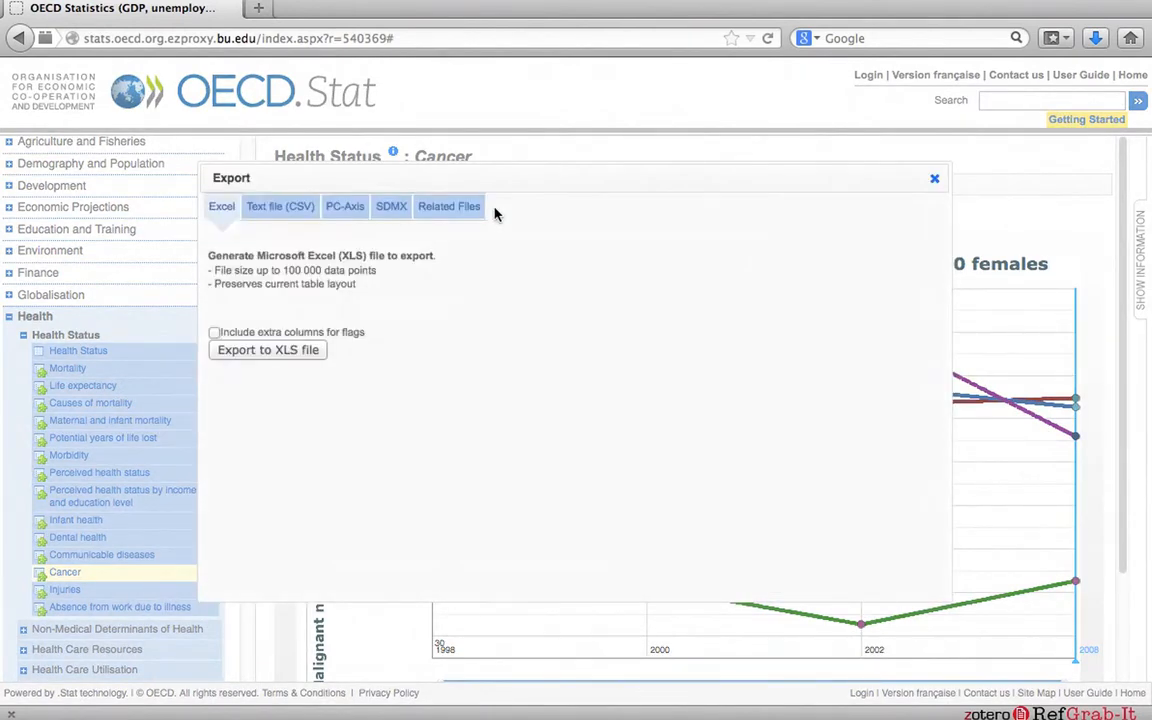
Export the breast cancer data to an XLS file and open it with Microsoft Excel from the Firefox dialog.
left_click(268, 350)
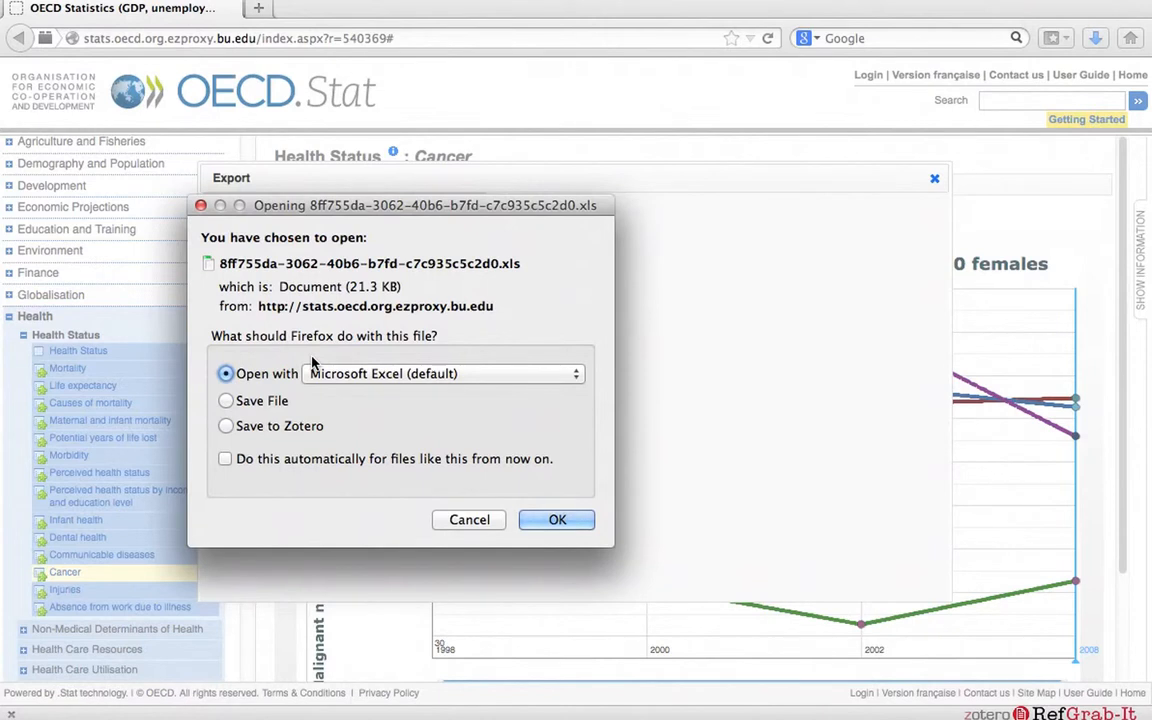
mouse_move(328, 410)
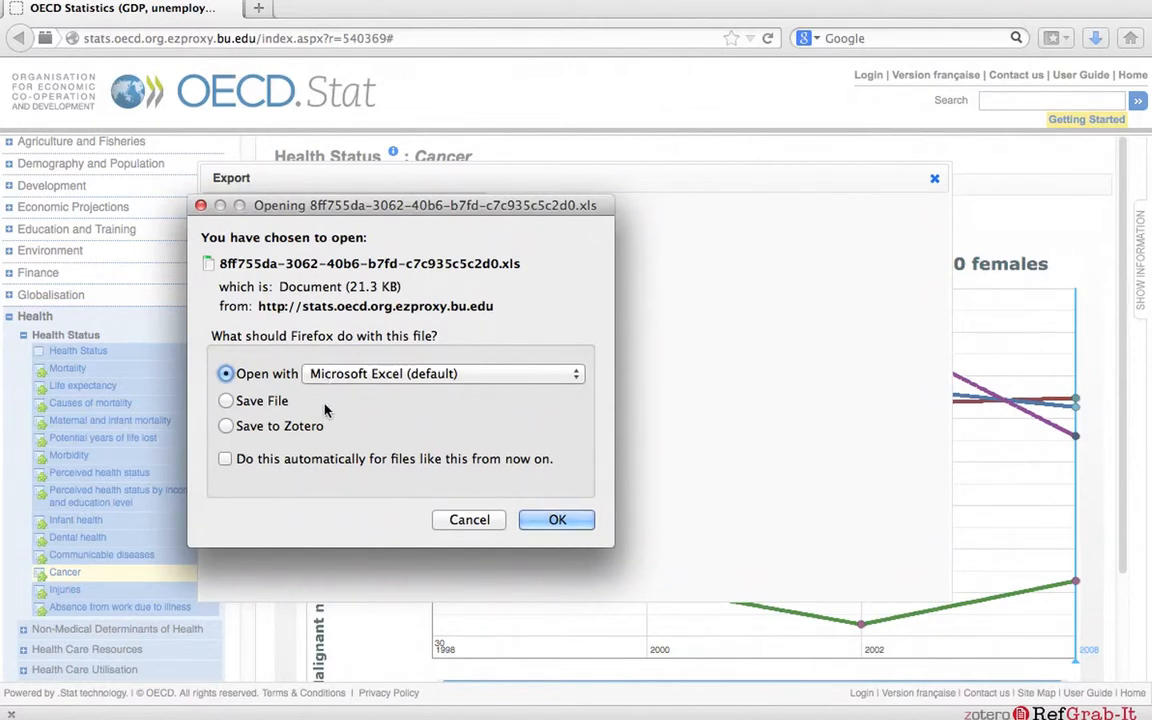
mouse_move(340, 406)
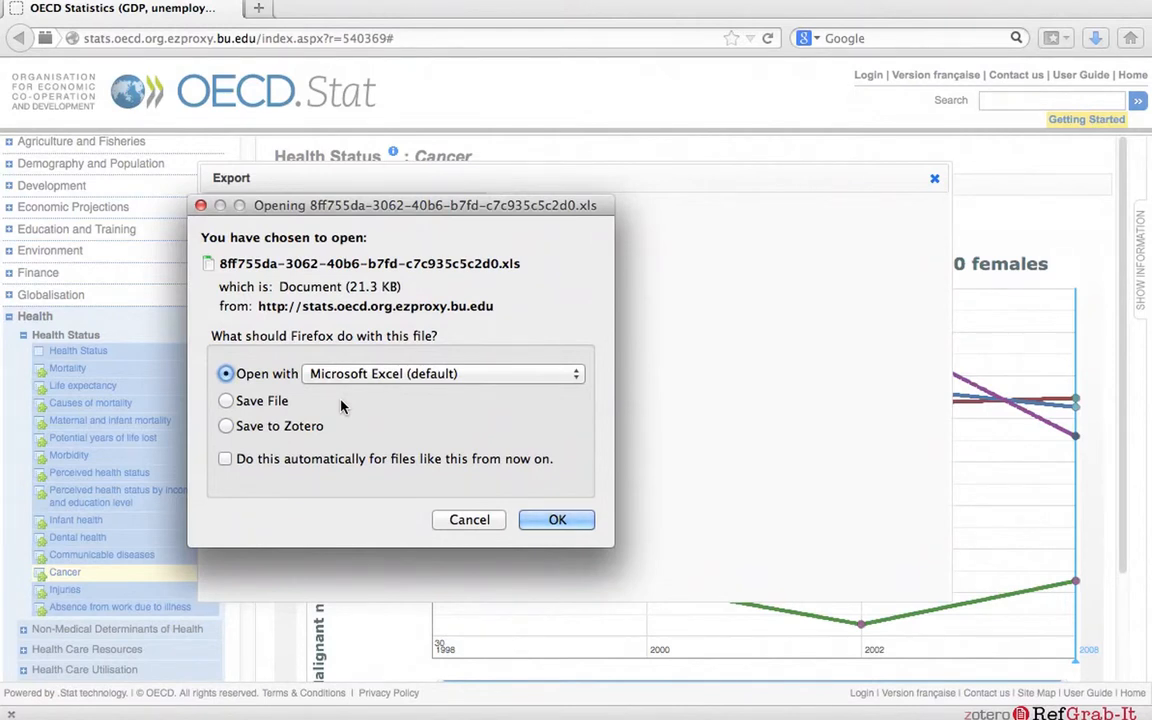
left_click(556, 520)
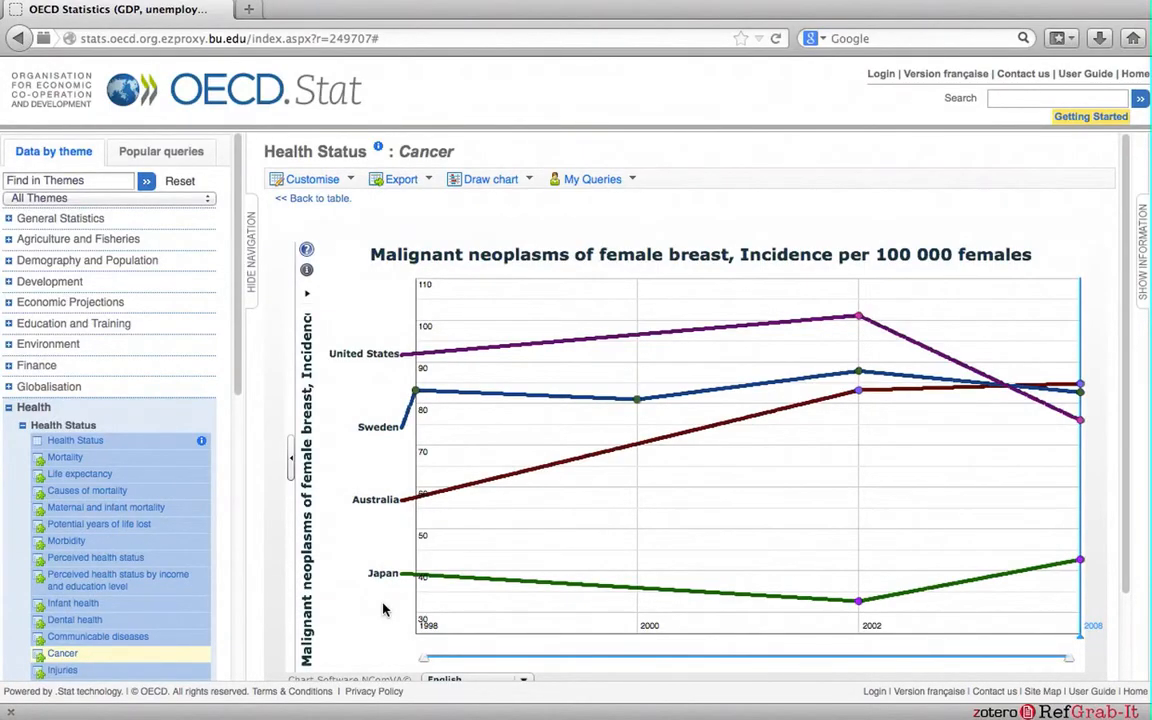
mouse_move(392, 598)
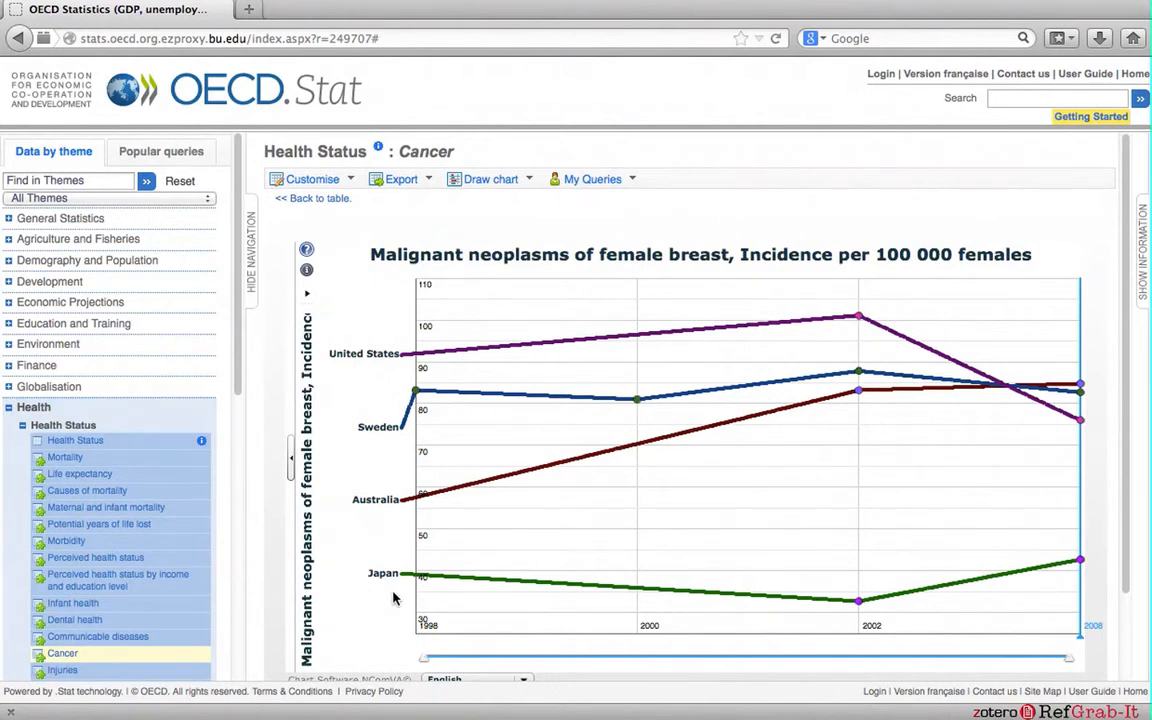
mouse_move(390, 458)
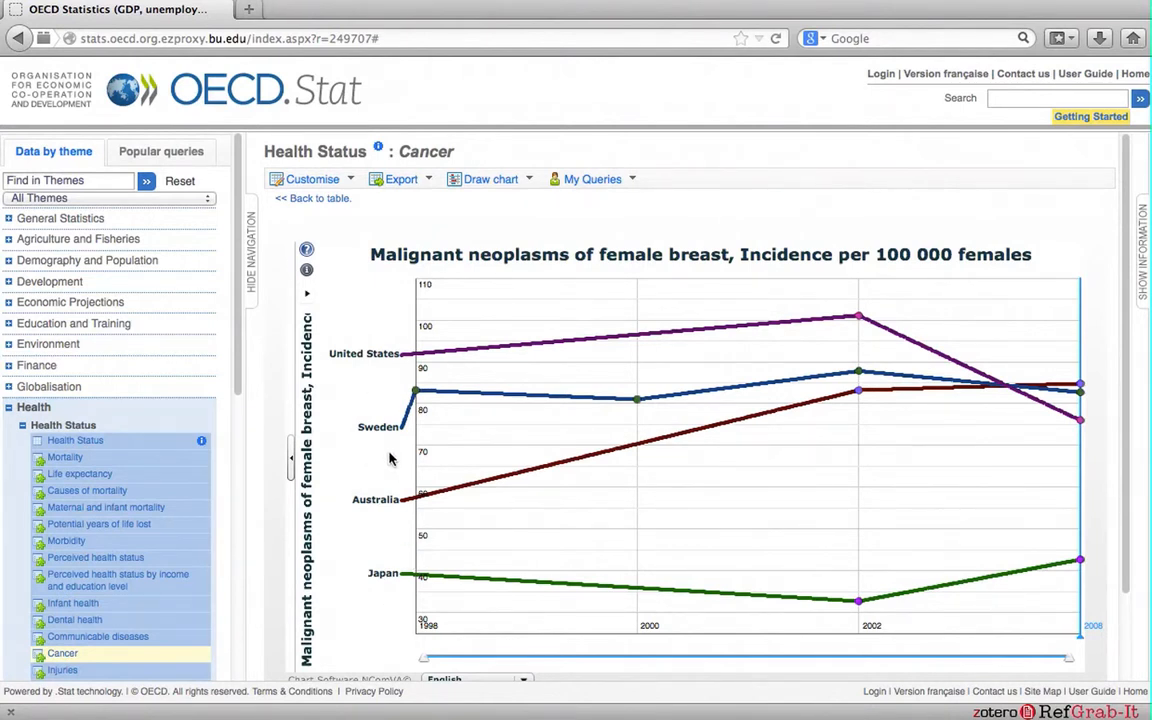
mouse_move(412, 626)
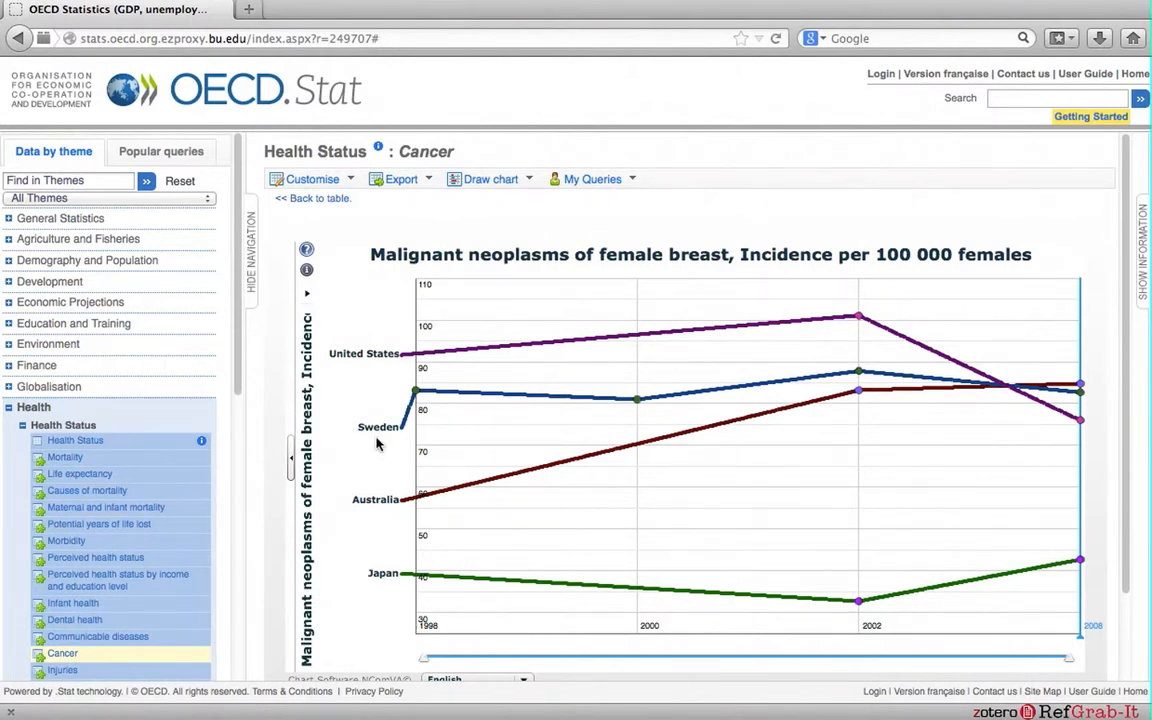
mouse_move(368, 380)
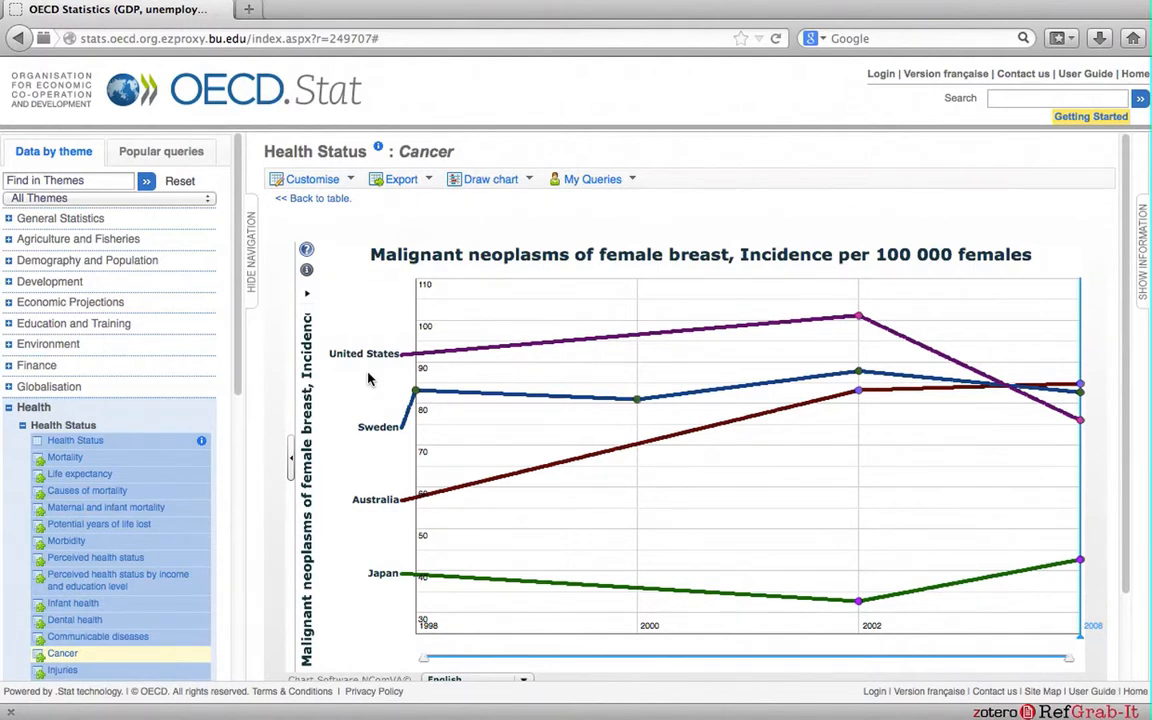
mouse_move(890, 336)
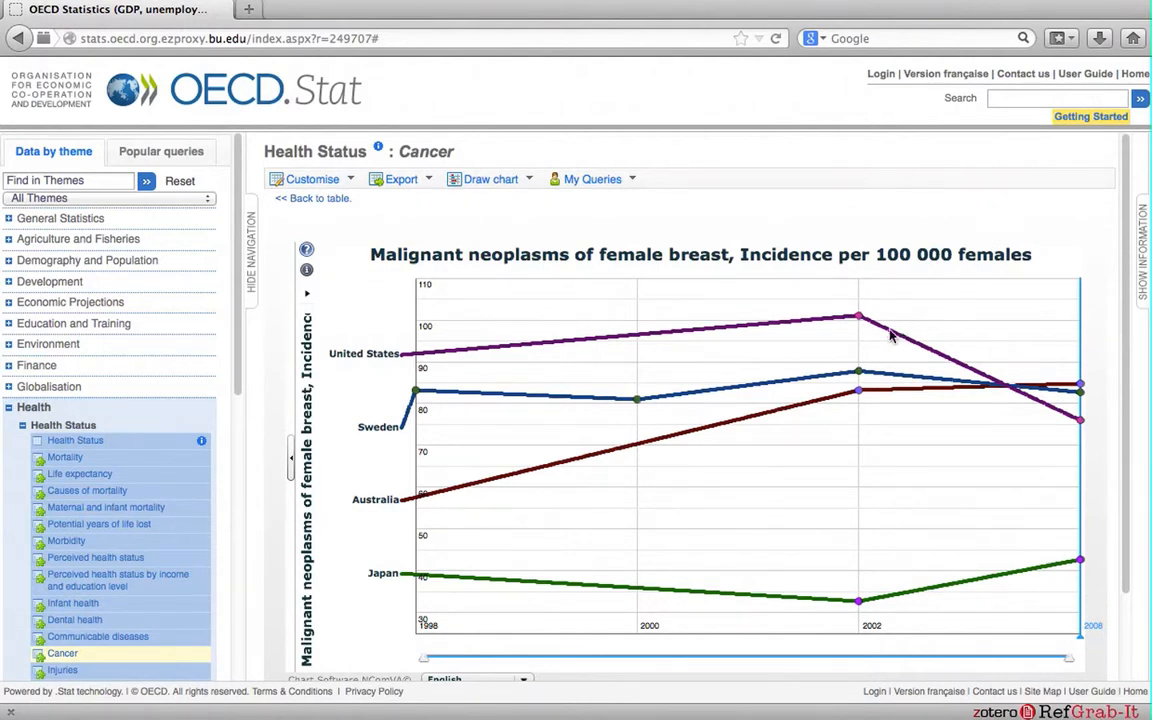
mouse_move(1024, 444)
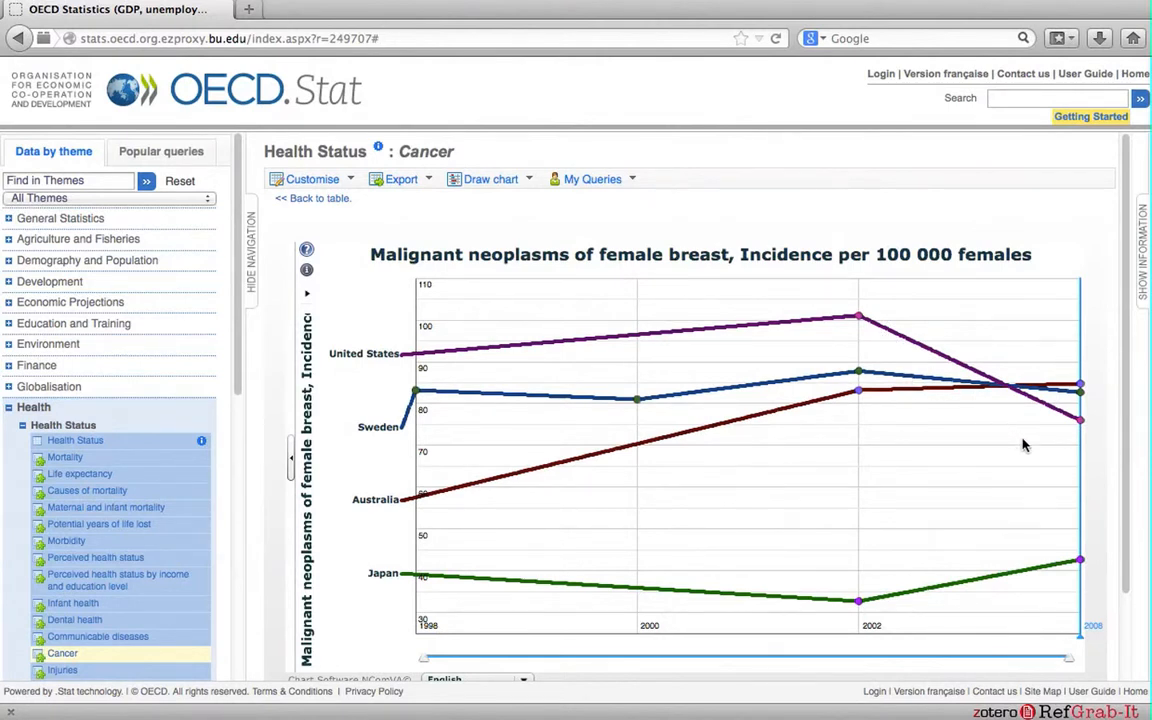
mouse_move(940, 620)
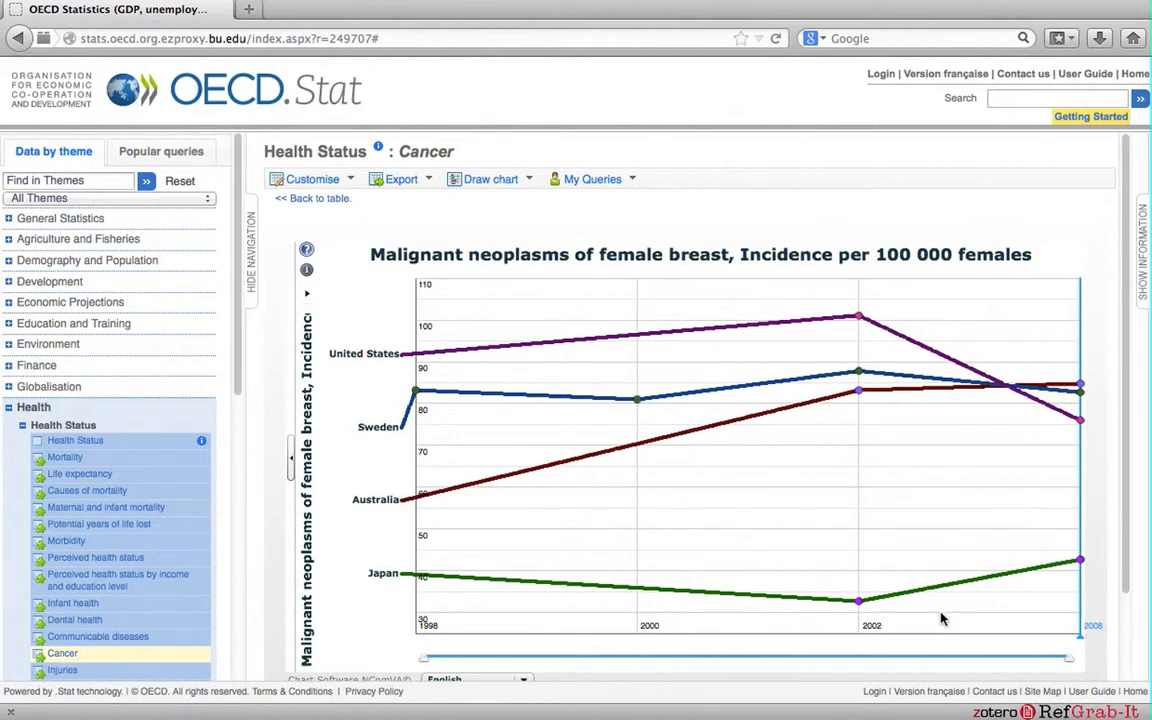
mouse_move(1028, 600)
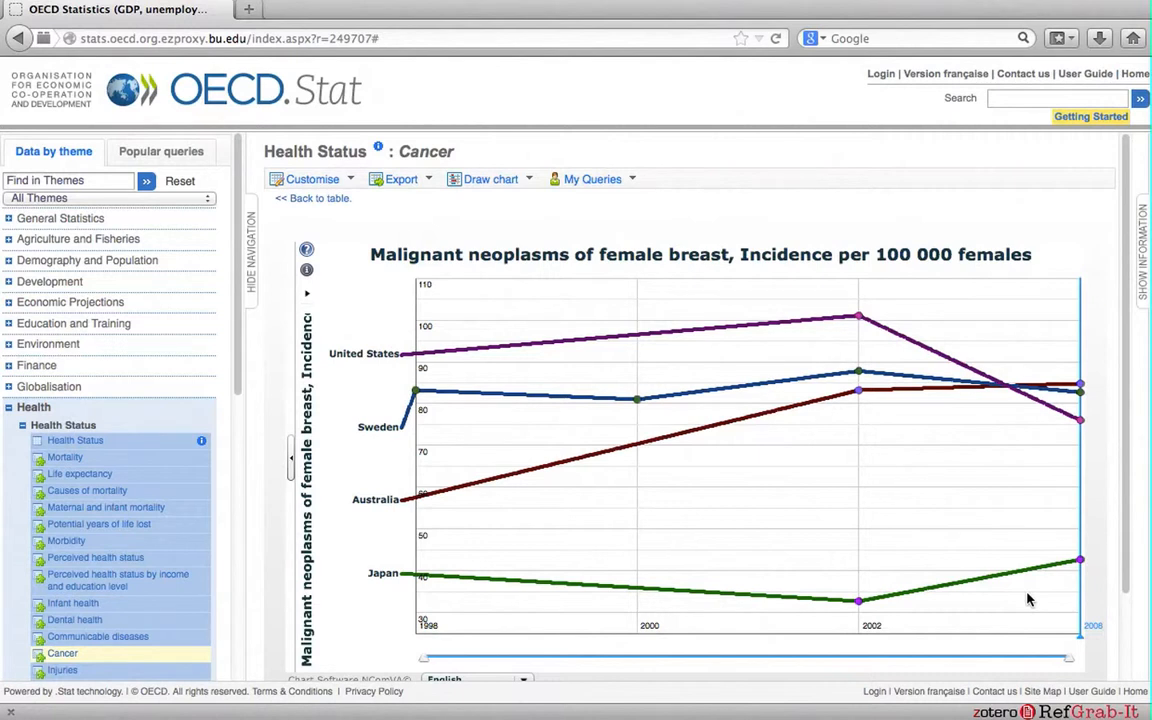
mouse_move(316, 364)
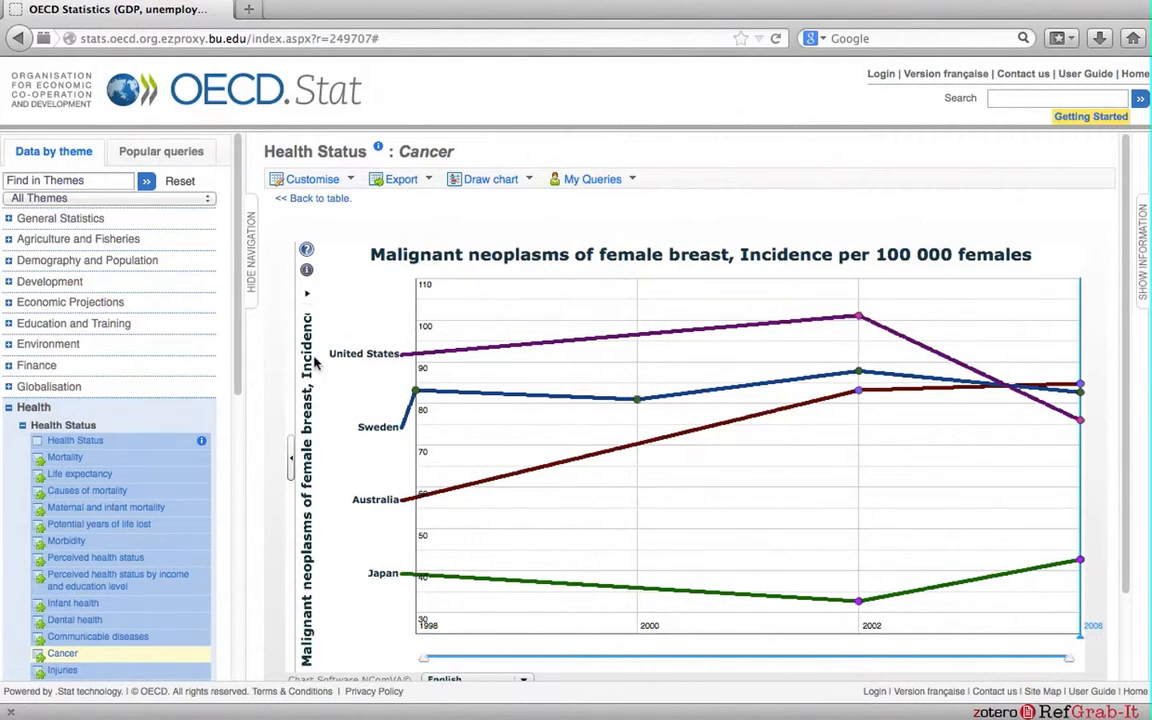
Expand General Statistics and Country statistical profiles, then load the Country statistical profiles dataset.
left_click(60, 218)
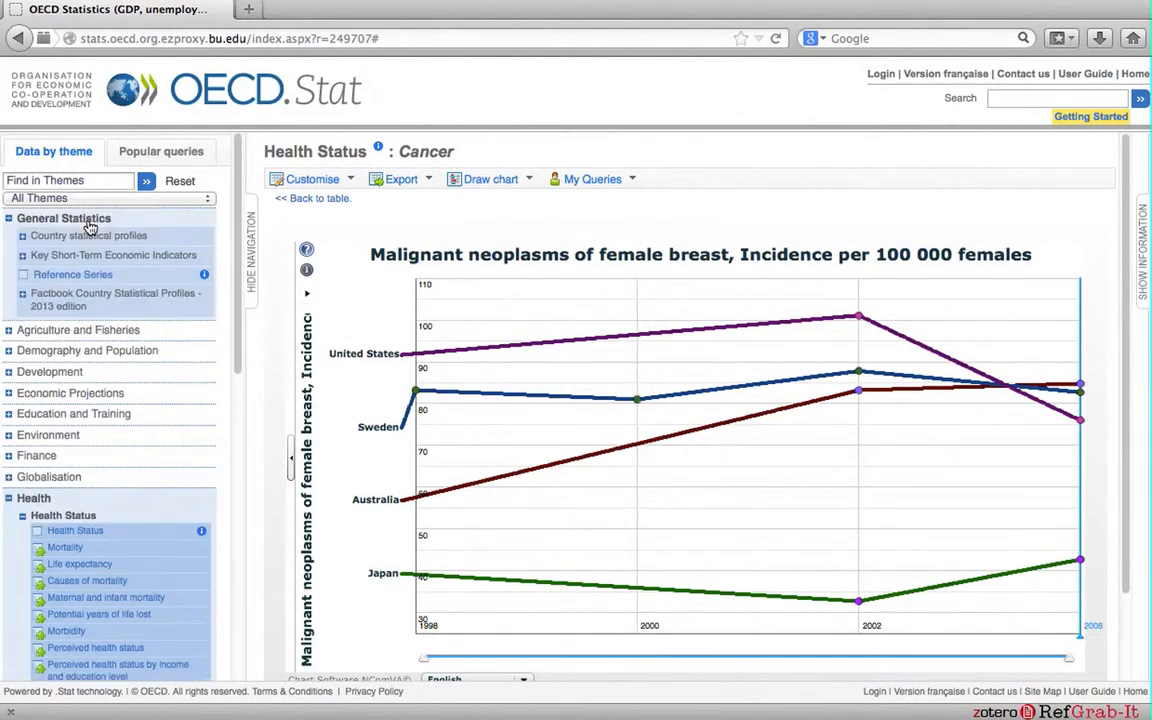
mouse_move(112, 224)
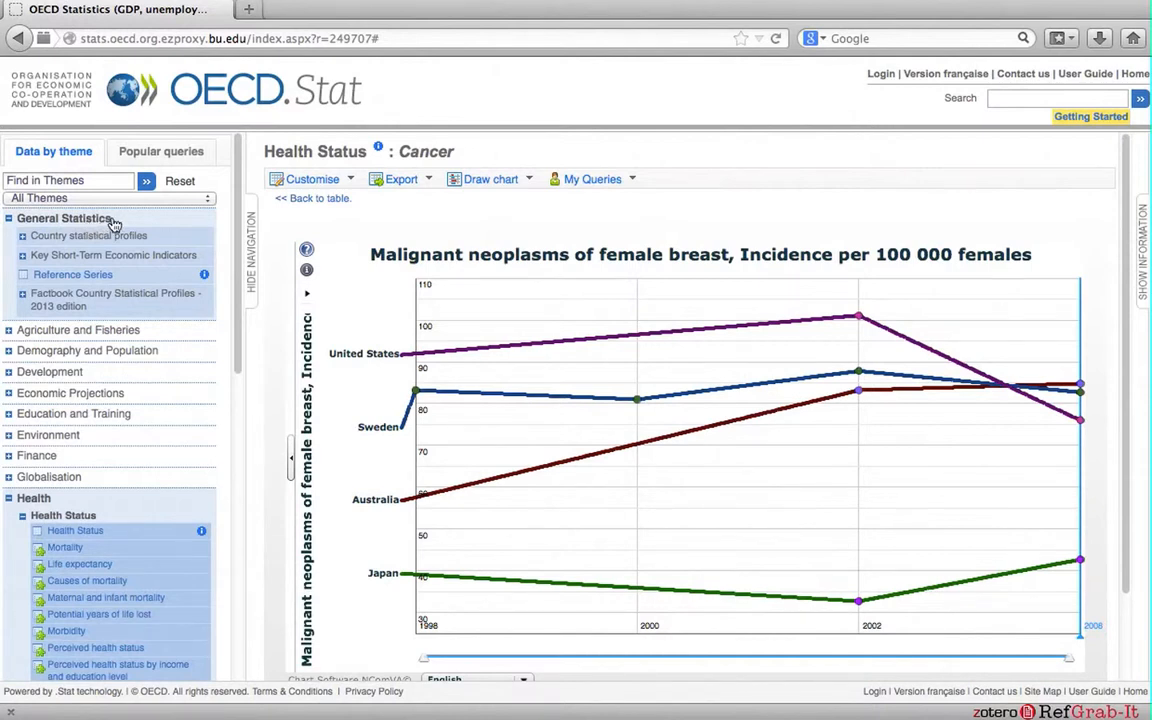
mouse_move(128, 254)
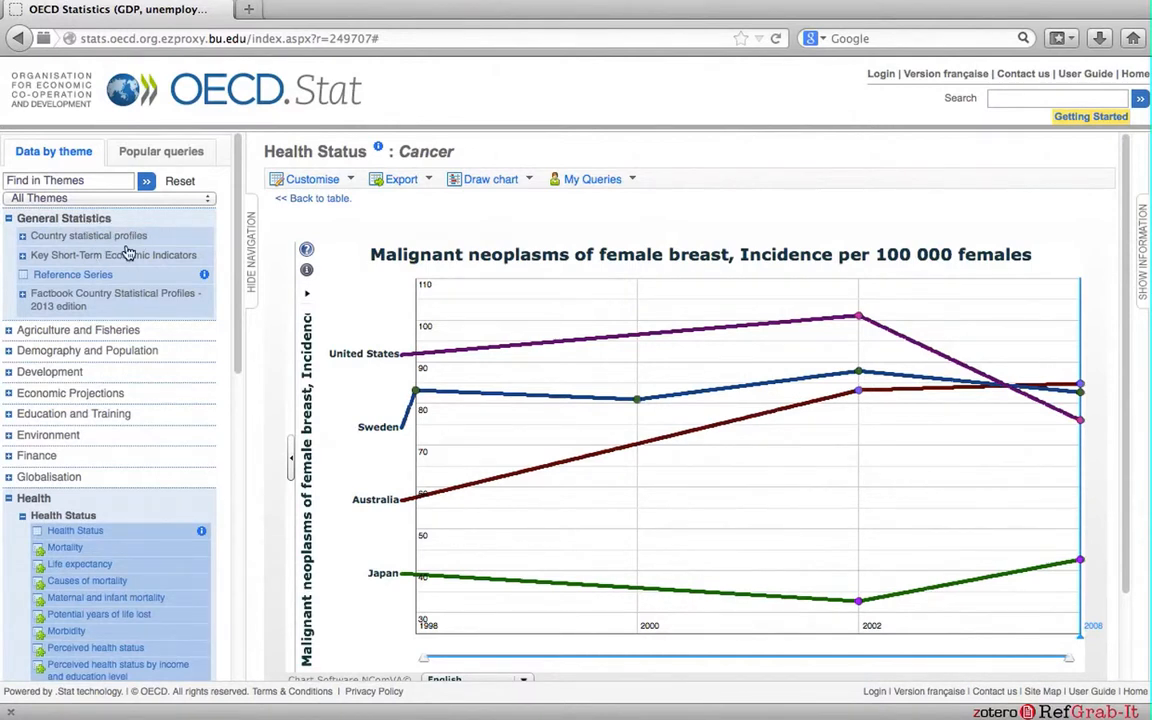
mouse_move(144, 252)
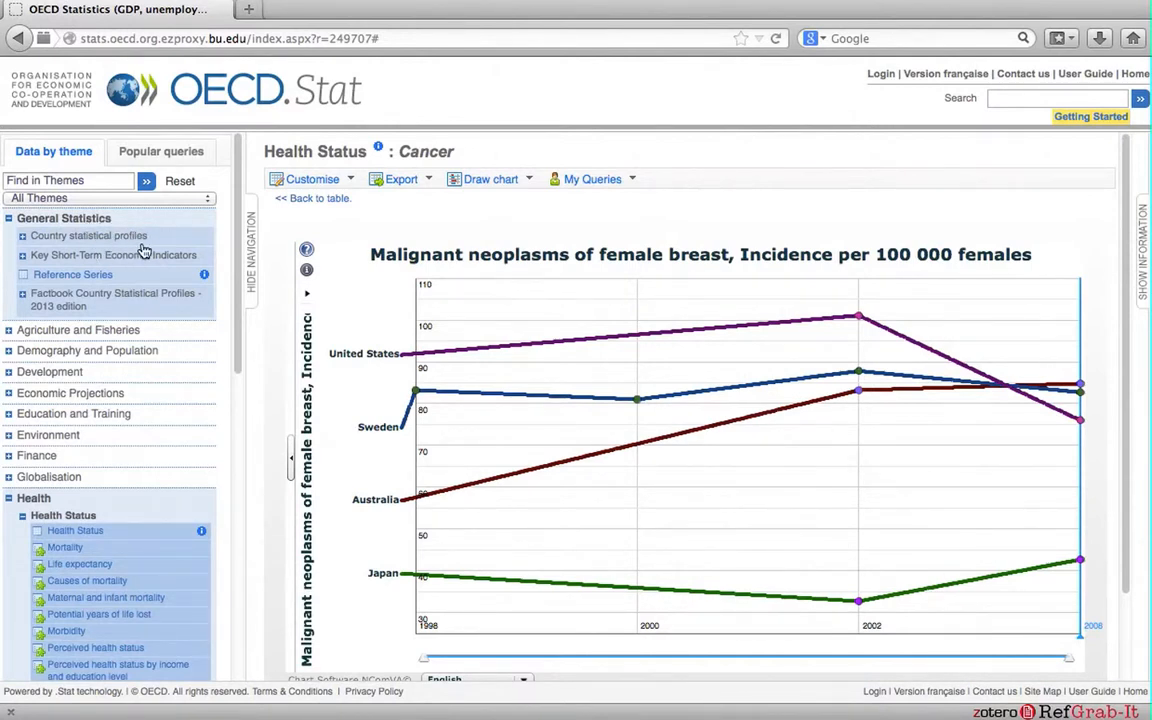
left_click(88, 236)
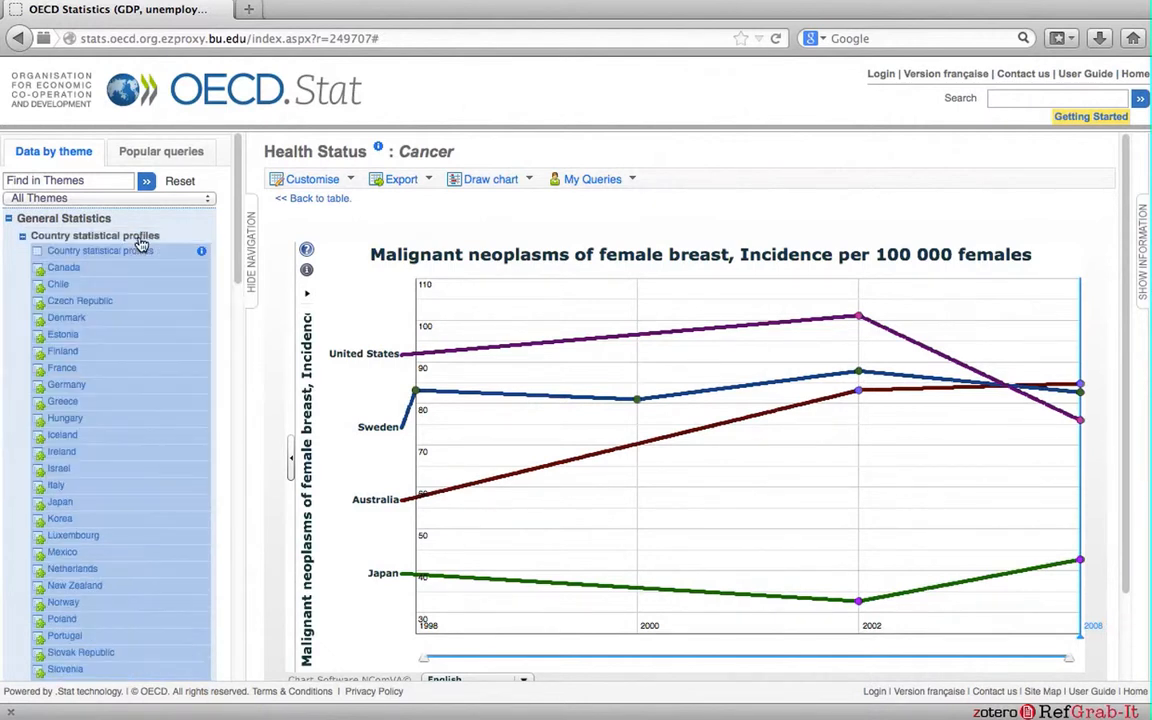
mouse_move(140, 296)
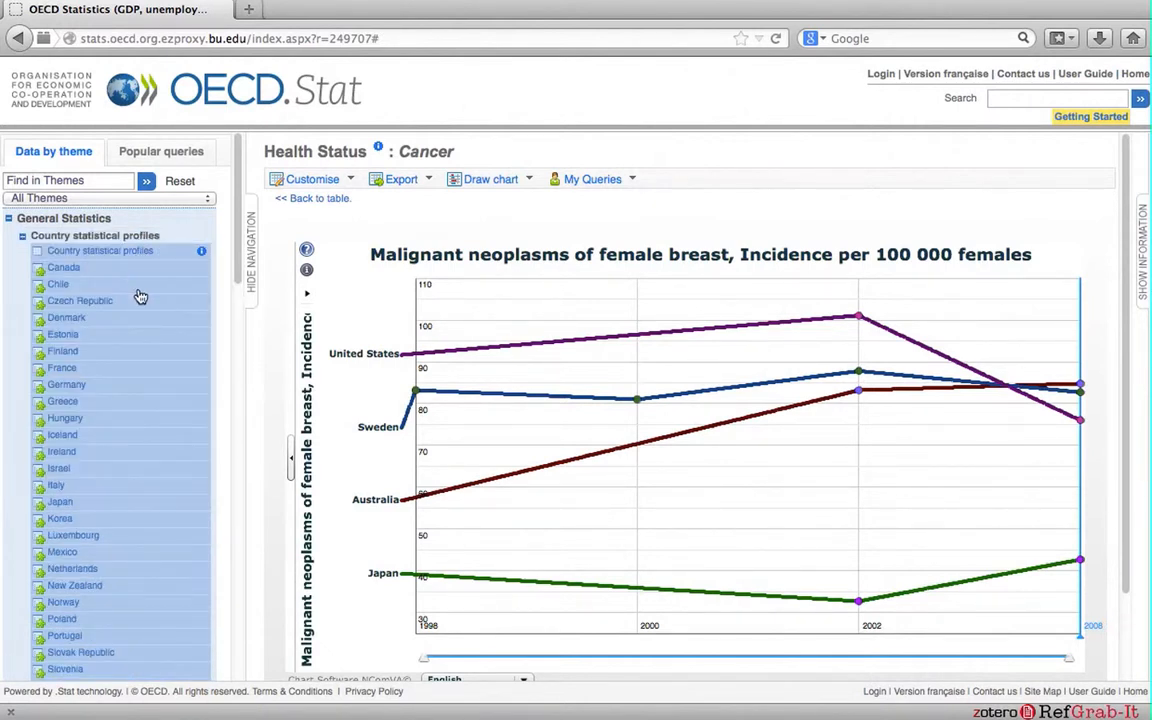
left_click(60, 500)
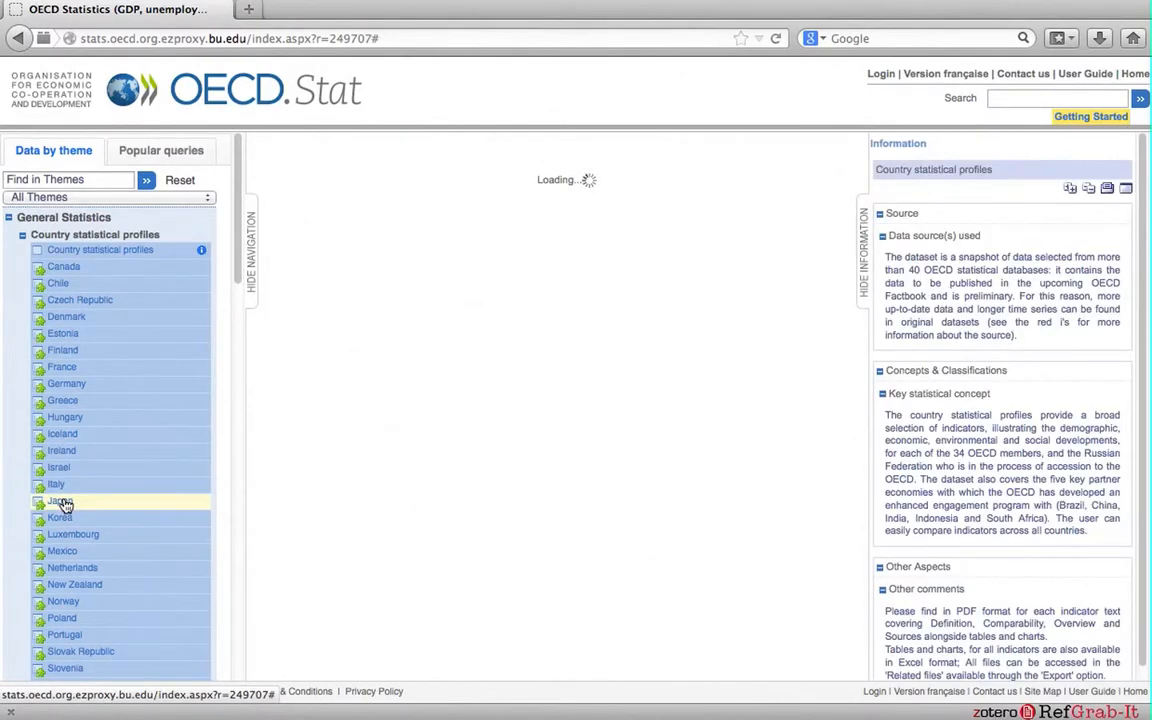
Show Japan's statistical profile and review indicators from population down to health risk factors.
left_click(60, 500)
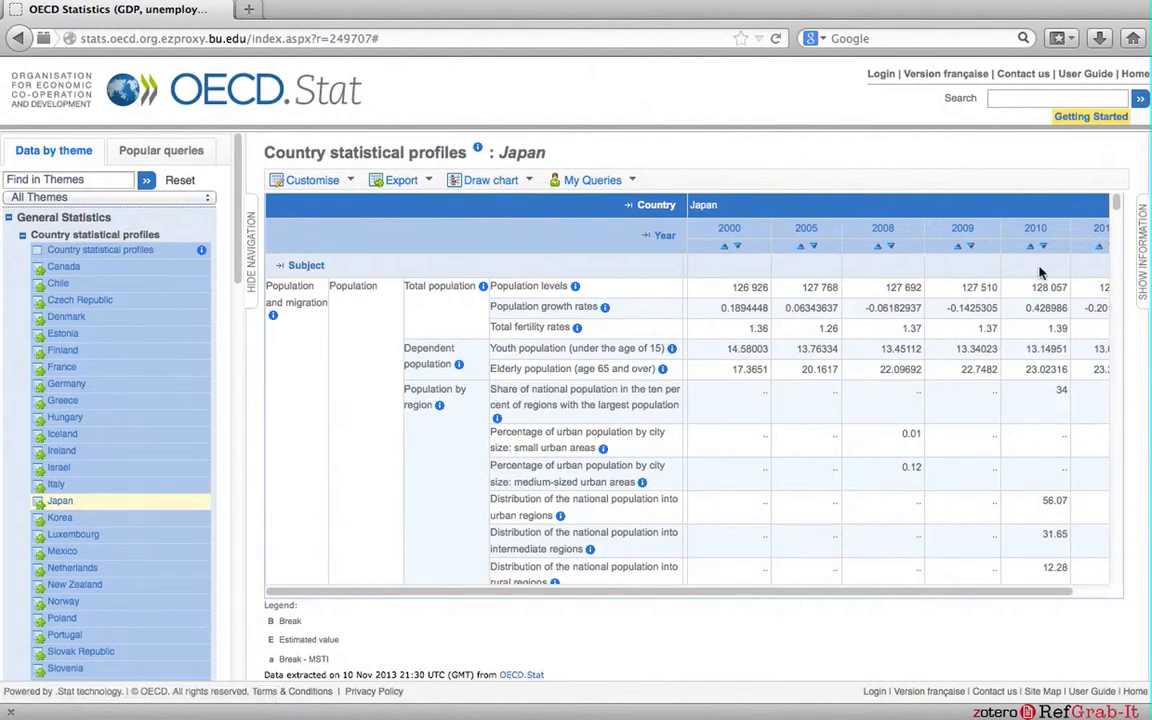
scroll("down", 3)
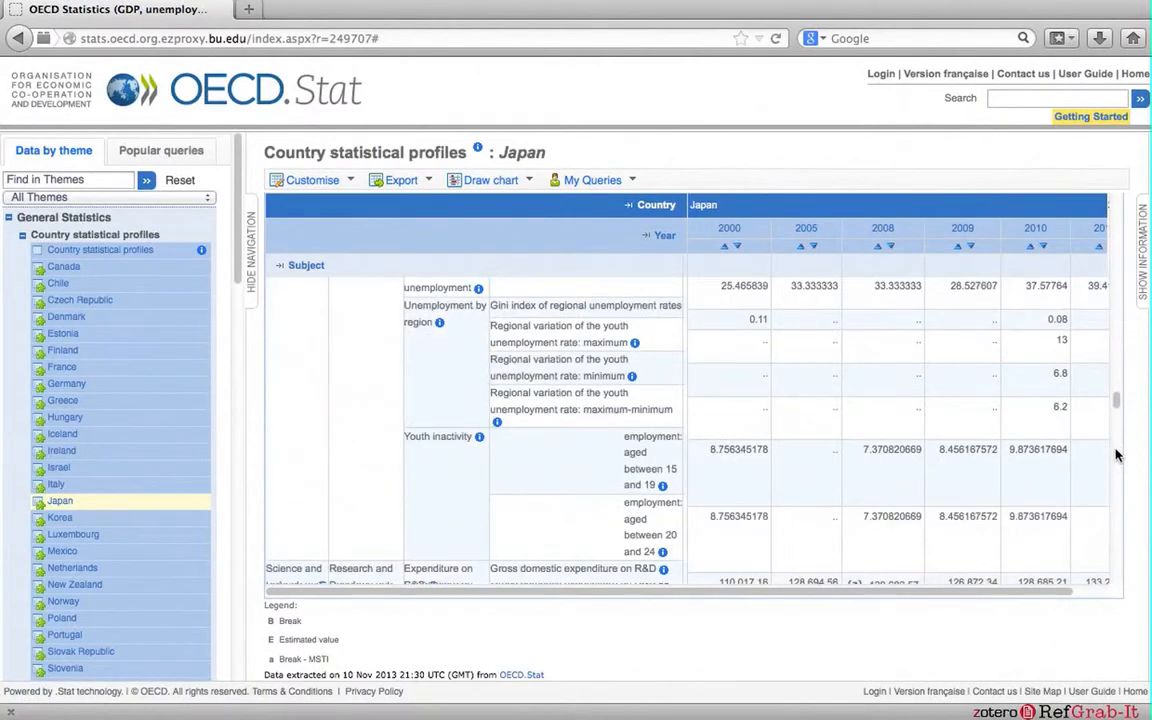
scroll("down", 3)
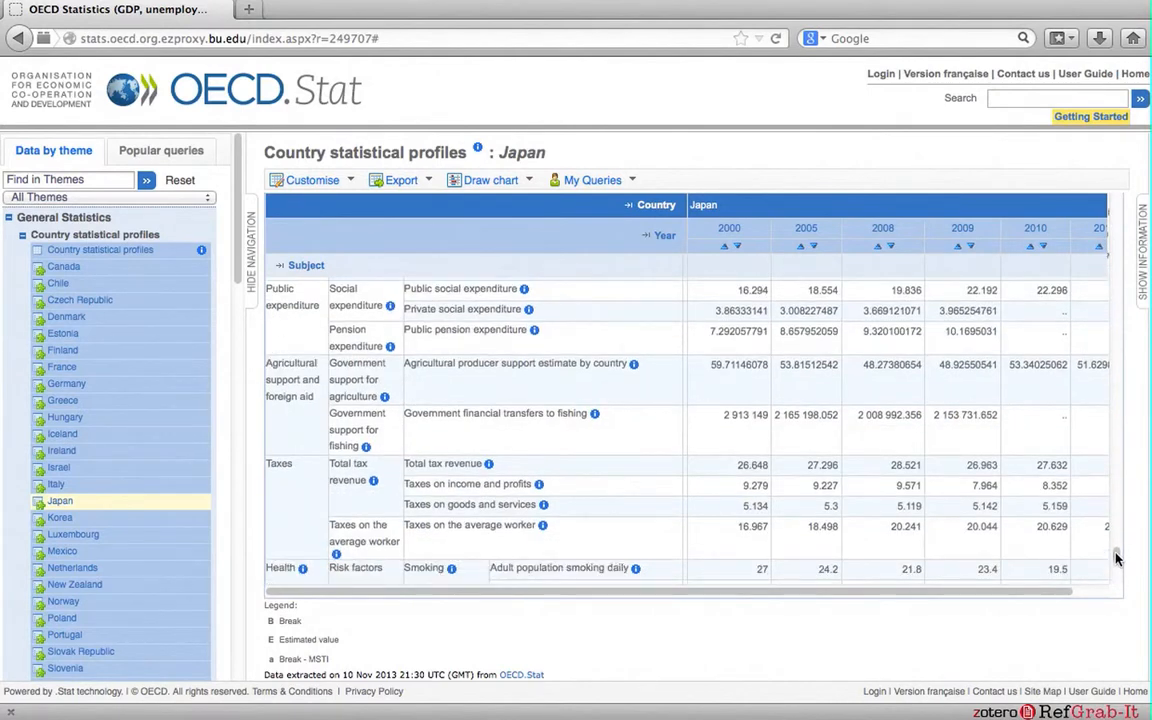
scroll("down", 3)
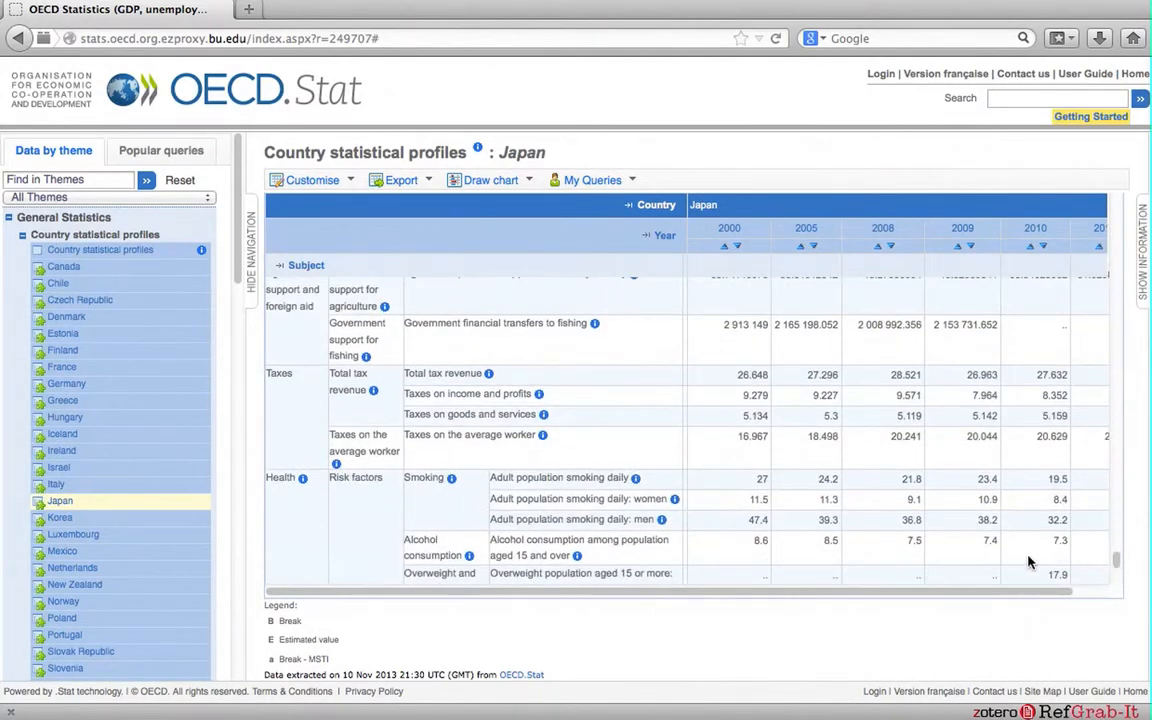
mouse_move(834, 588)
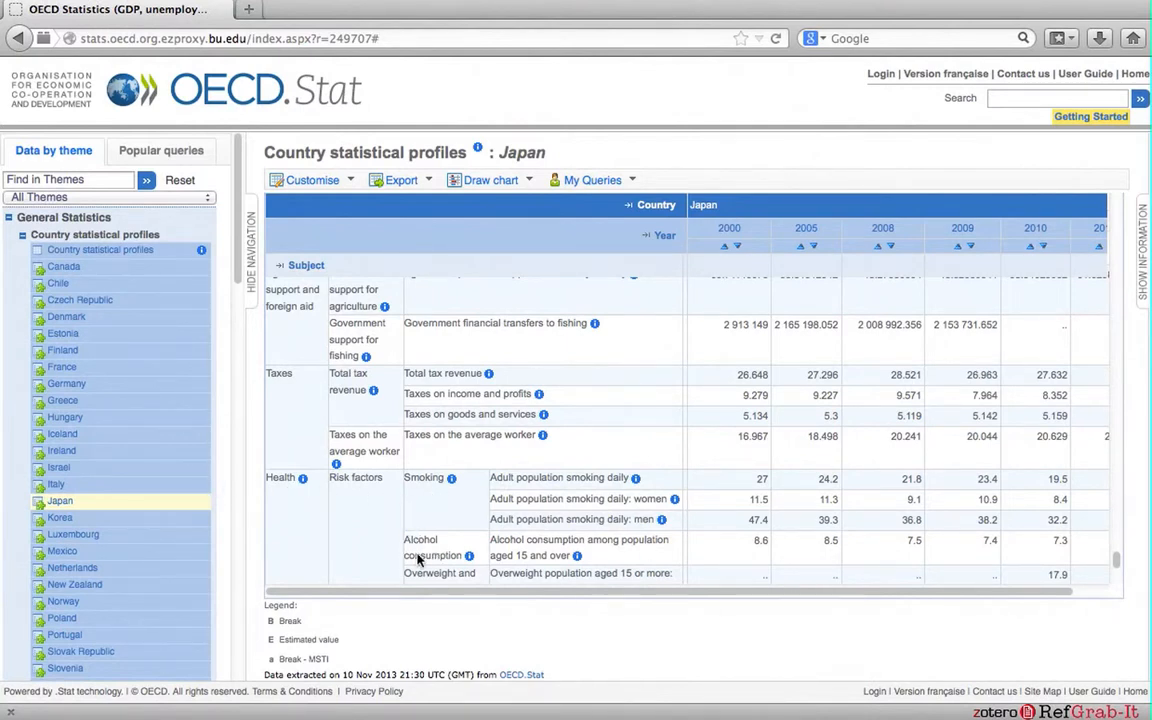
mouse_move(460, 592)
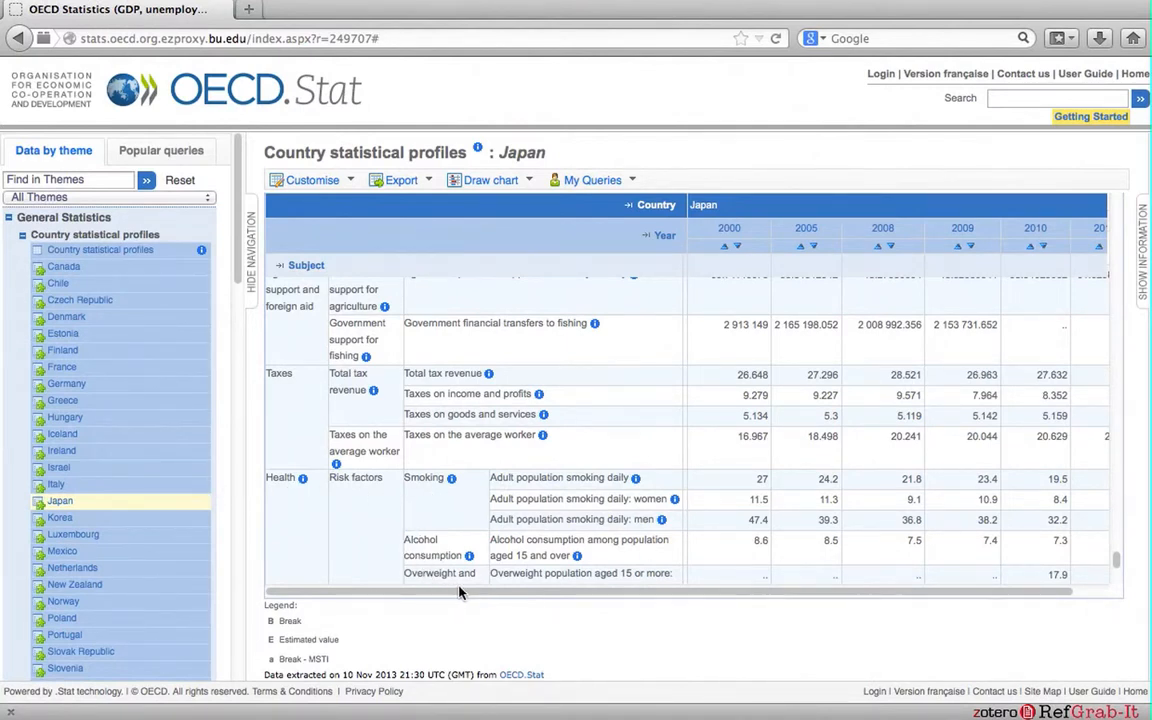